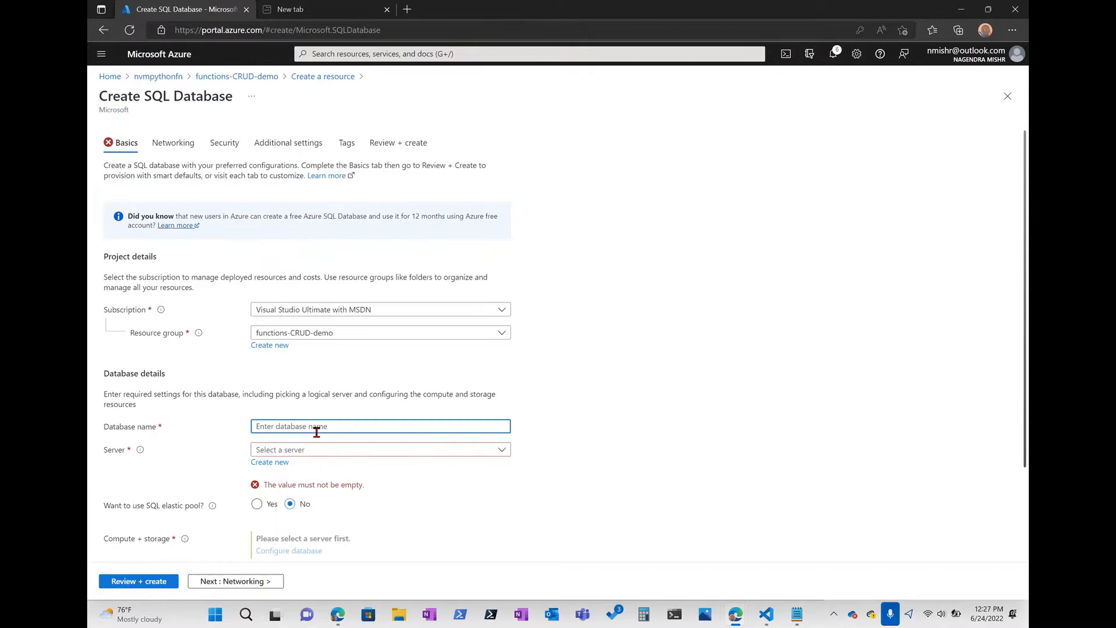
Name the database nvmCRUDDB and create server nvmcrudserver with SQL and Azure AD authentication
{"action": "type", "text": "nvmCRUDDB"}
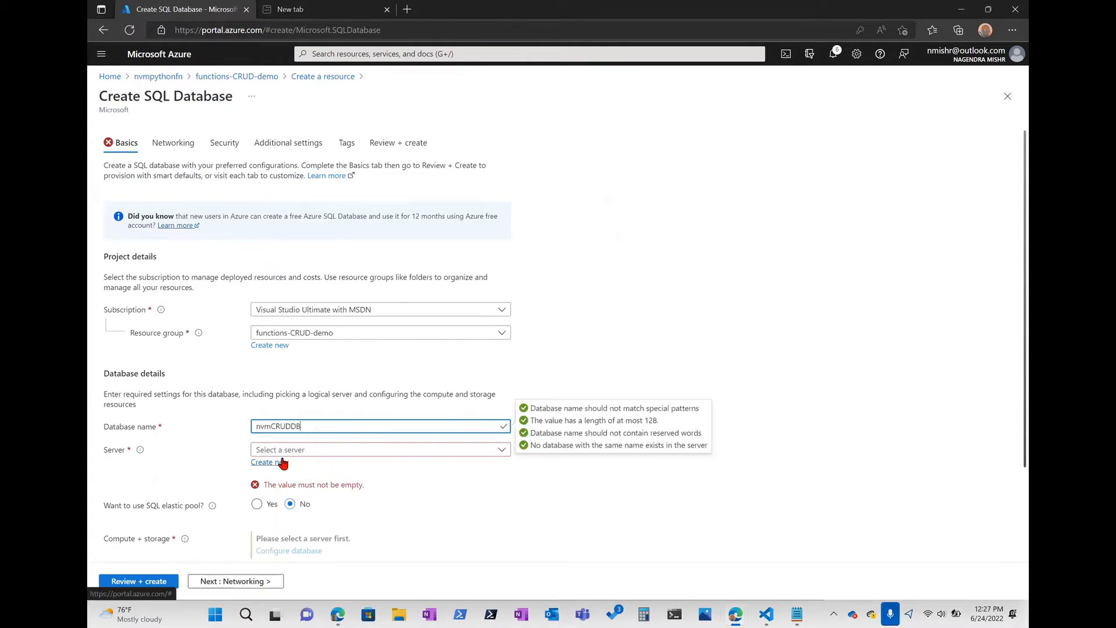
{"action": "left_click", "coordinate": [265, 462]}
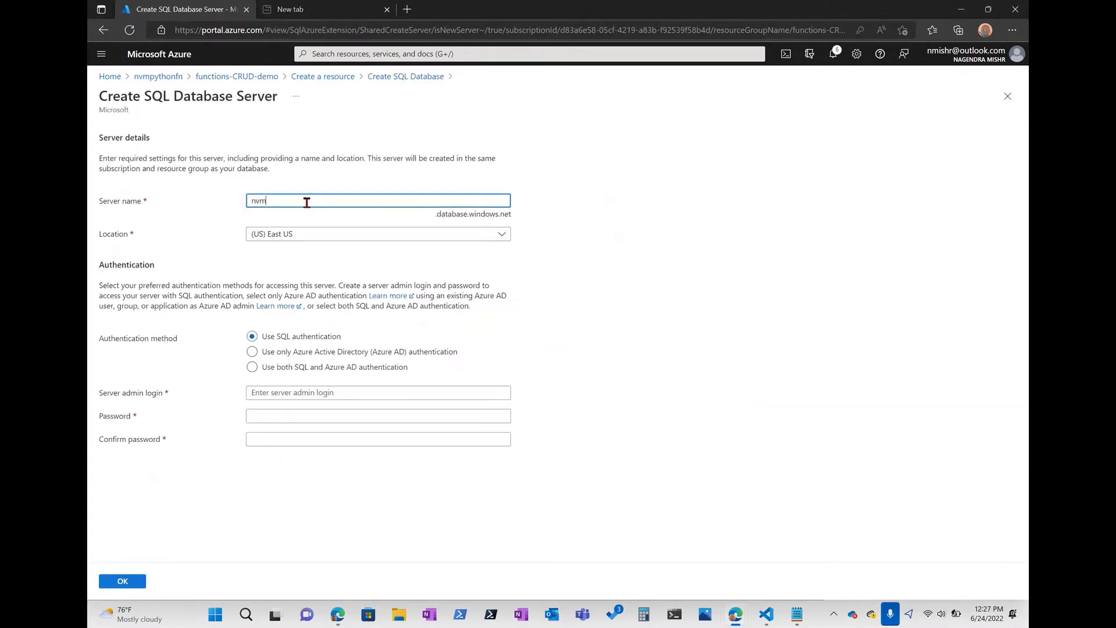
{"action": "left_click", "coordinate": [252, 367]}
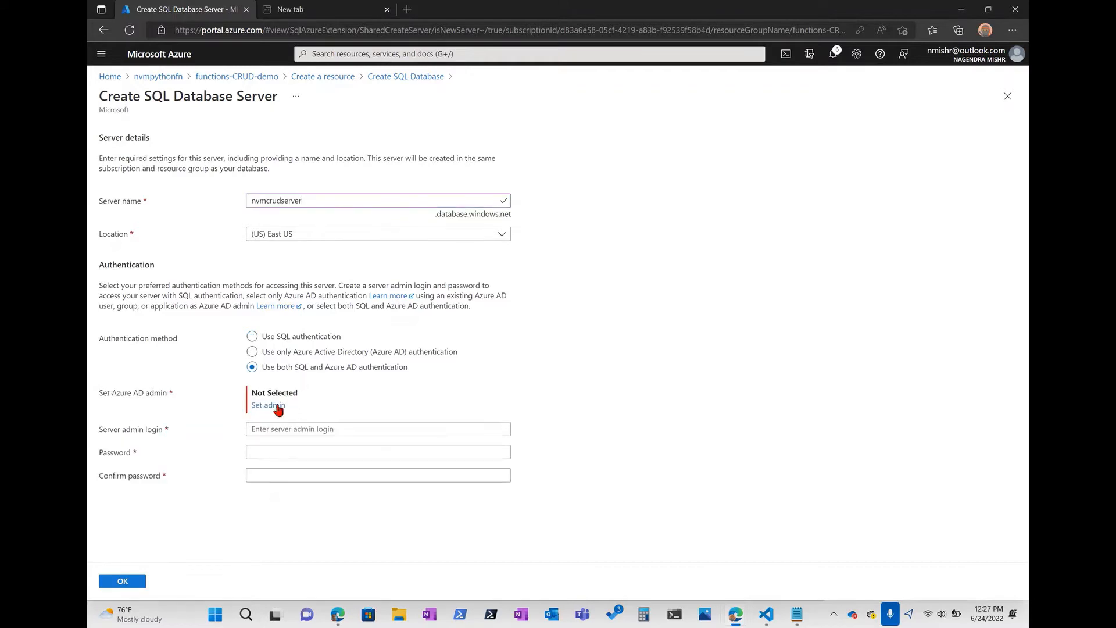
{"action": "left_click", "coordinate": [268, 406]}
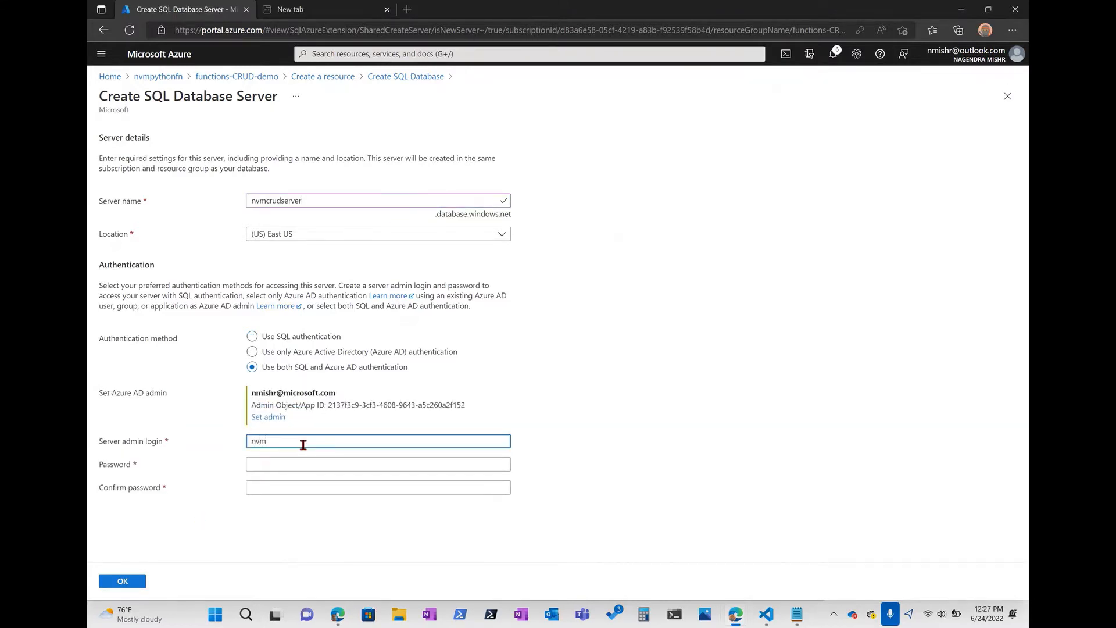
{"action": "type", "text": "password"}
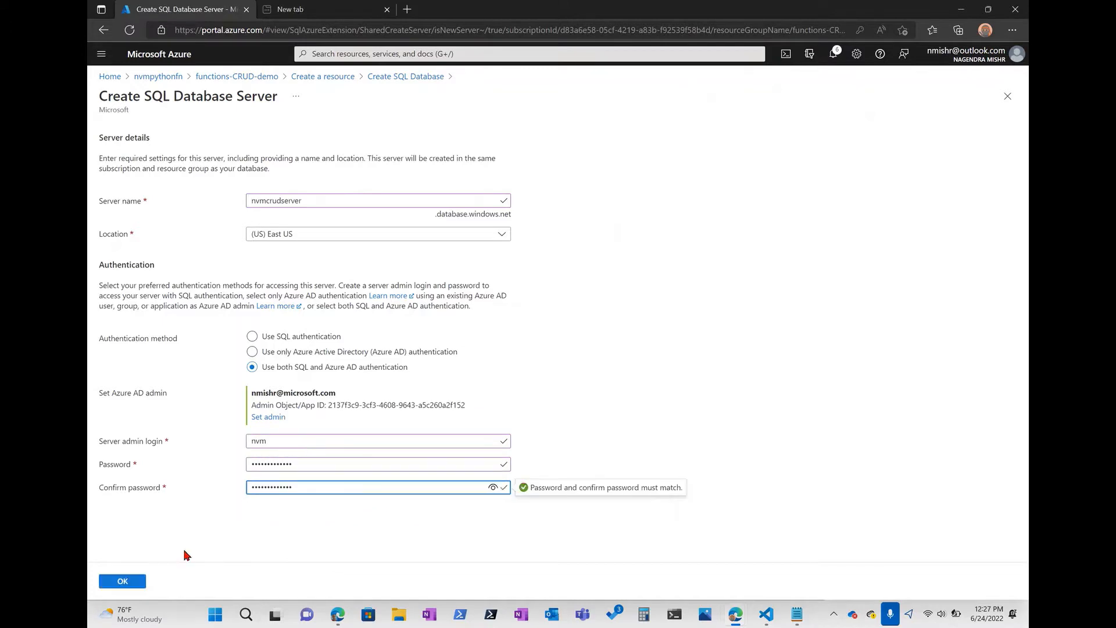
{"action": "left_click", "coordinate": [121, 581]}
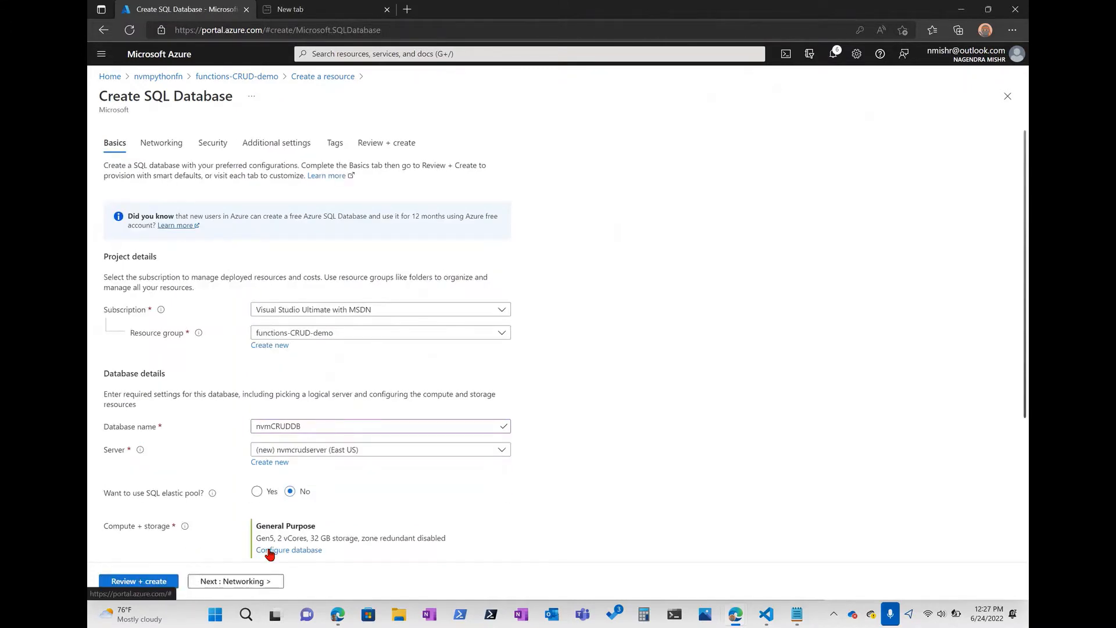
Set the database compute tier to Serverless and submit it for review
{"action": "left_click", "coordinate": [288, 550]}
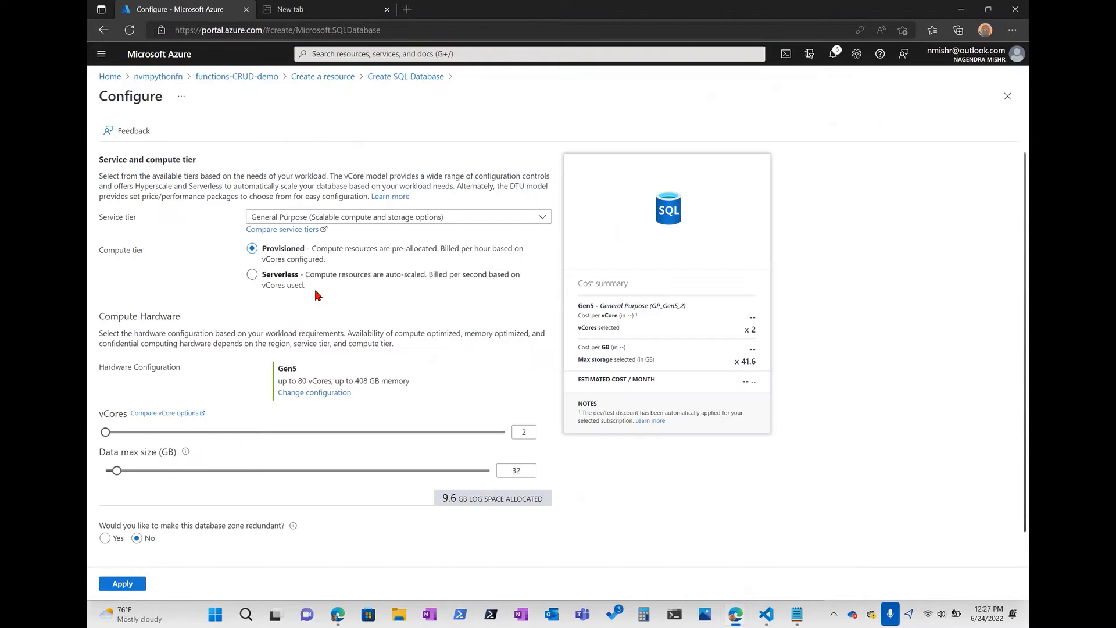
{"action": "left_click", "coordinate": [122, 583]}
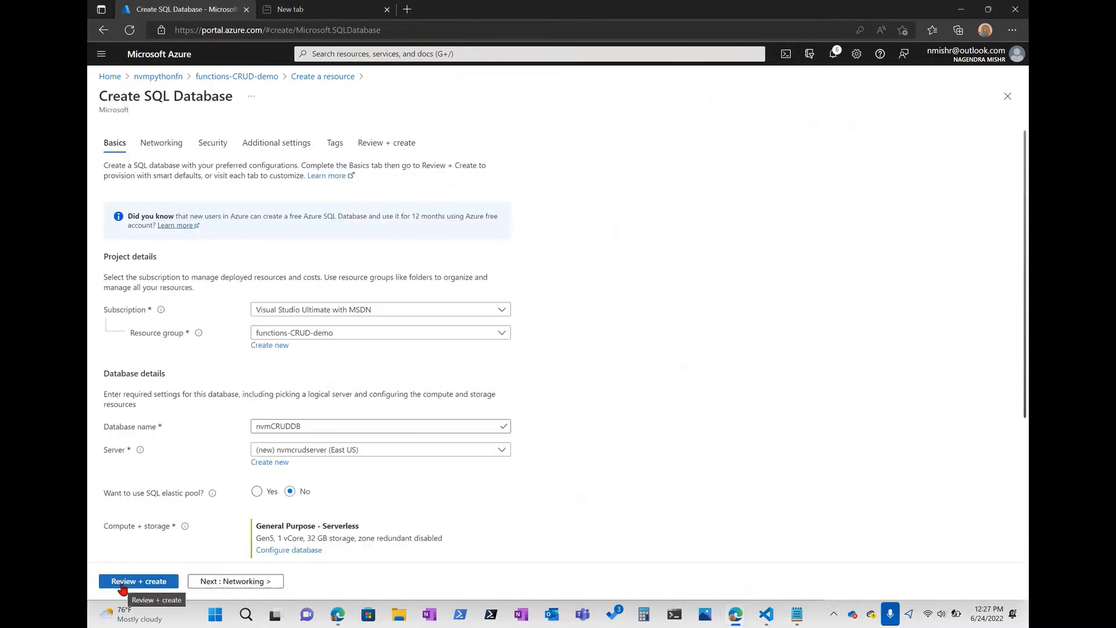
{"action": "left_click", "coordinate": [138, 580]}
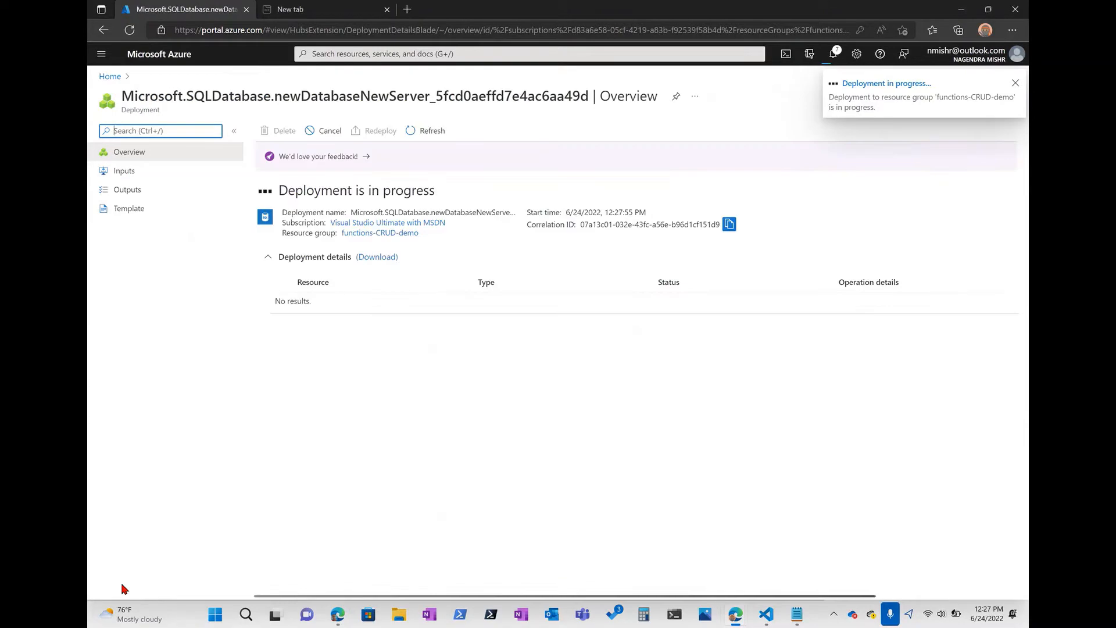
{"action": "mouse_move", "coordinate": [380, 232]}
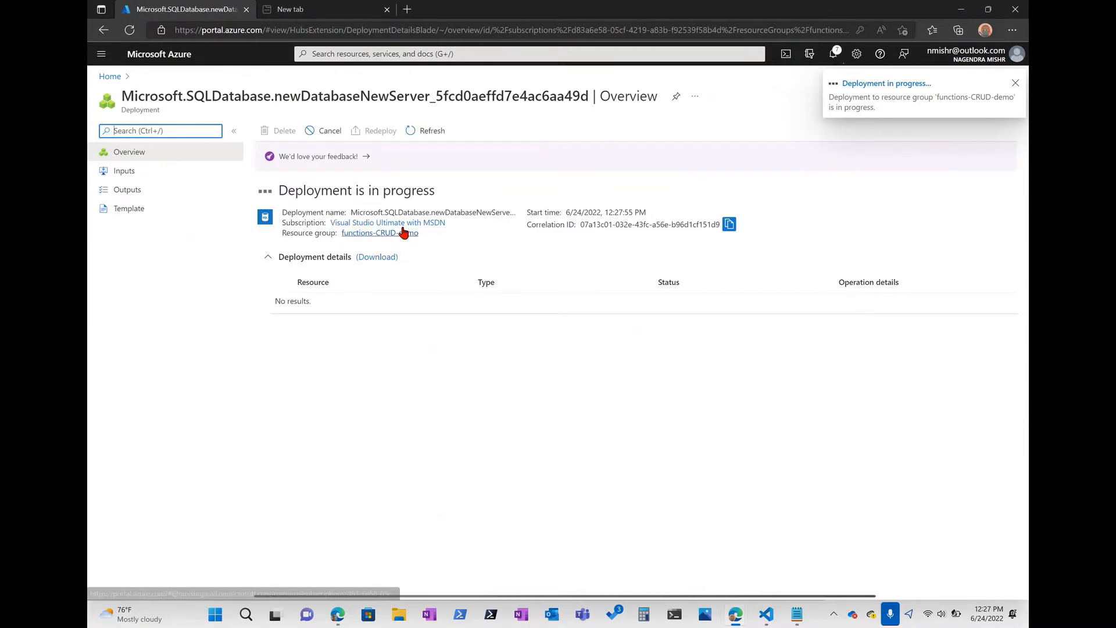
Create function app nvmpythonfn with the Python runtime in functions-CRUD-demo
{"action": "left_click", "coordinate": [379, 233]}
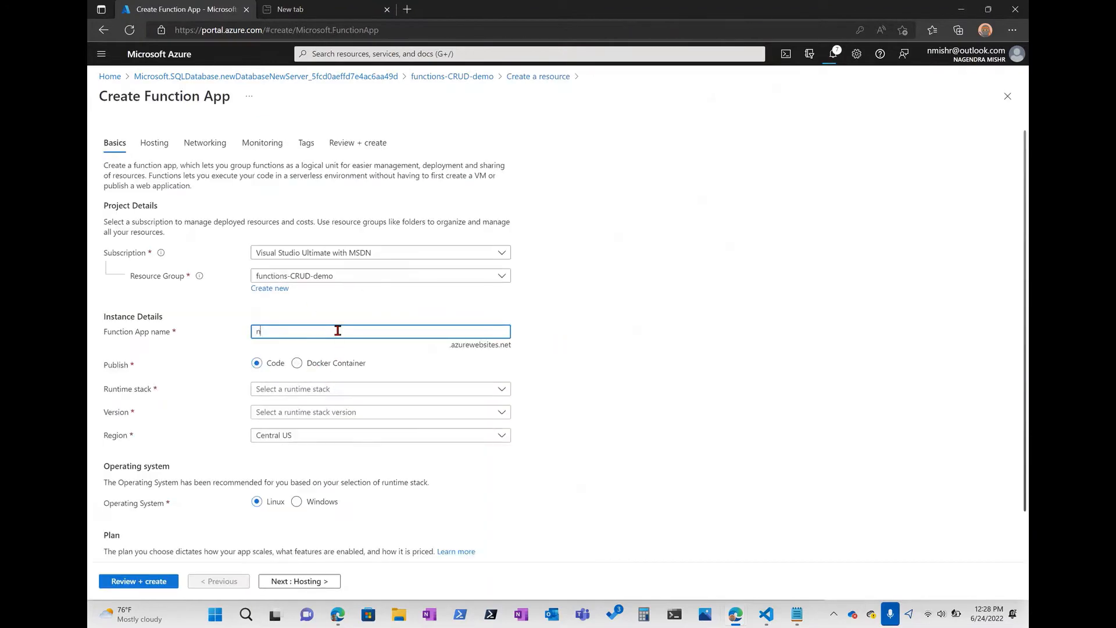
{"action": "left_click", "coordinate": [380, 389]}
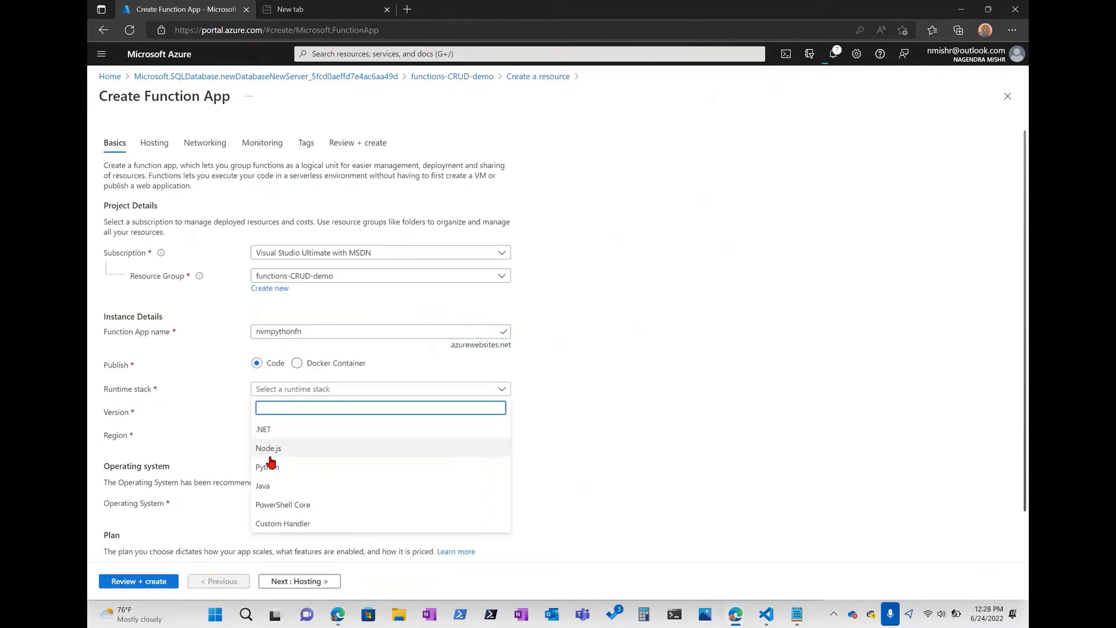
{"action": "left_click", "coordinate": [266, 466]}
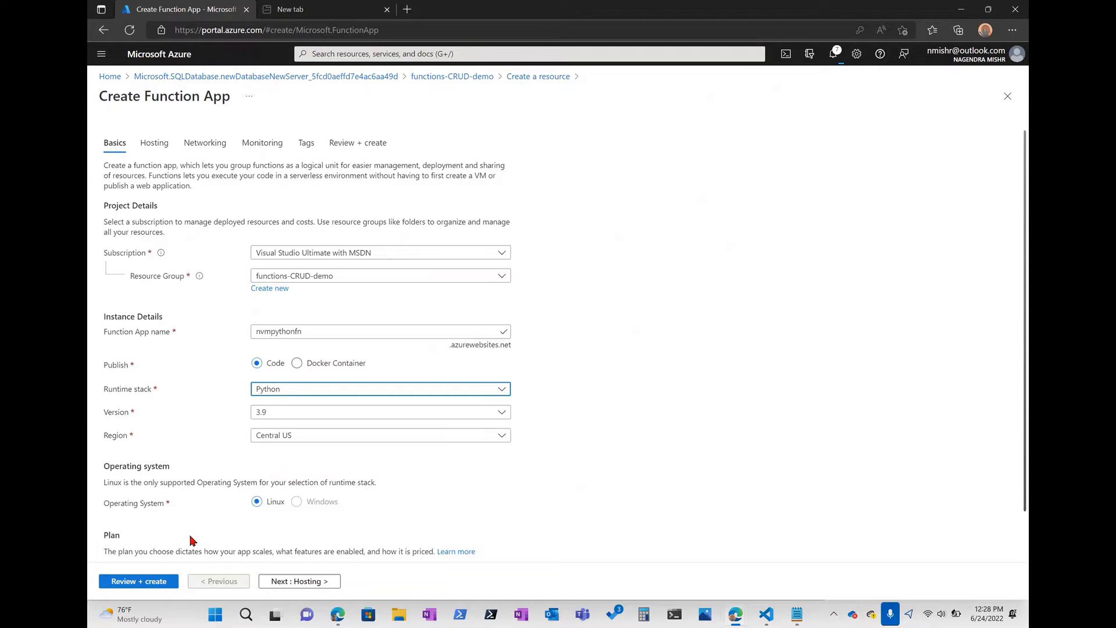
{"action": "left_click", "coordinate": [139, 581]}
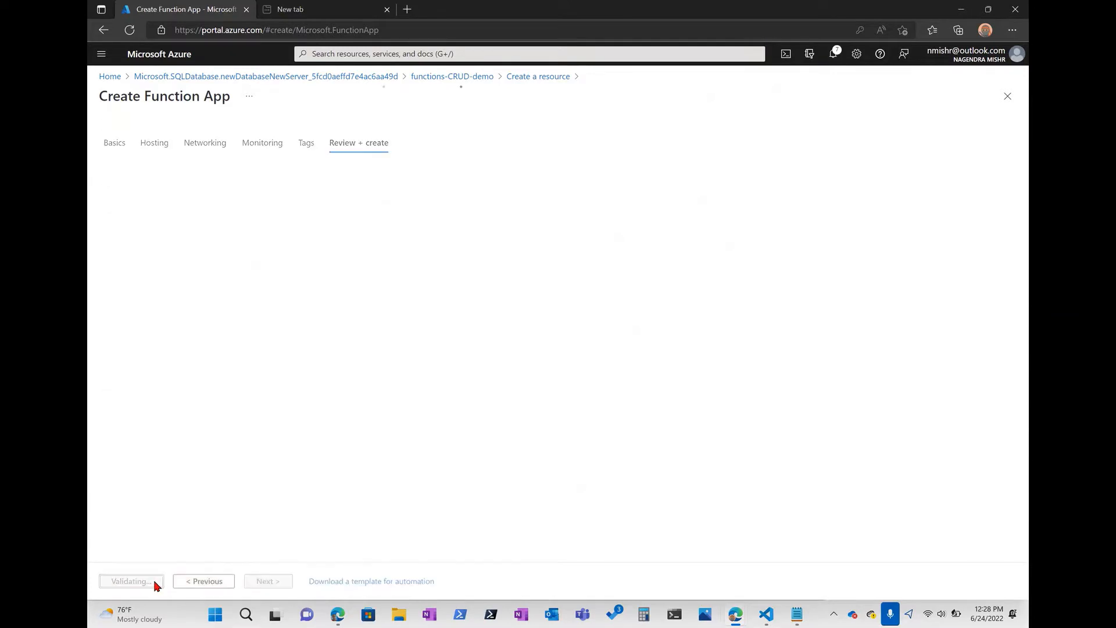
{"action": "left_click", "coordinate": [130, 581]}
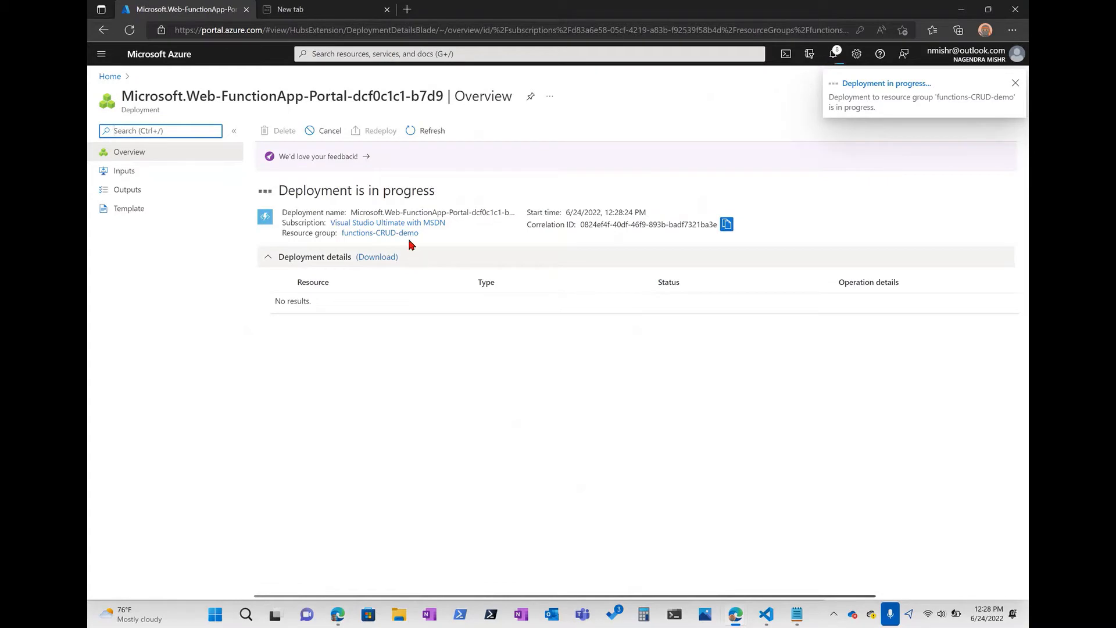
Create function app nvmcsharpfn with the .NET runtime and check deployment notifications
{"action": "left_click", "coordinate": [379, 232]}
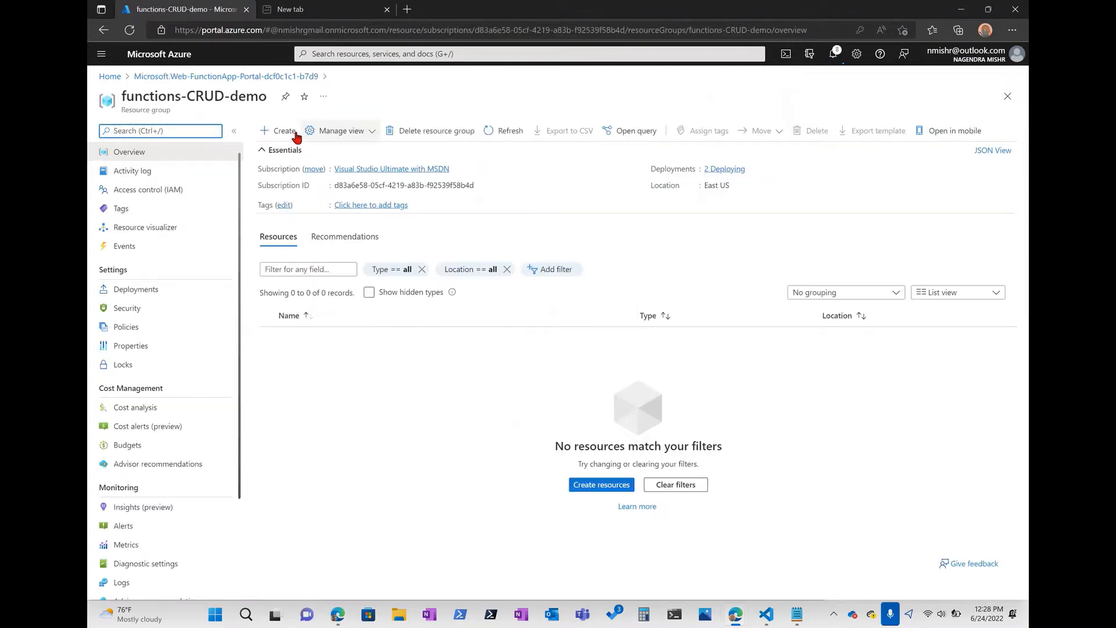
{"action": "left_click", "coordinate": [278, 130]}
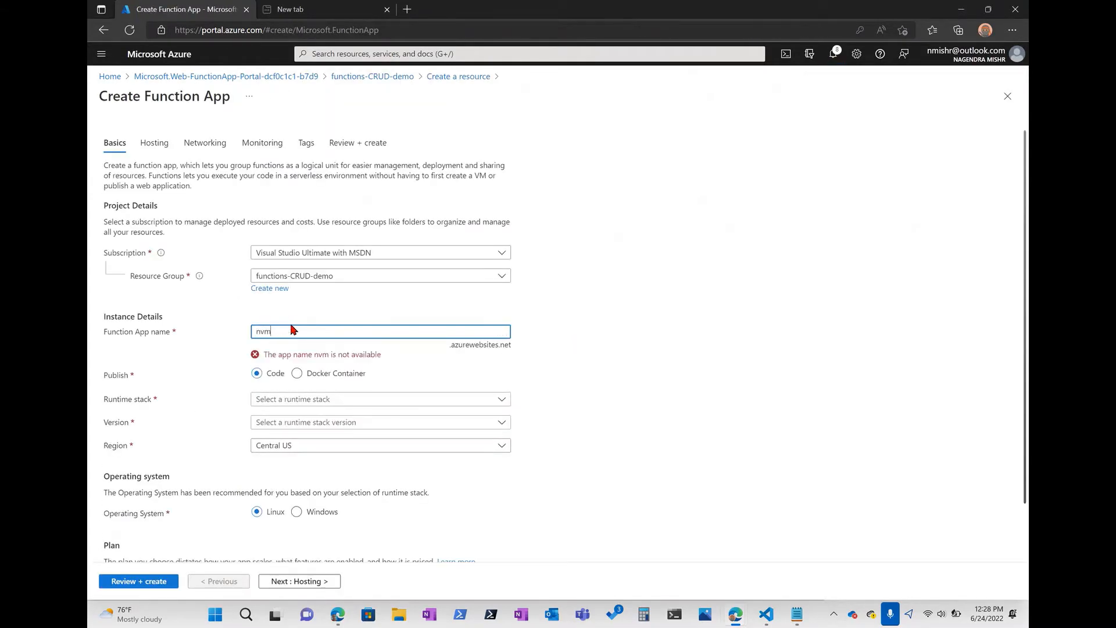
{"action": "left_click", "coordinate": [380, 398]}
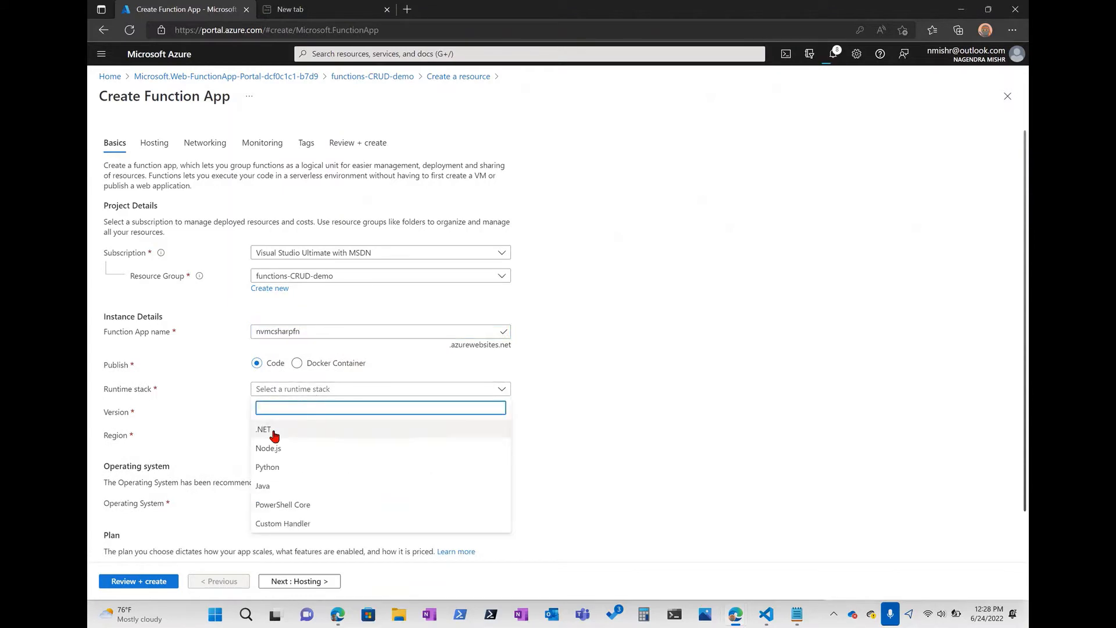
{"action": "left_click", "coordinate": [138, 580]}
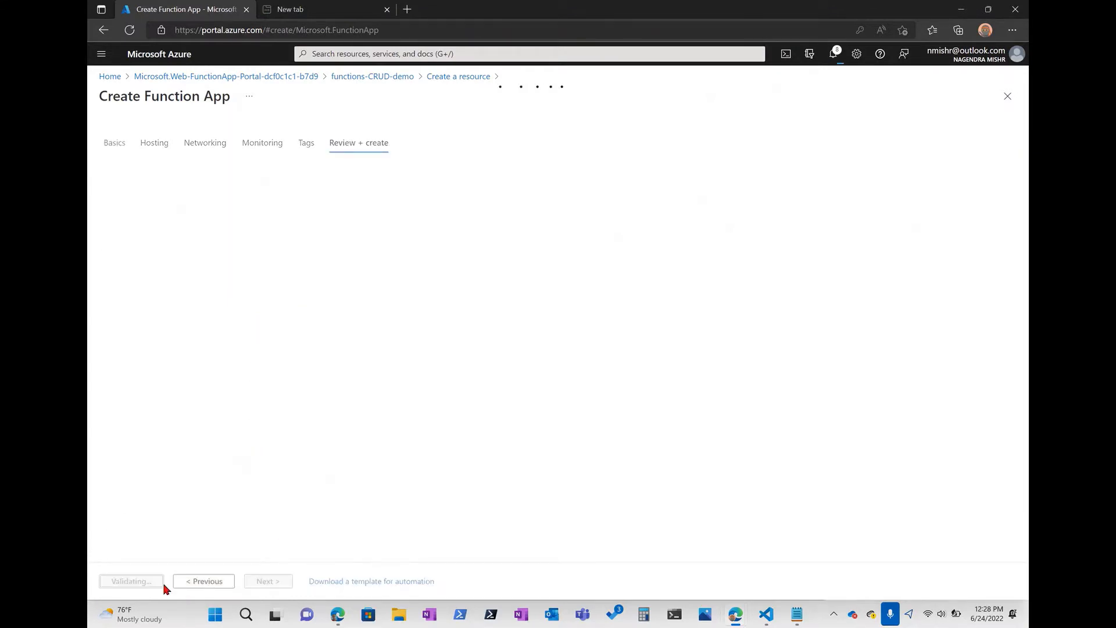
{"action": "left_click", "coordinate": [130, 581]}
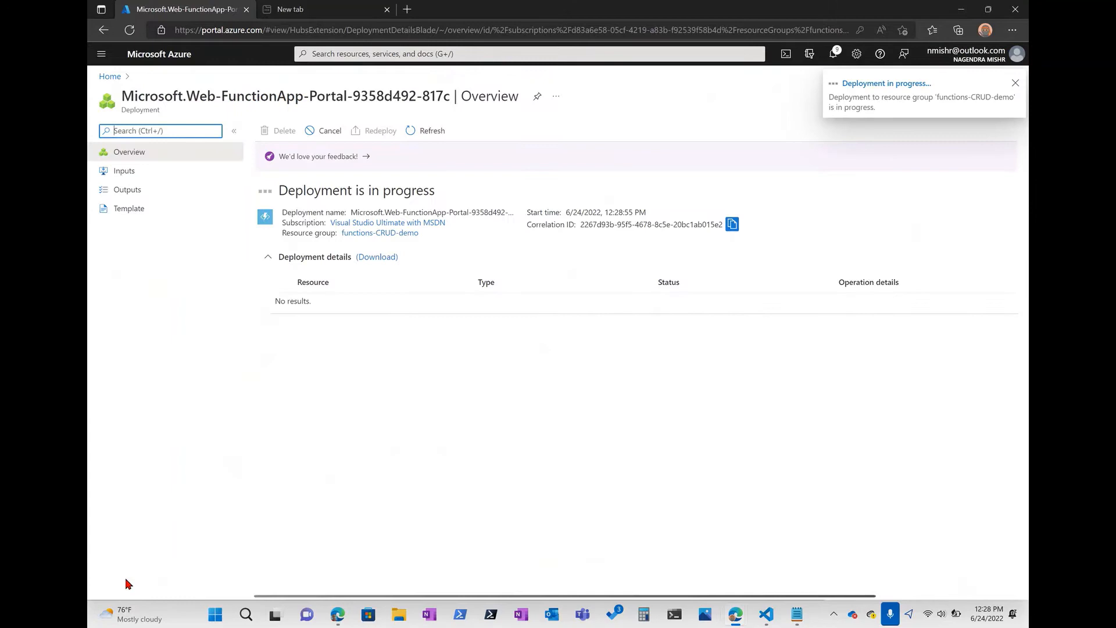
{"action": "left_click", "coordinate": [1015, 83]}
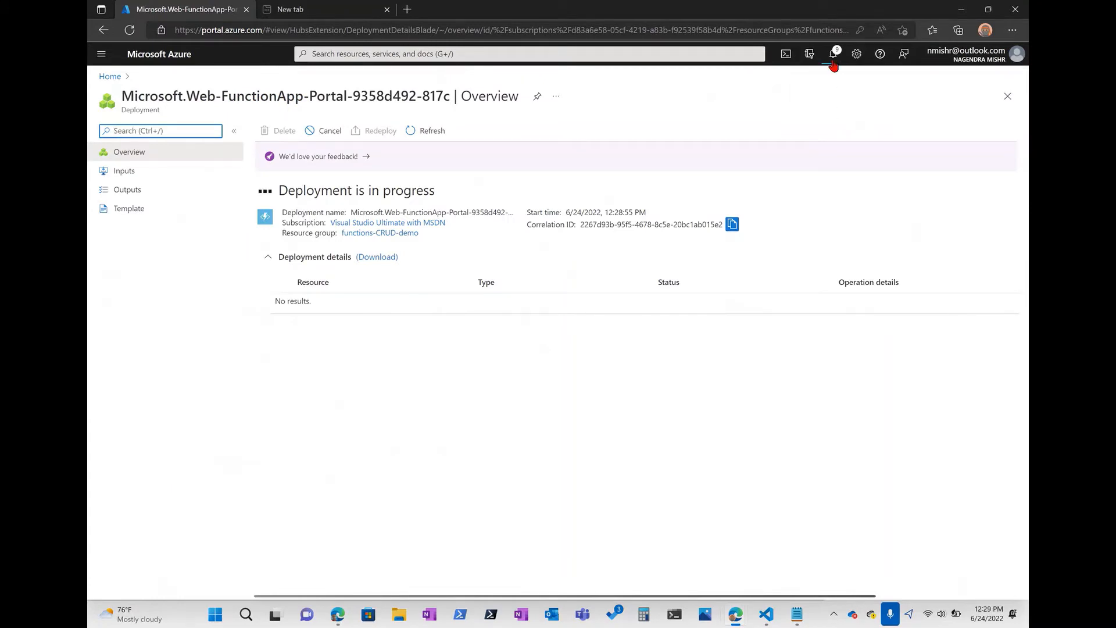
{"action": "left_click", "coordinate": [832, 53]}
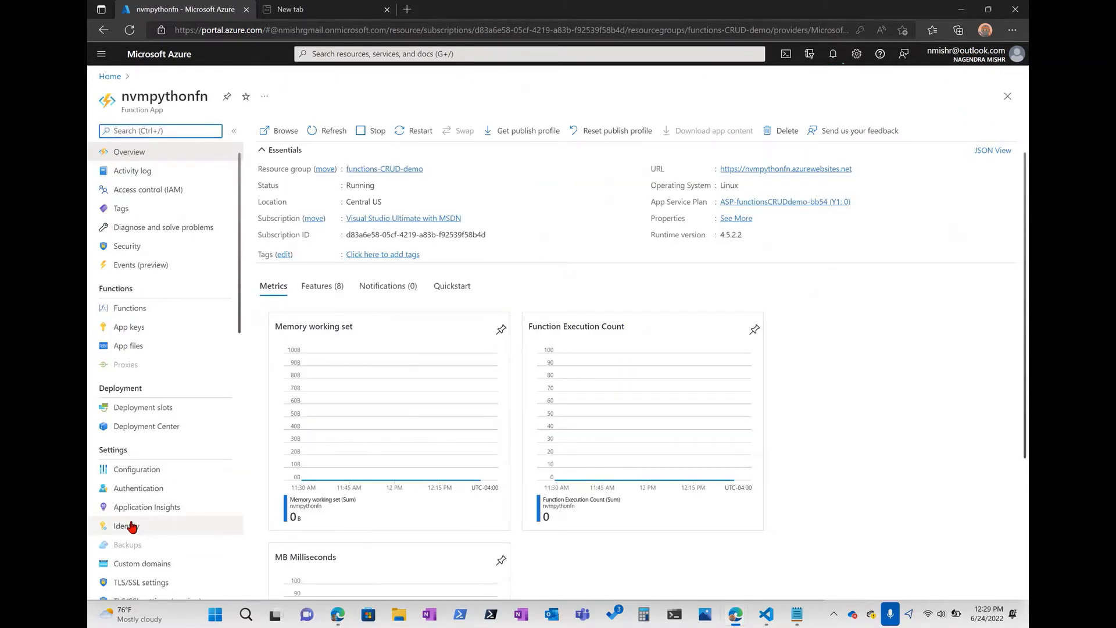
Turn on nvmcsharpfn's system-assigned managed identity and save it
{"action": "left_click", "coordinate": [126, 525]}
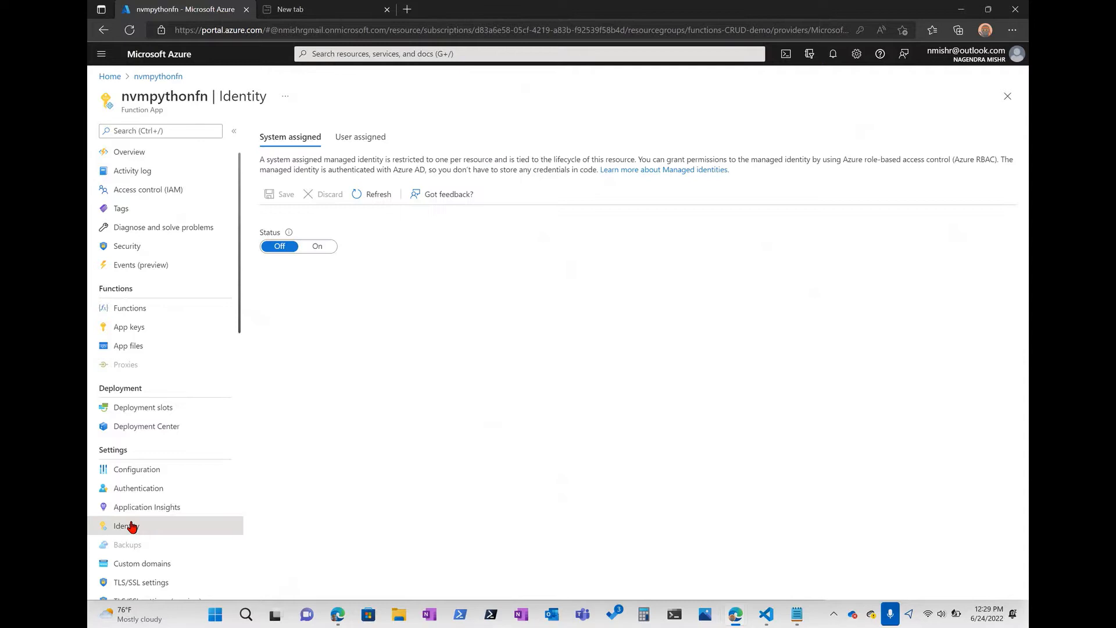
{"action": "left_click", "coordinate": [316, 245]}
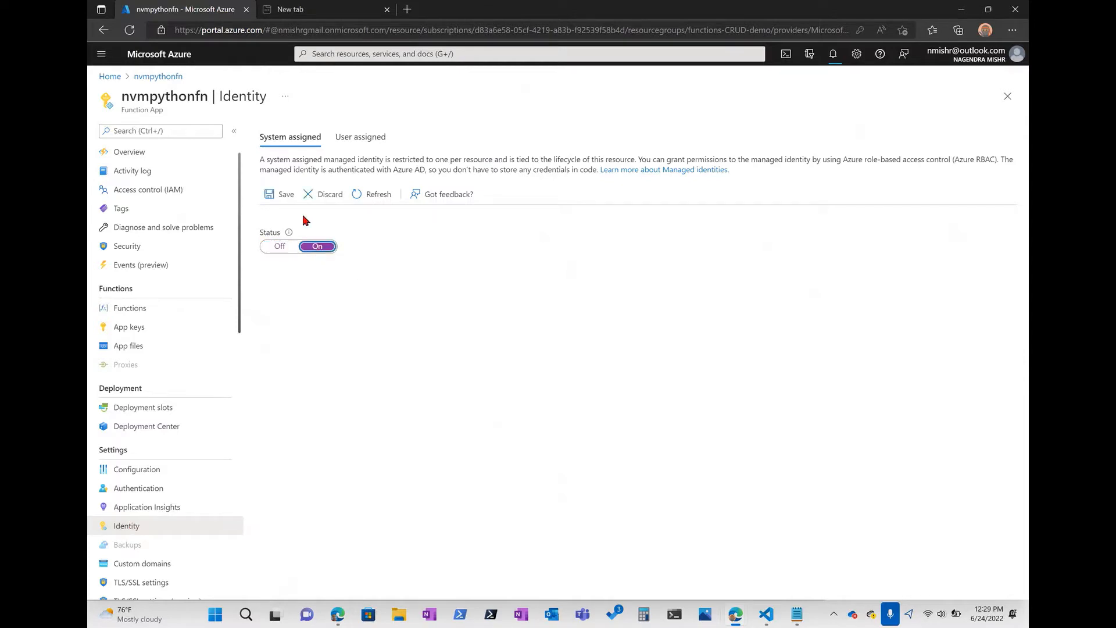
{"action": "left_click", "coordinate": [280, 193]}
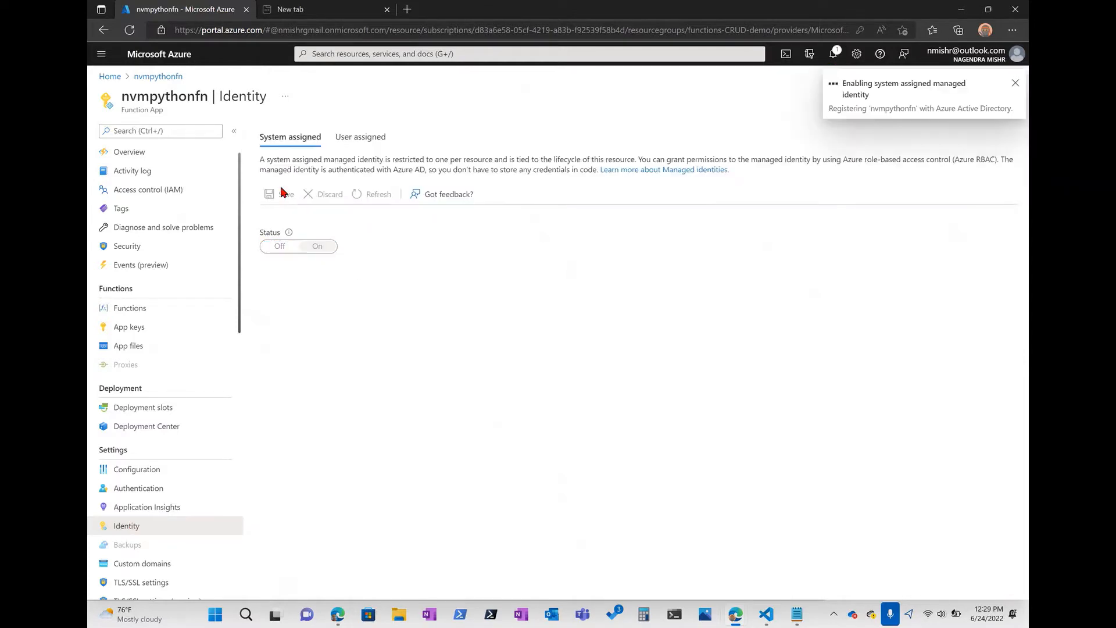
{"action": "left_click", "coordinate": [832, 53]}
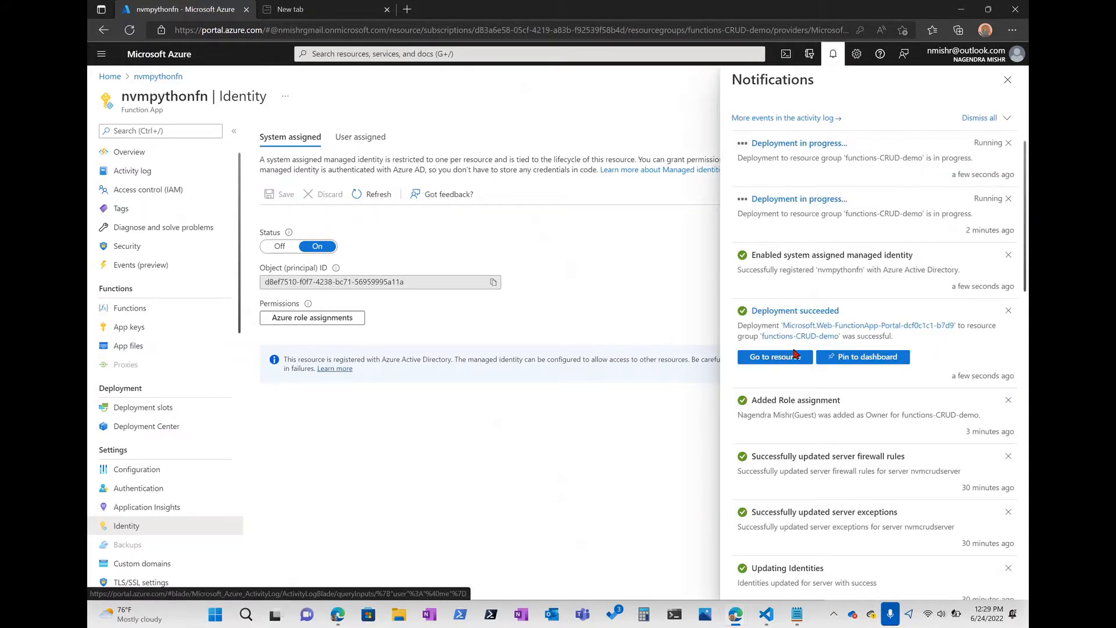
Open the newly deployed function app's Identity settings and review notifications
{"action": "left_click", "coordinate": [773, 357]}
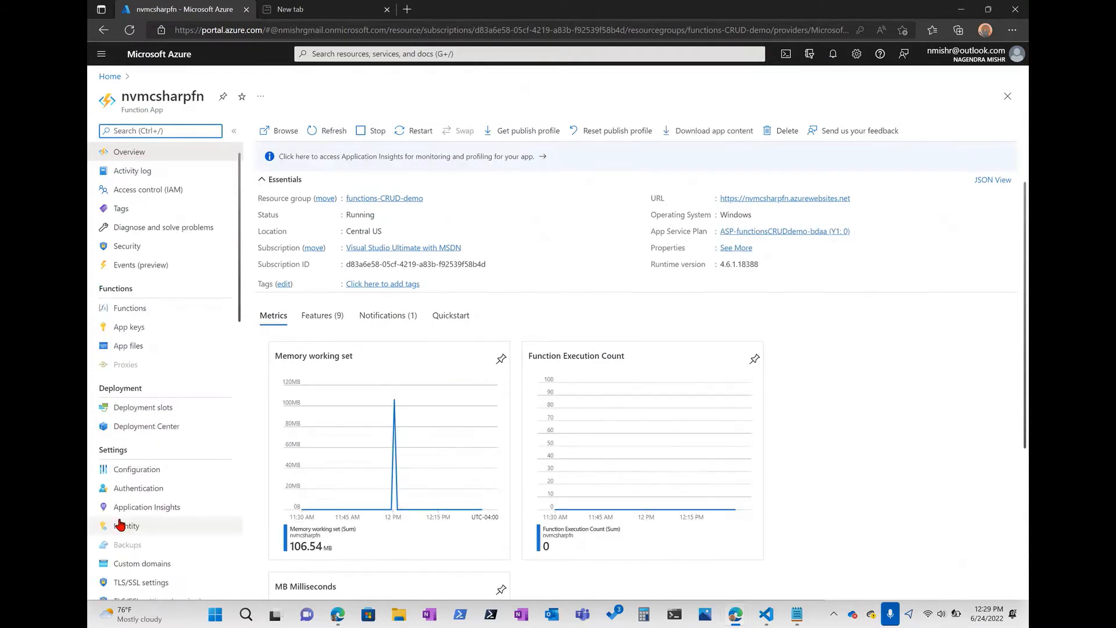
{"action": "left_click", "coordinate": [126, 526]}
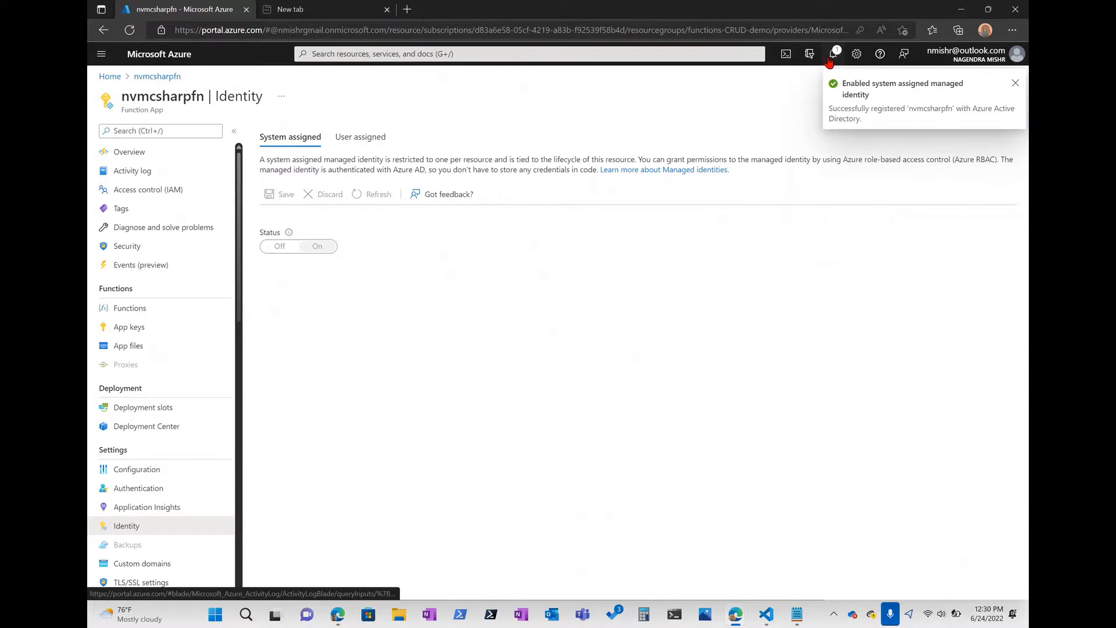
{"action": "left_click", "coordinate": [832, 53]}
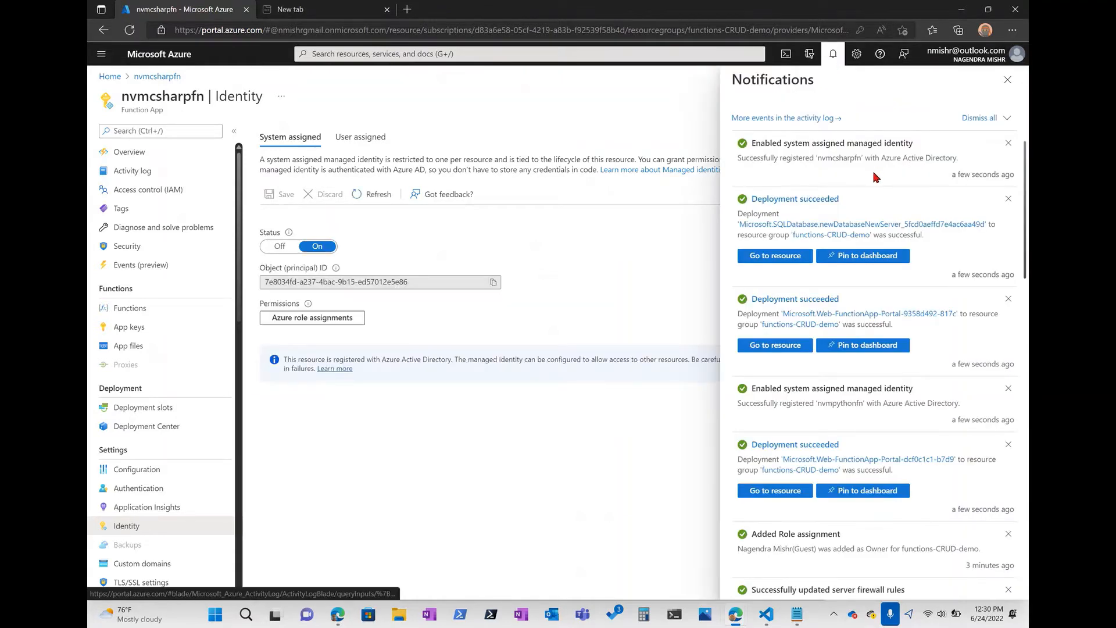
From nvmCRUDDB, open server nvmcrudserver and set its system-assigned identity to On
{"action": "left_click", "coordinate": [774, 256]}
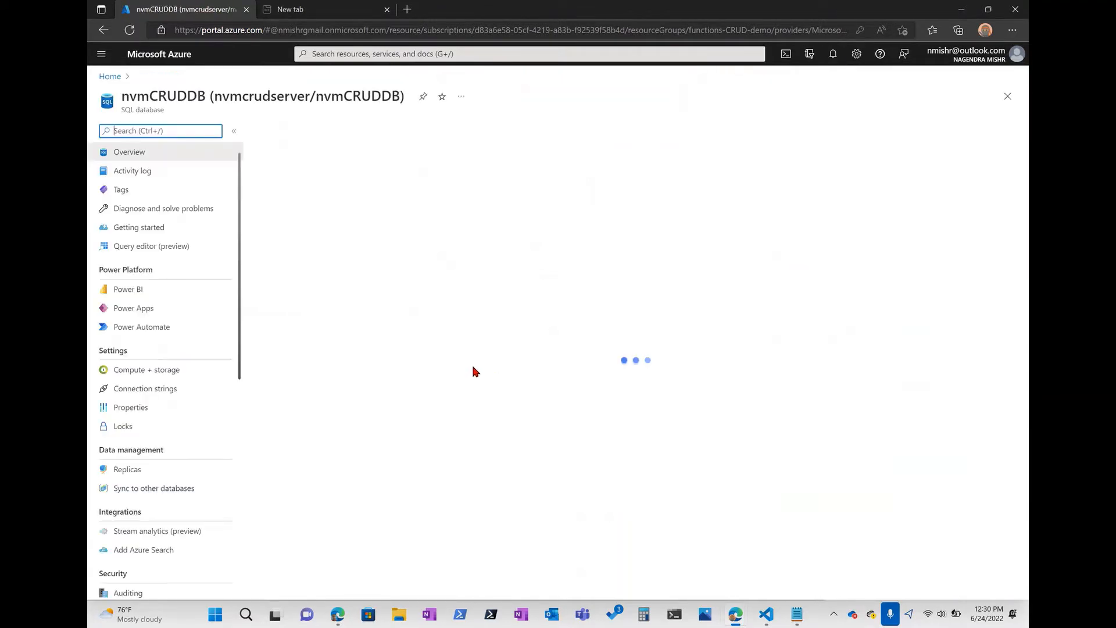
{"action": "left_click", "coordinate": [210, 76]}
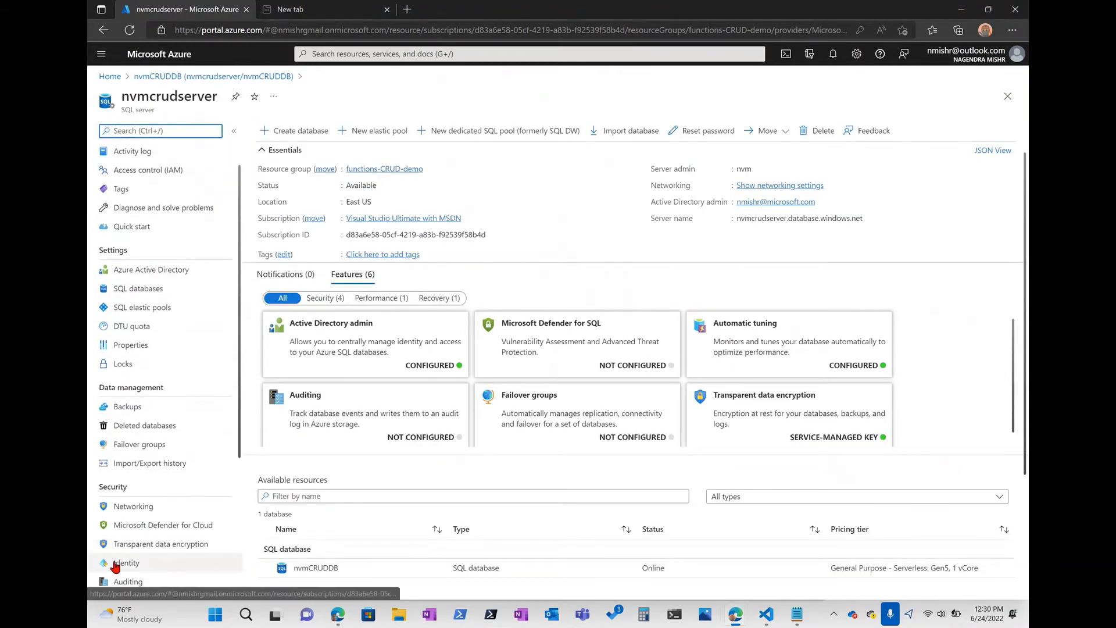
{"action": "left_click", "coordinate": [126, 562]}
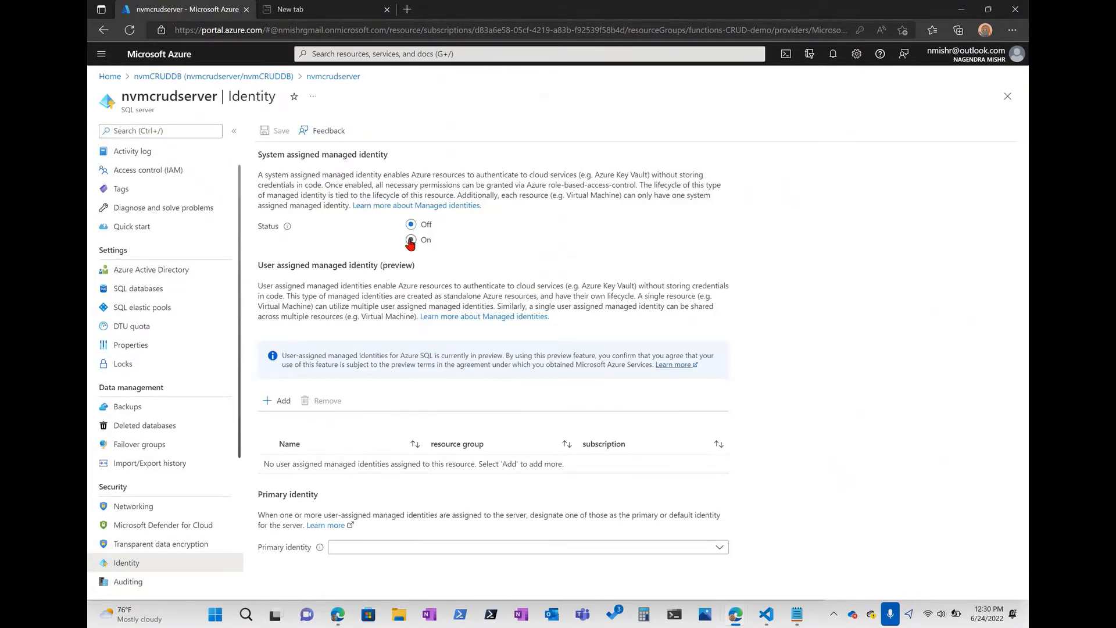
{"action": "left_click", "coordinate": [411, 240]}
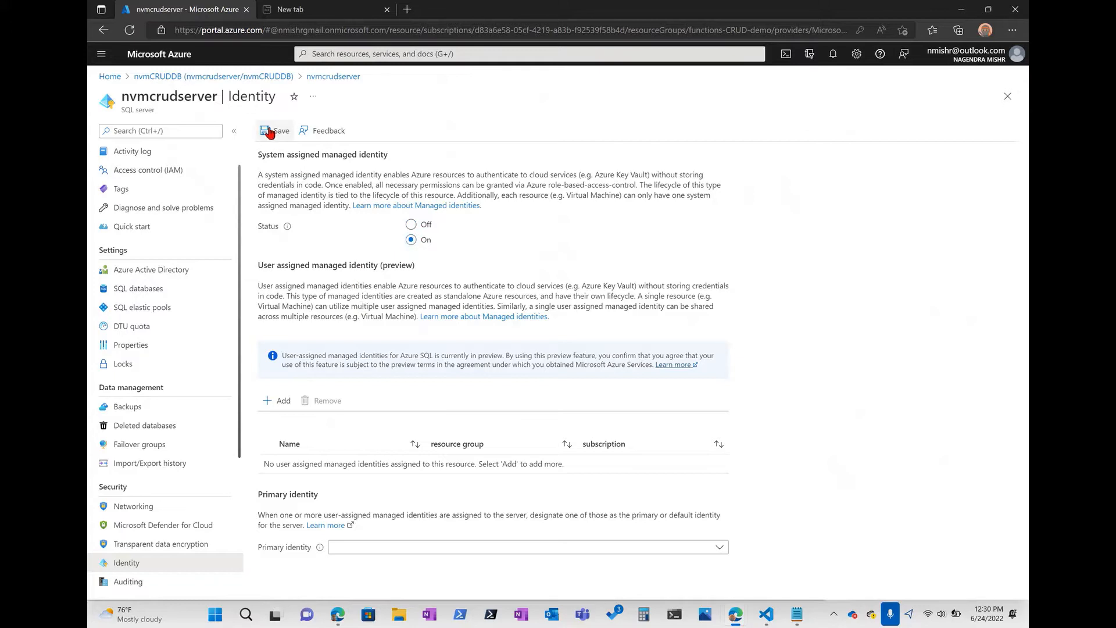
{"action": "left_click", "coordinate": [277, 130]}
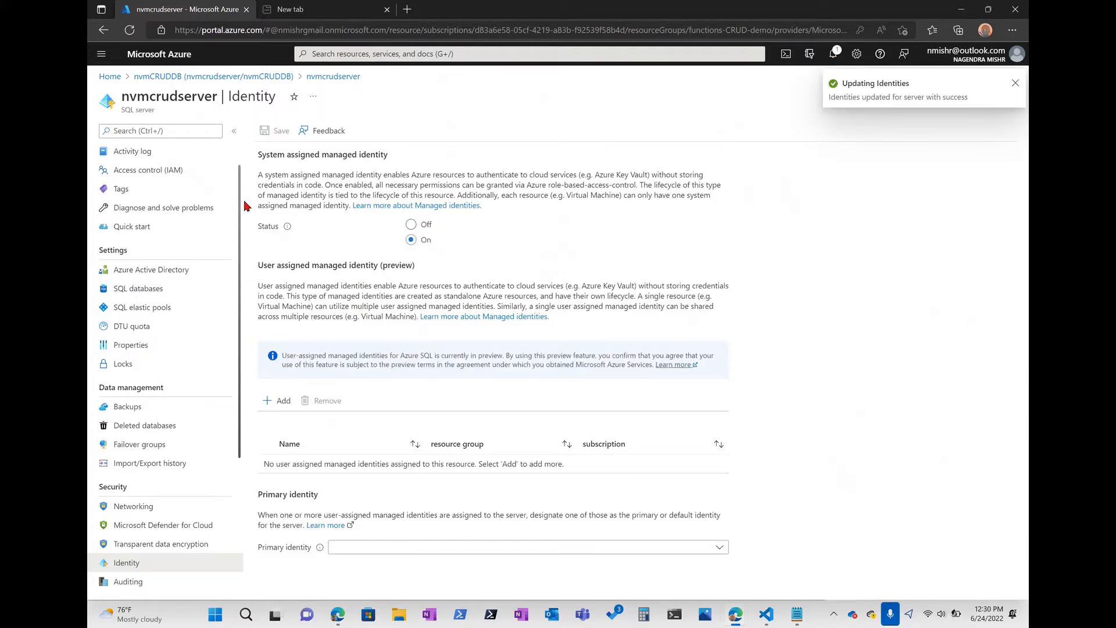
Tick 'Allow Azure services and resources to access this server' in nvmcrudserver Networking and save
{"action": "left_click", "coordinate": [132, 507]}
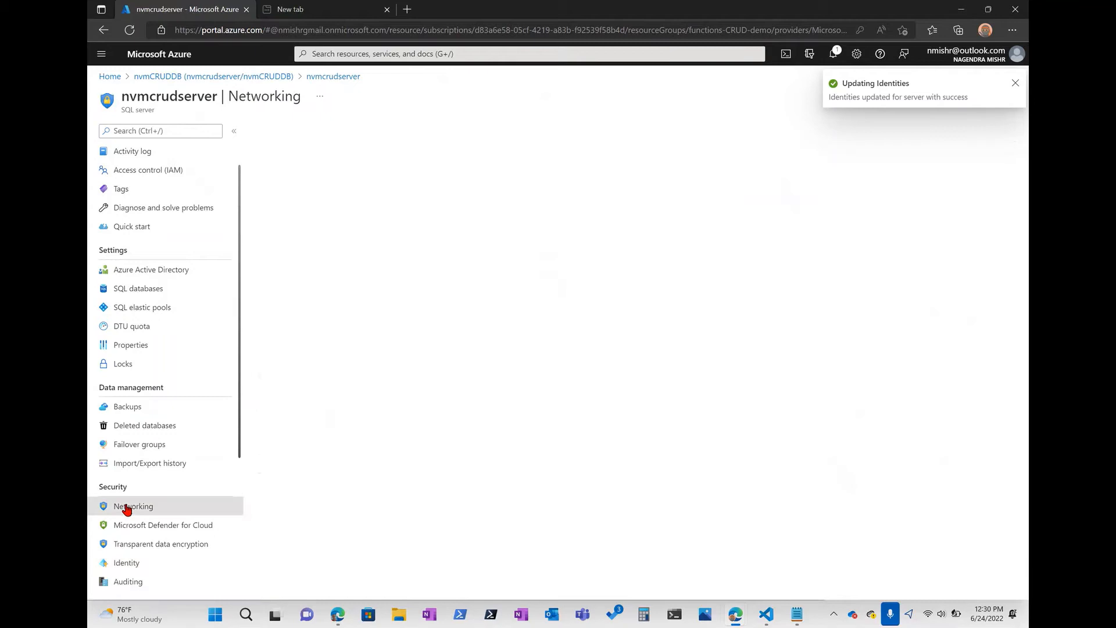
{"action": "left_click", "coordinate": [134, 506]}
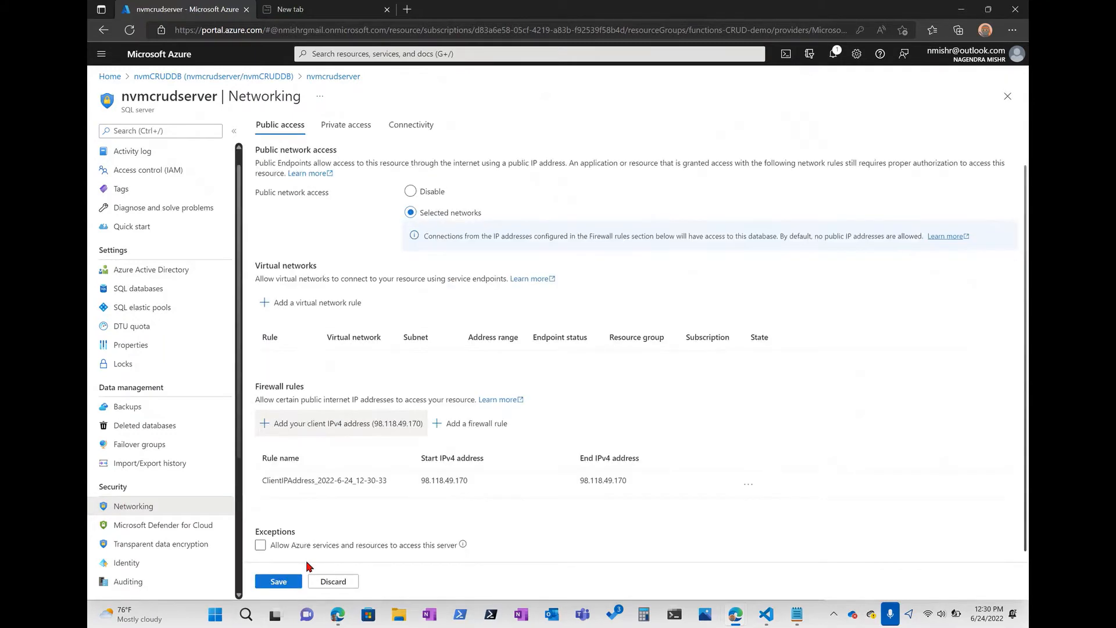
{"action": "left_click", "coordinate": [261, 545]}
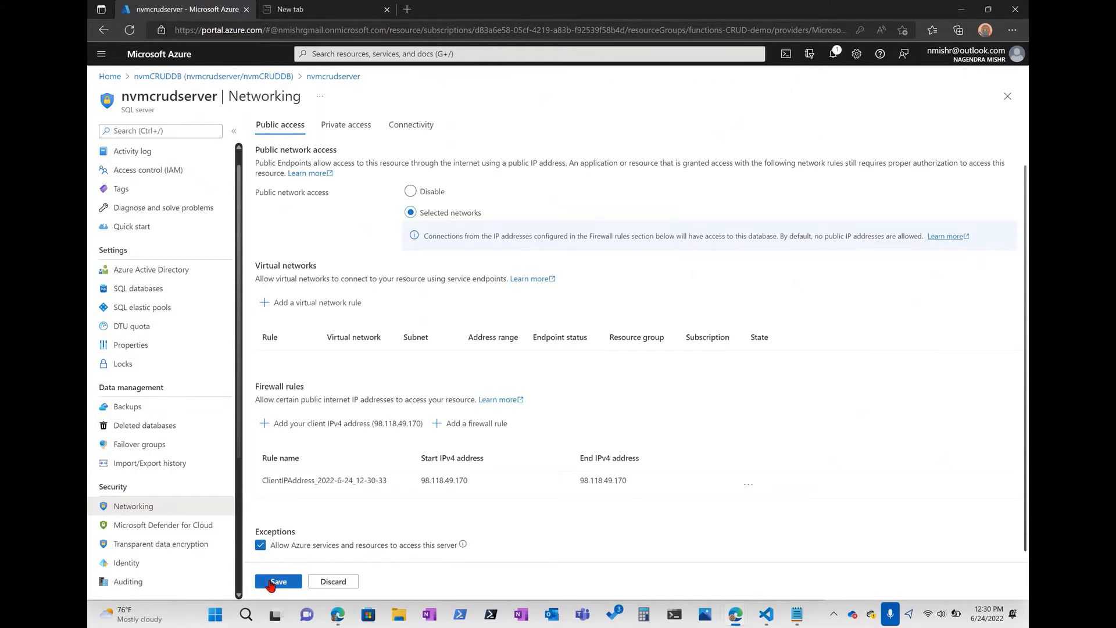
{"action": "left_click", "coordinate": [278, 580]}
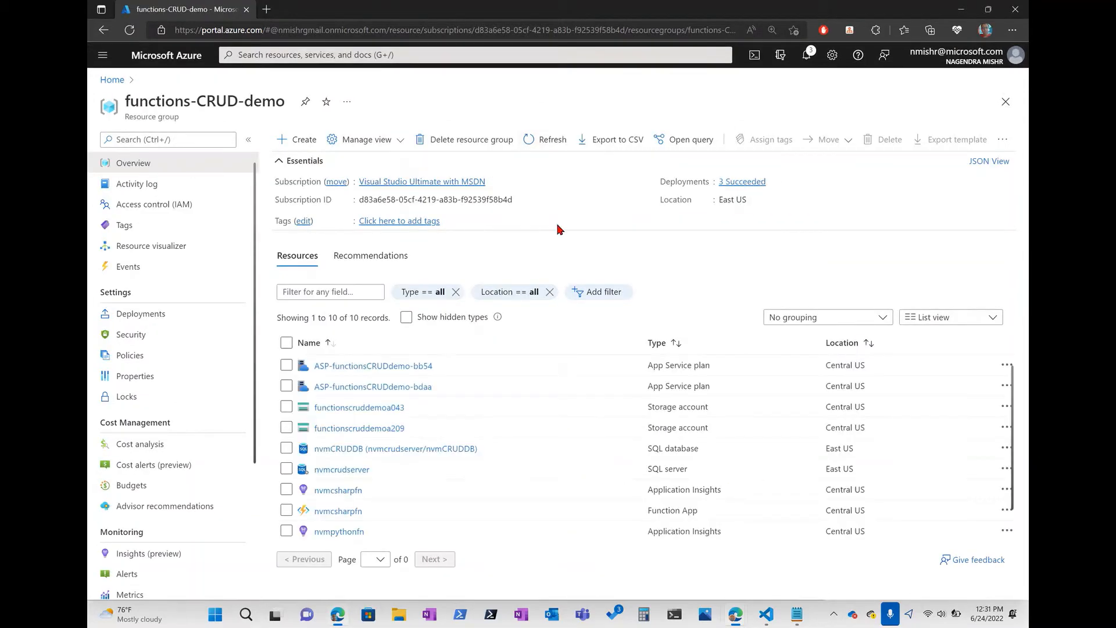
Sign in to nvmCRUDDB's query editor with Azure AD and run the nvmpythonfn user/role script
{"action": "left_click", "coordinate": [395, 448]}
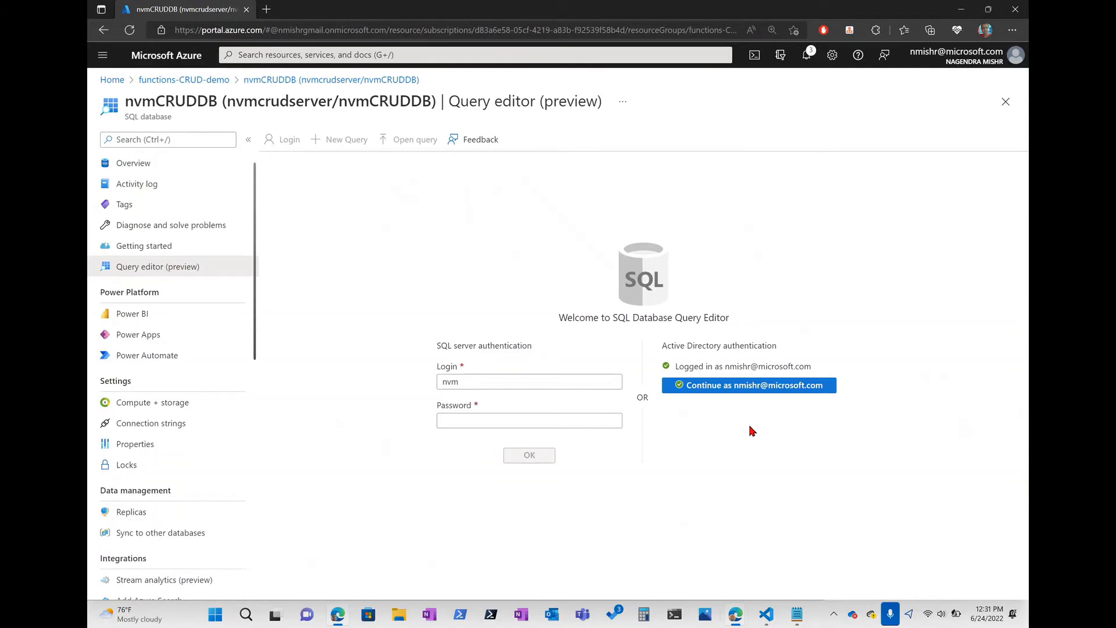
{"action": "mouse_move", "coordinate": [738, 400]}
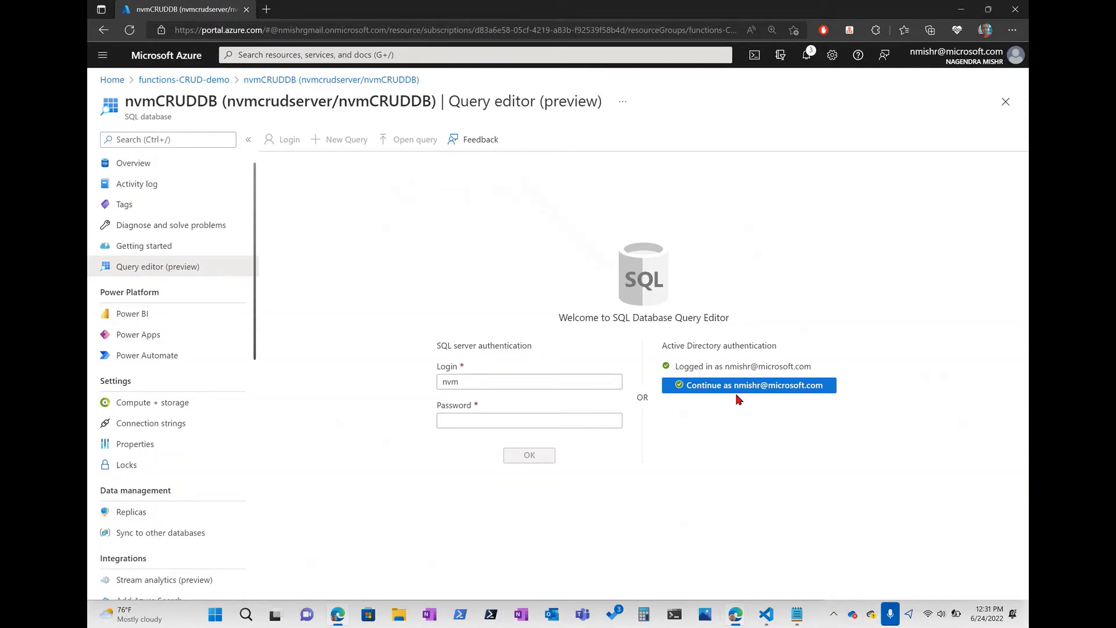
{"action": "left_click", "coordinate": [749, 385]}
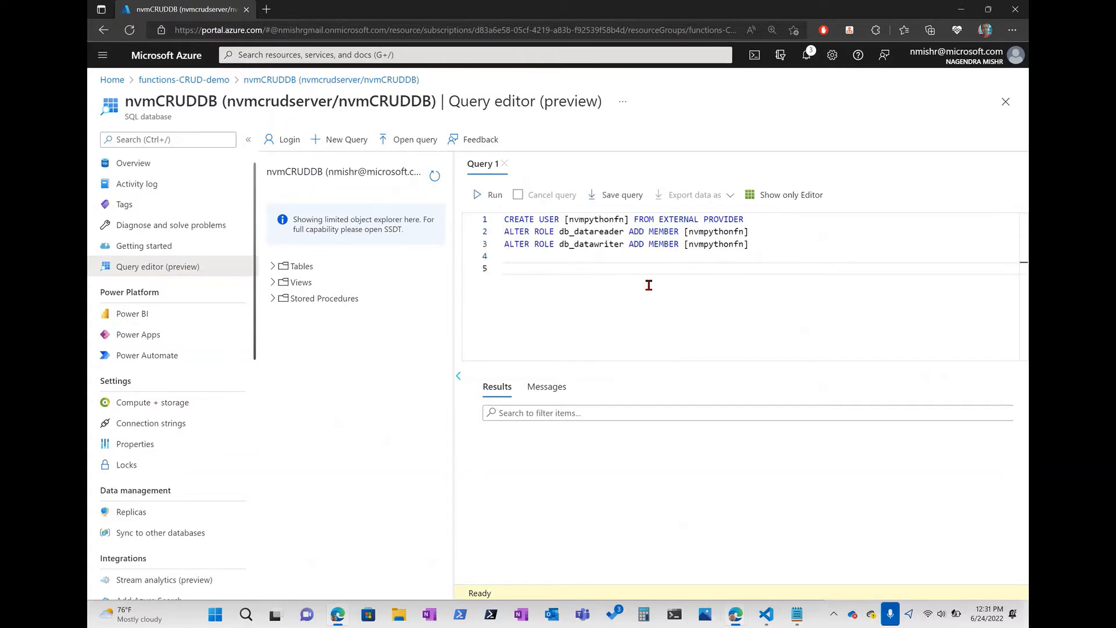
{"action": "left_click", "coordinate": [489, 195]}
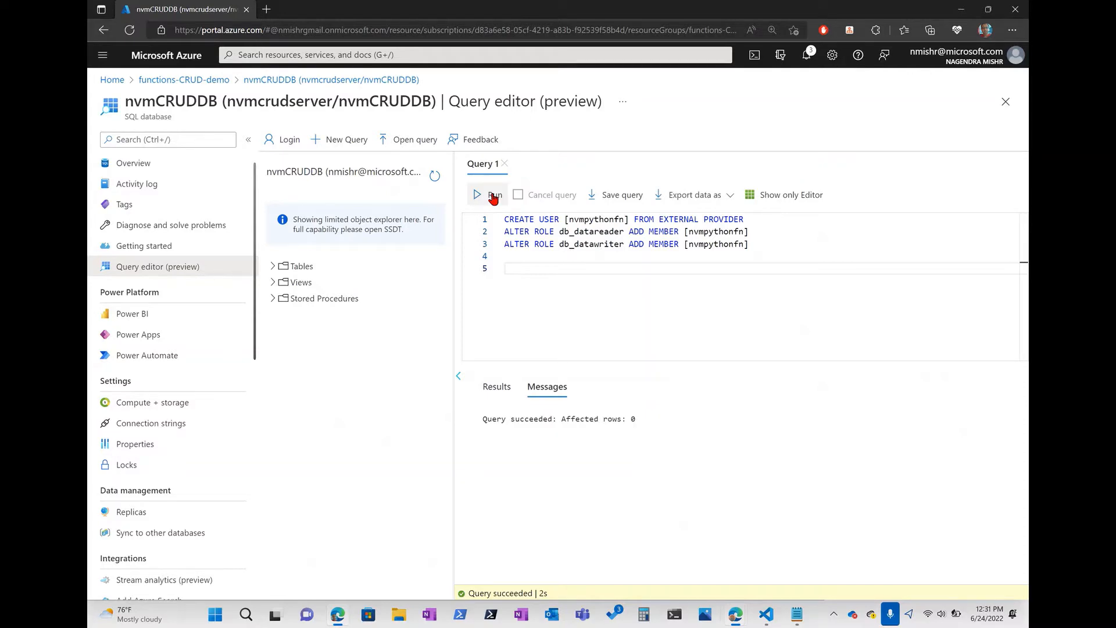
{"action": "mouse_move", "coordinate": [547, 324]}
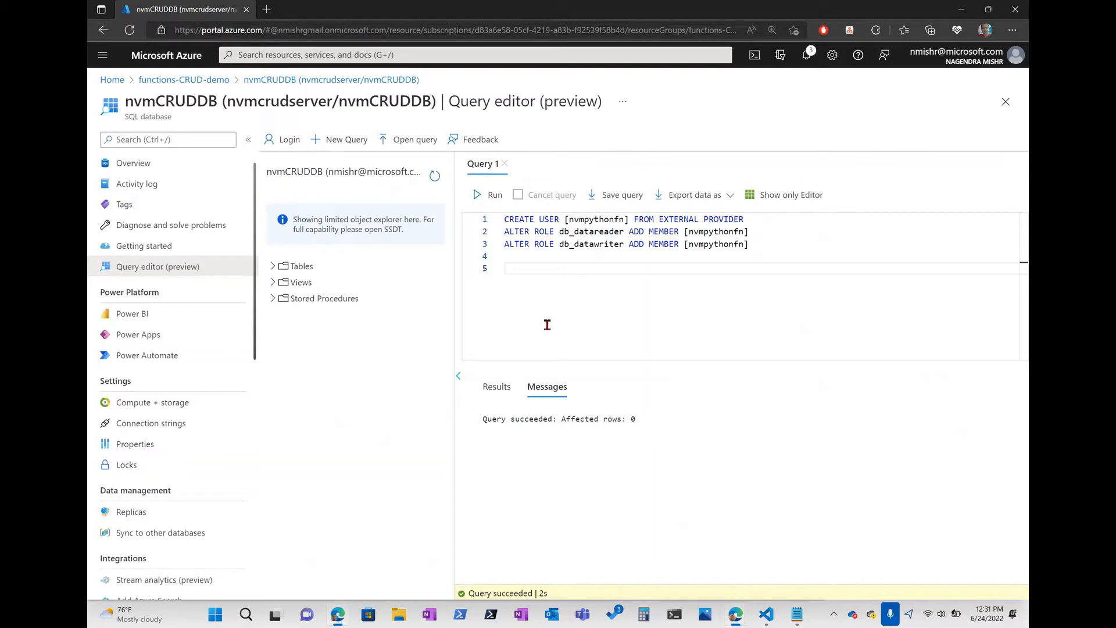
Create table demo with ID varchar(255) primary key and data1 varchar(max)
{"action": "type", "text": "create table demo (ID varchar(255) p"}
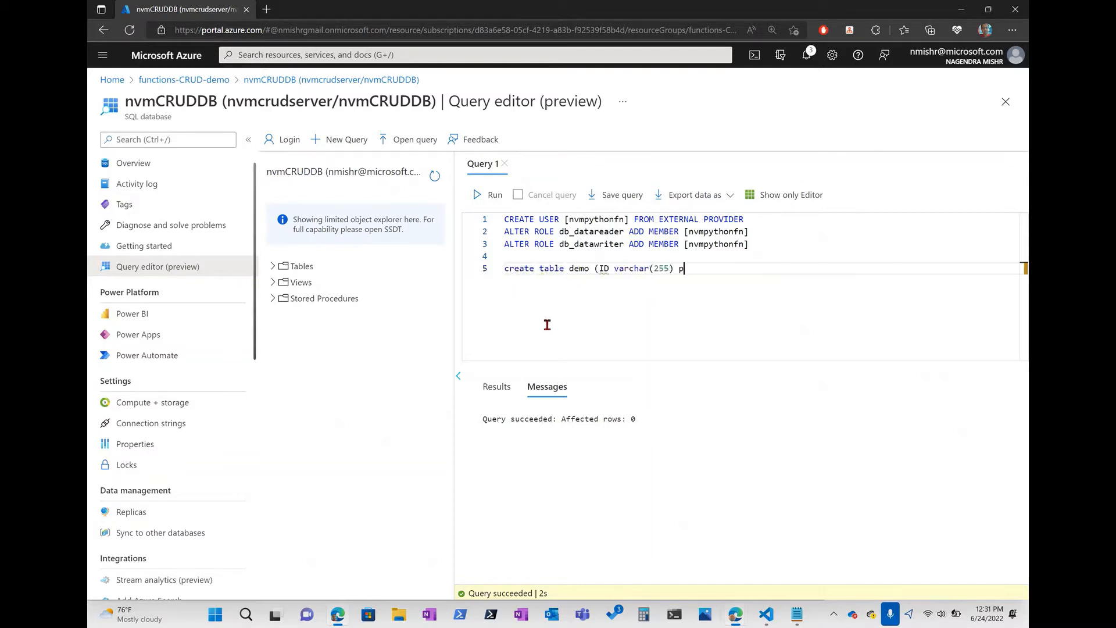
{"action": "type", "text": "rimary key, data1 varchar(max));"}
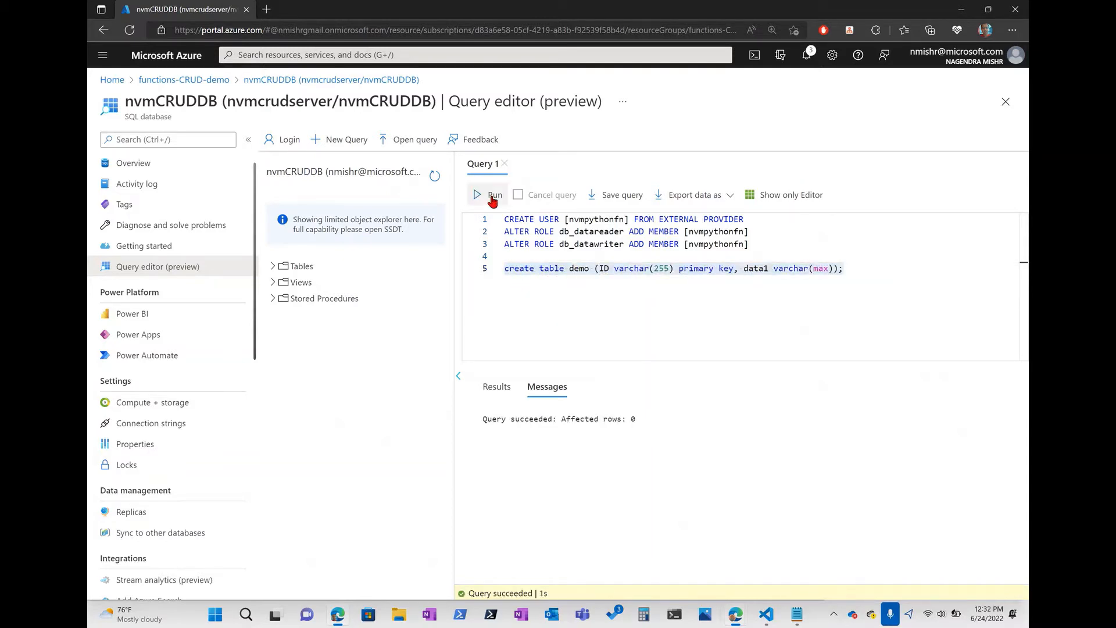
{"action": "left_click", "coordinate": [273, 266]}
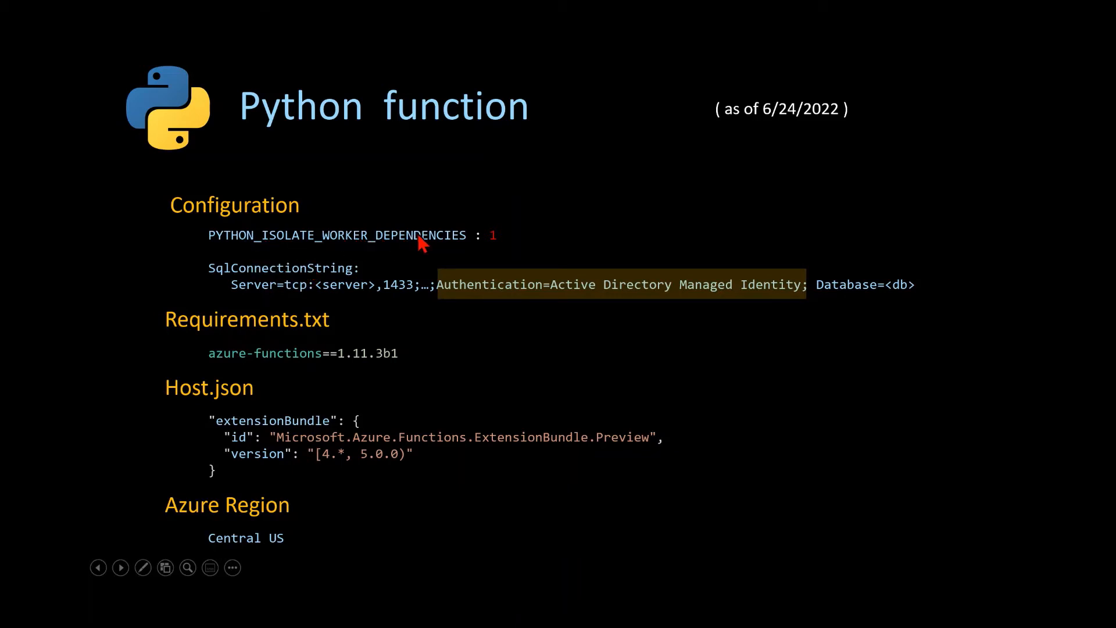
{"action": "mouse_move", "coordinate": [502, 246]}
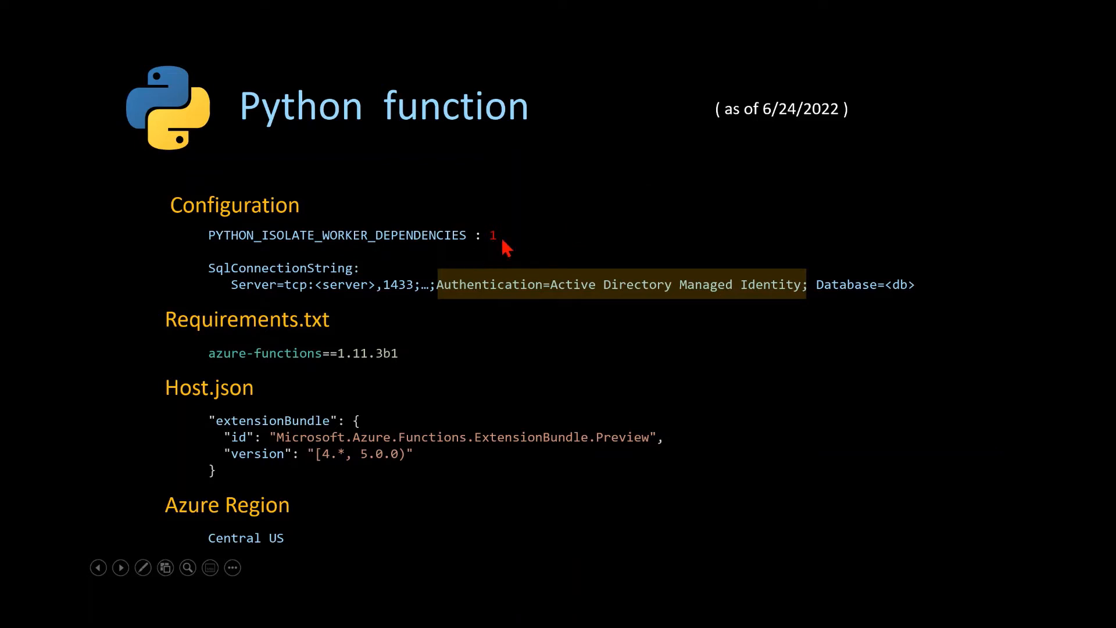
{"action": "mouse_move", "coordinate": [427, 293]}
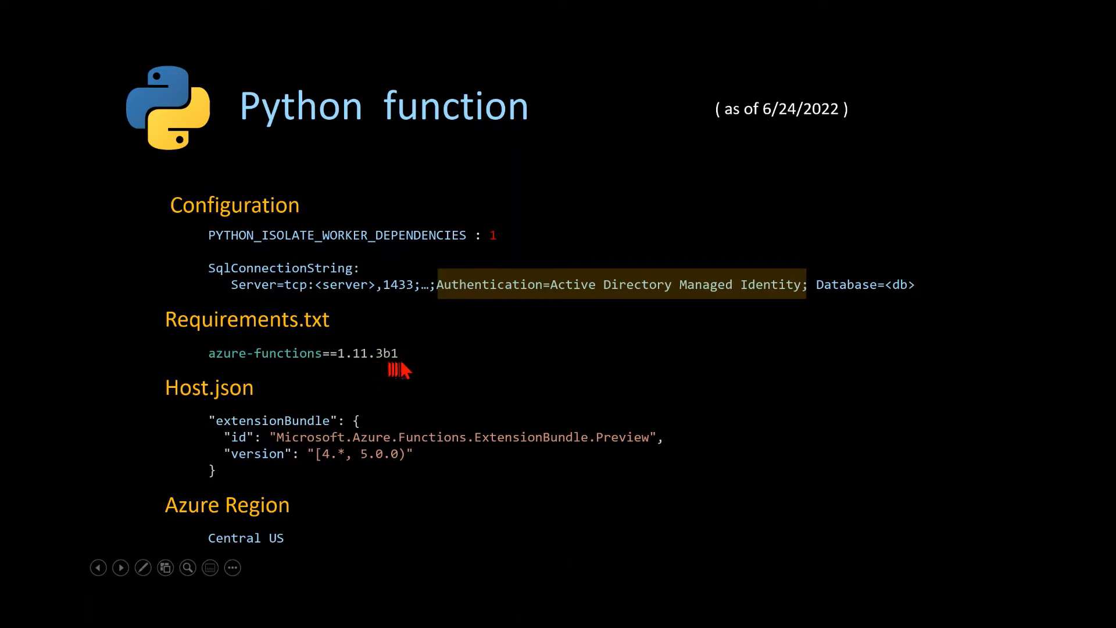
{"action": "mouse_move", "coordinate": [335, 416]}
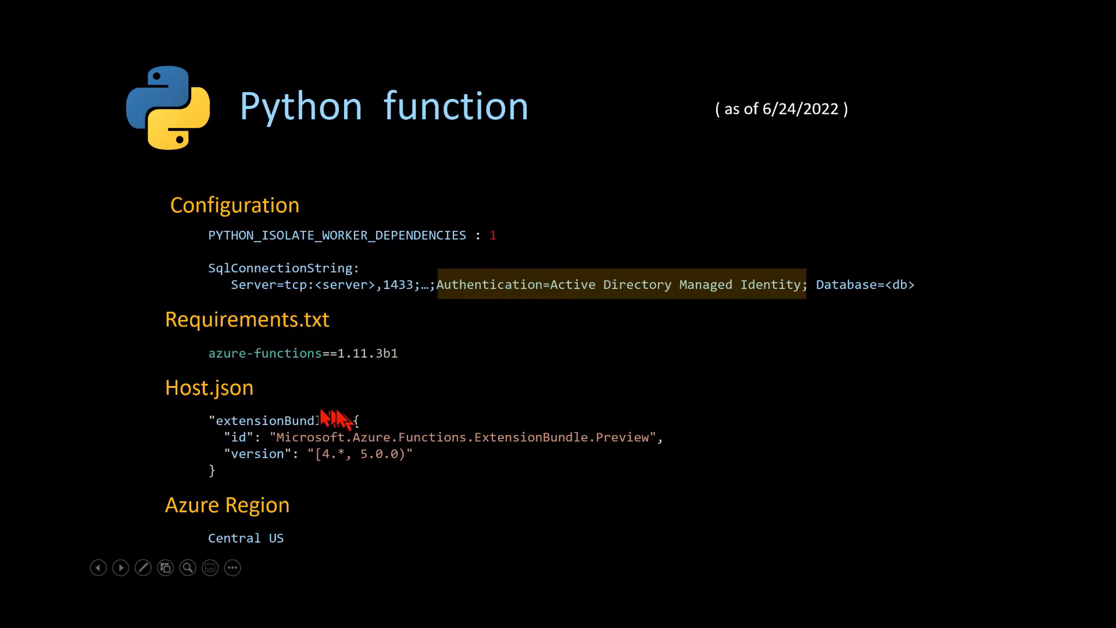
{"action": "mouse_move", "coordinate": [594, 444]}
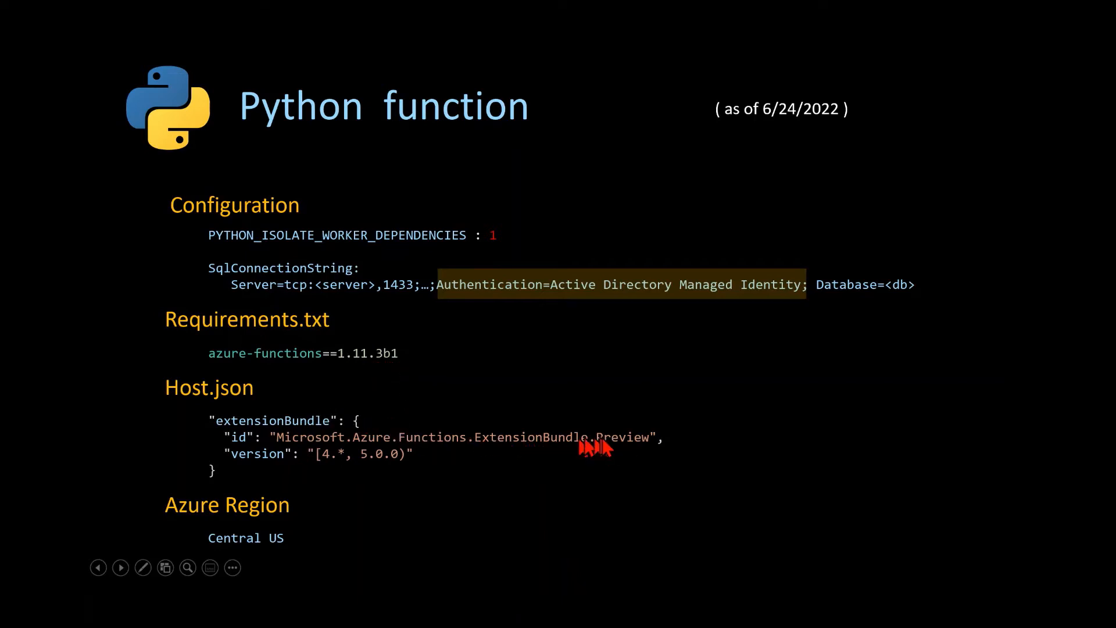
{"action": "mouse_move", "coordinate": [457, 463]}
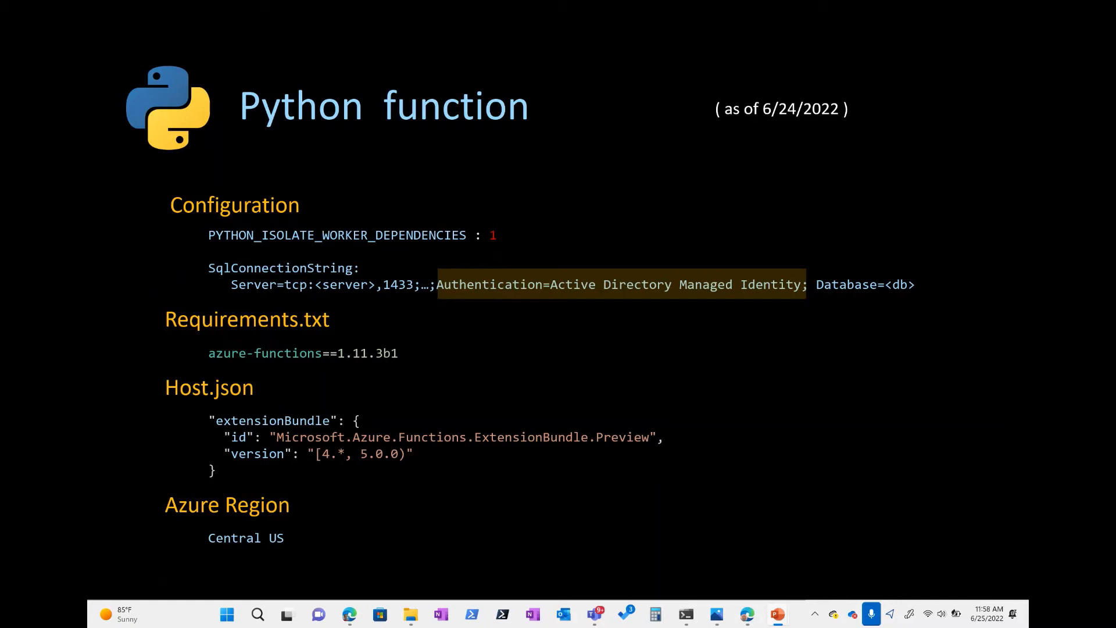
Advance from the Python function slide to the CSharp function slide
{"action": "key", "text": "Right"}
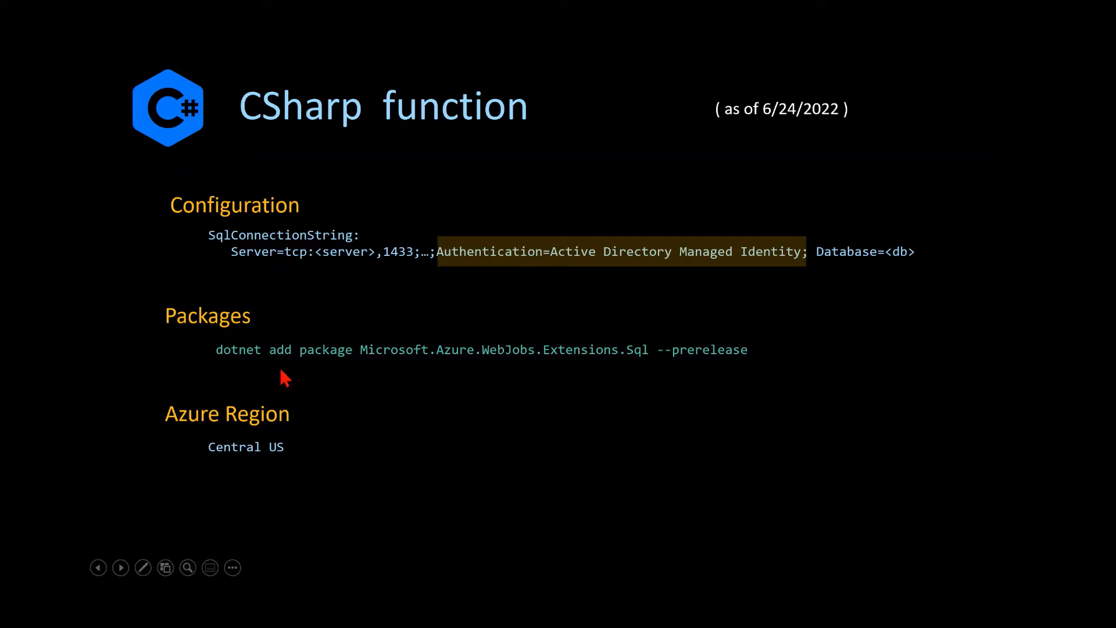
{"action": "mouse_move", "coordinate": [719, 363]}
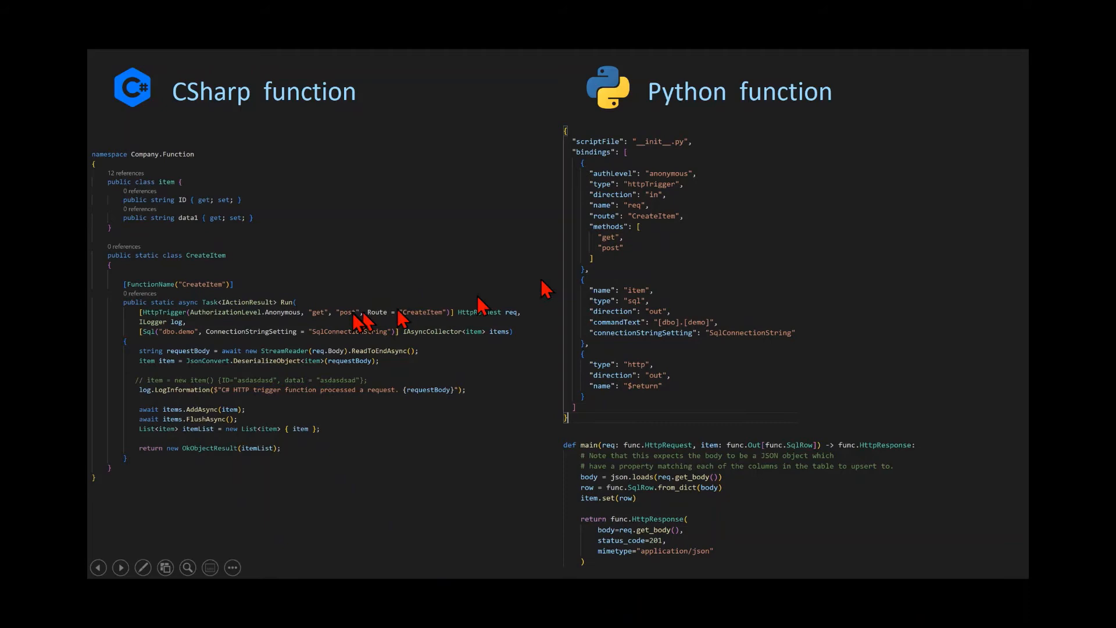
{"action": "mouse_move", "coordinate": [170, 313]}
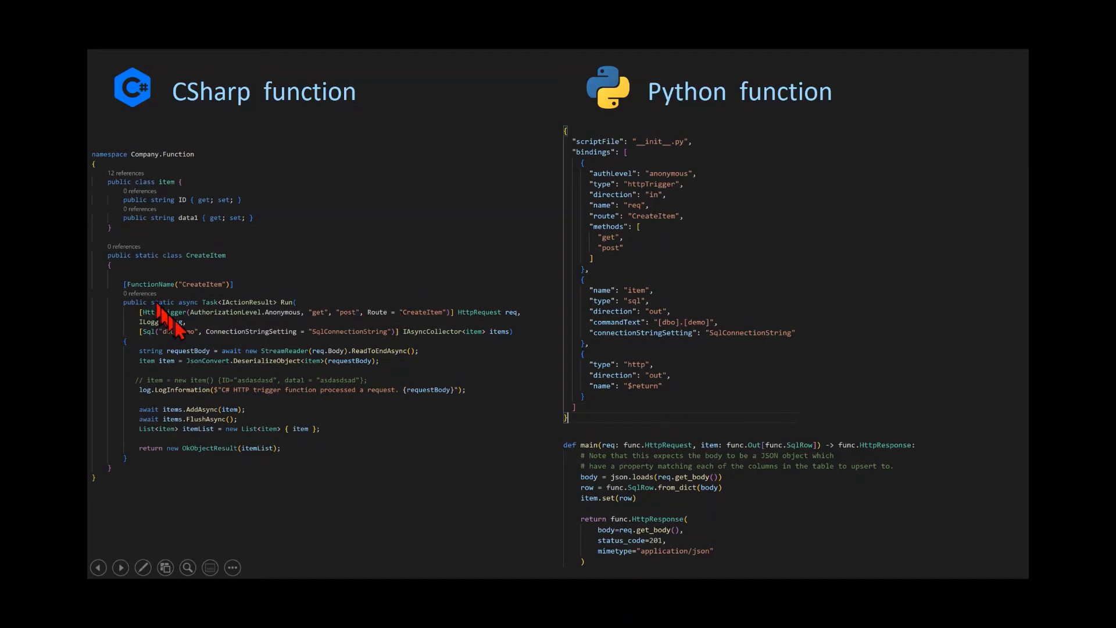
{"action": "mouse_move", "coordinate": [269, 324]}
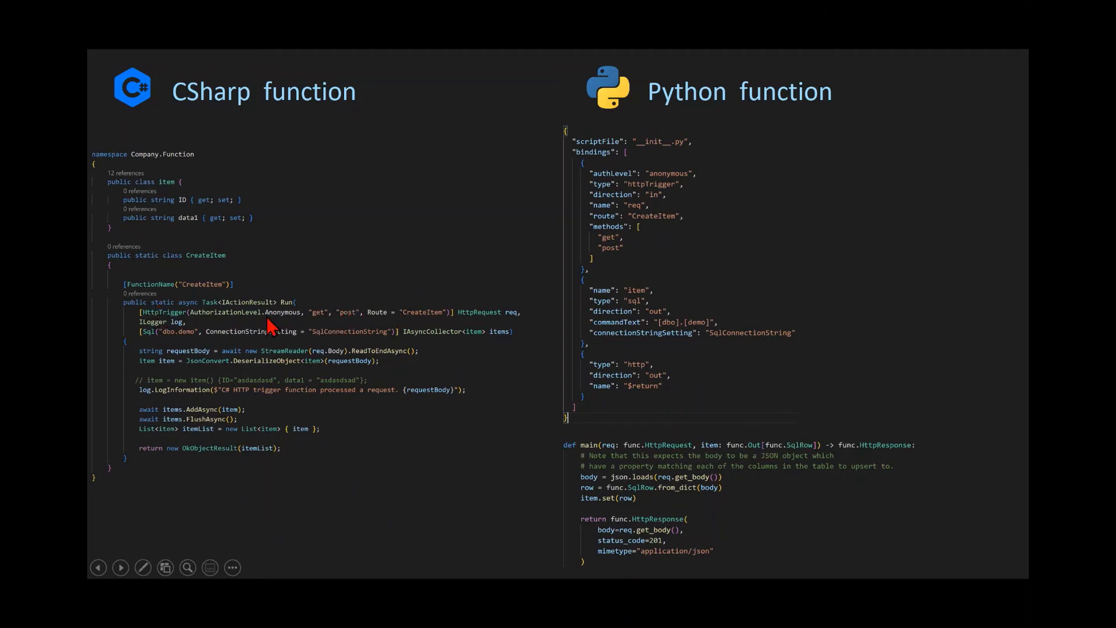
{"action": "mouse_move", "coordinate": [616, 255]}
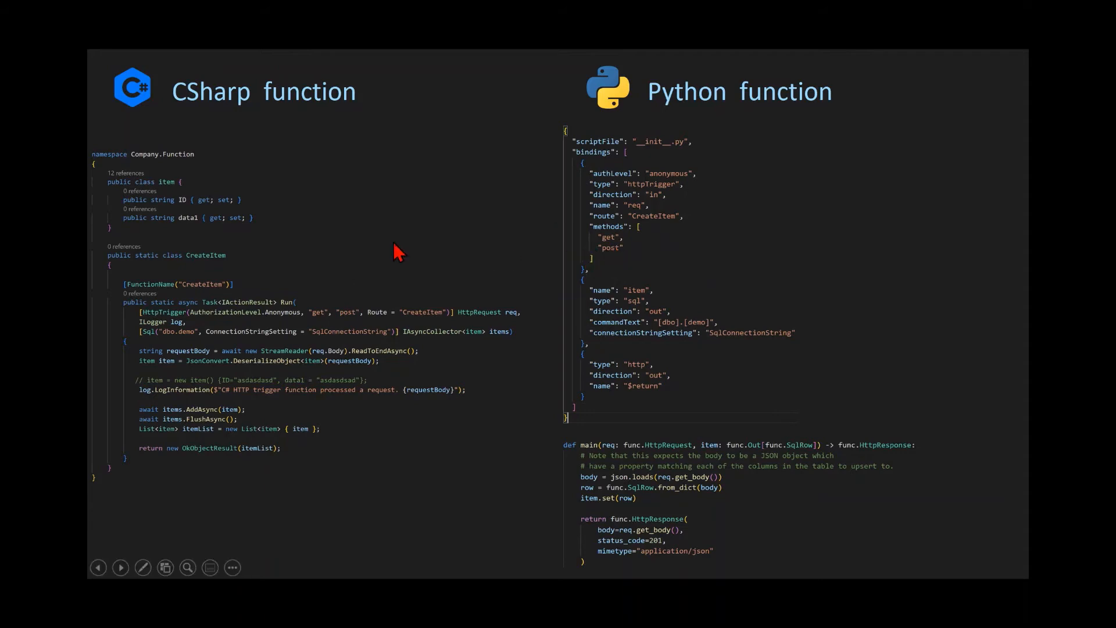
{"action": "mouse_move", "coordinate": [247, 322]}
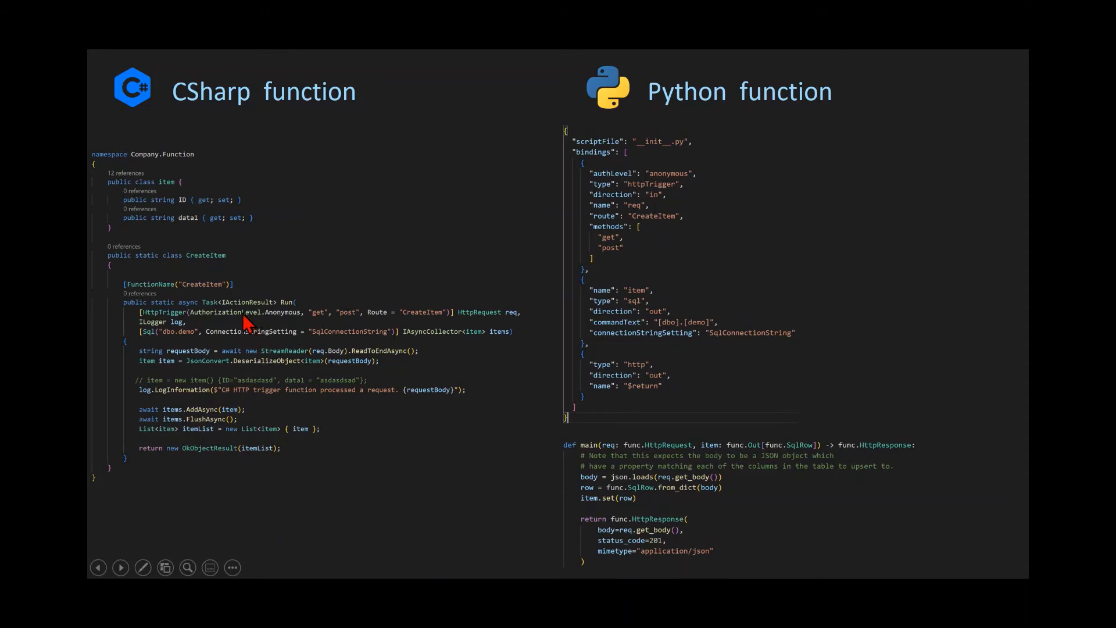
{"action": "mouse_move", "coordinate": [278, 354]}
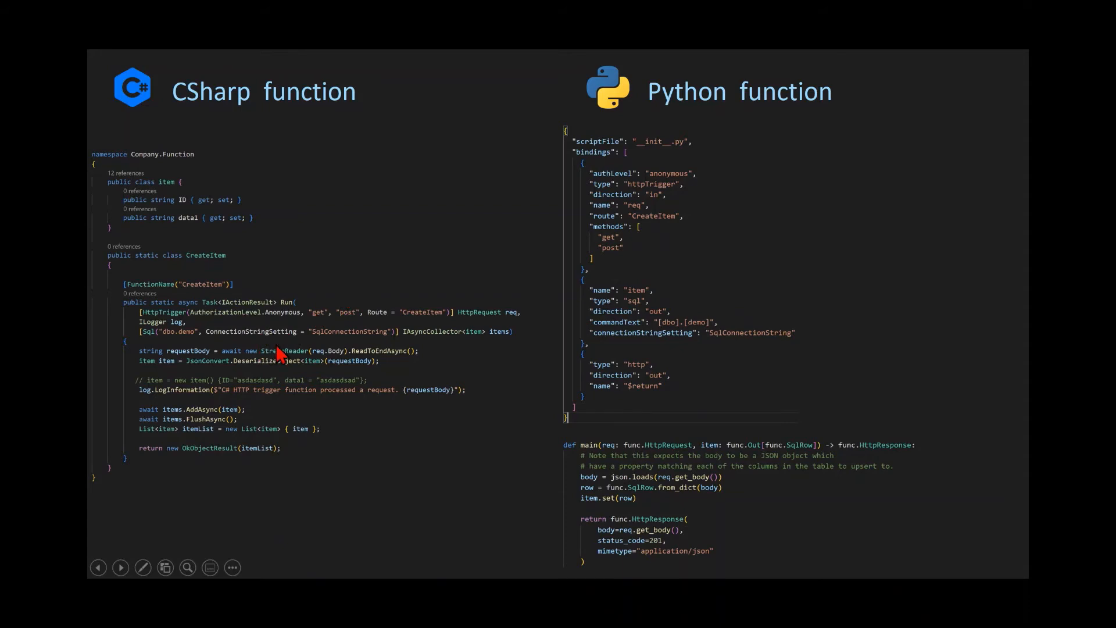
{"action": "mouse_move", "coordinate": [700, 507]}
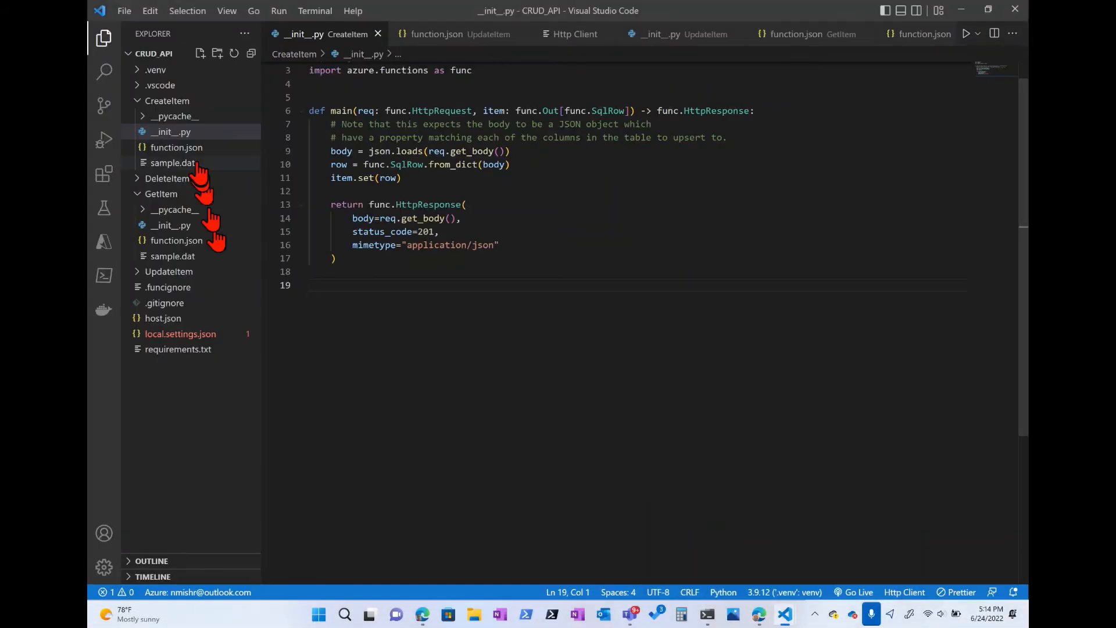
Collapse the CreateItem and GetItem folders, then re-expand CreateItem in the Python project
{"action": "left_click", "coordinate": [167, 101]}
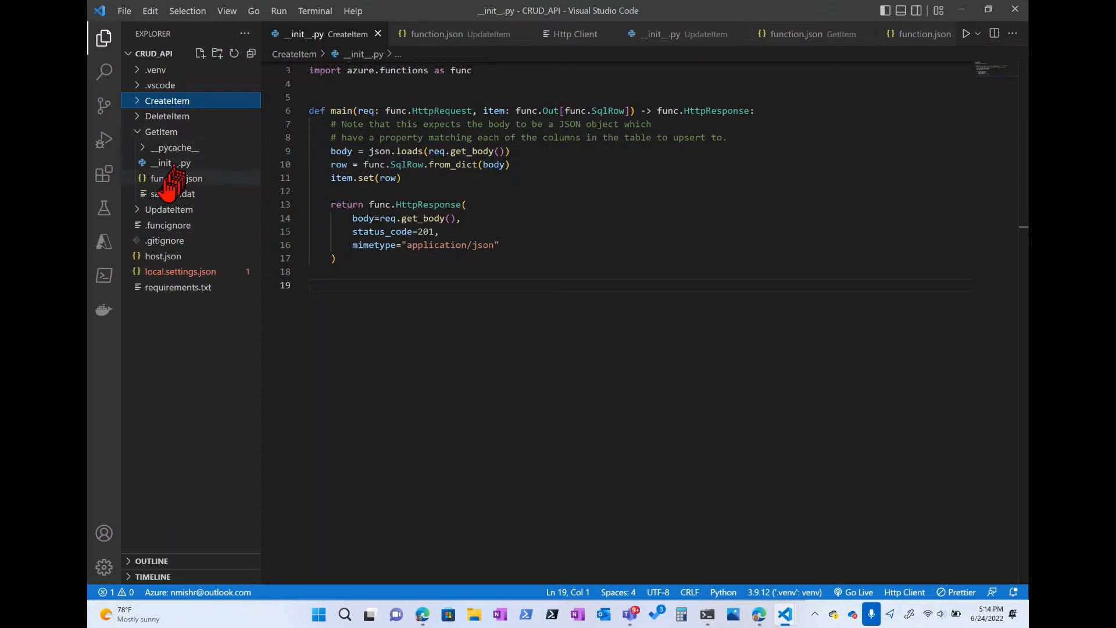
{"action": "left_click", "coordinate": [161, 131]}
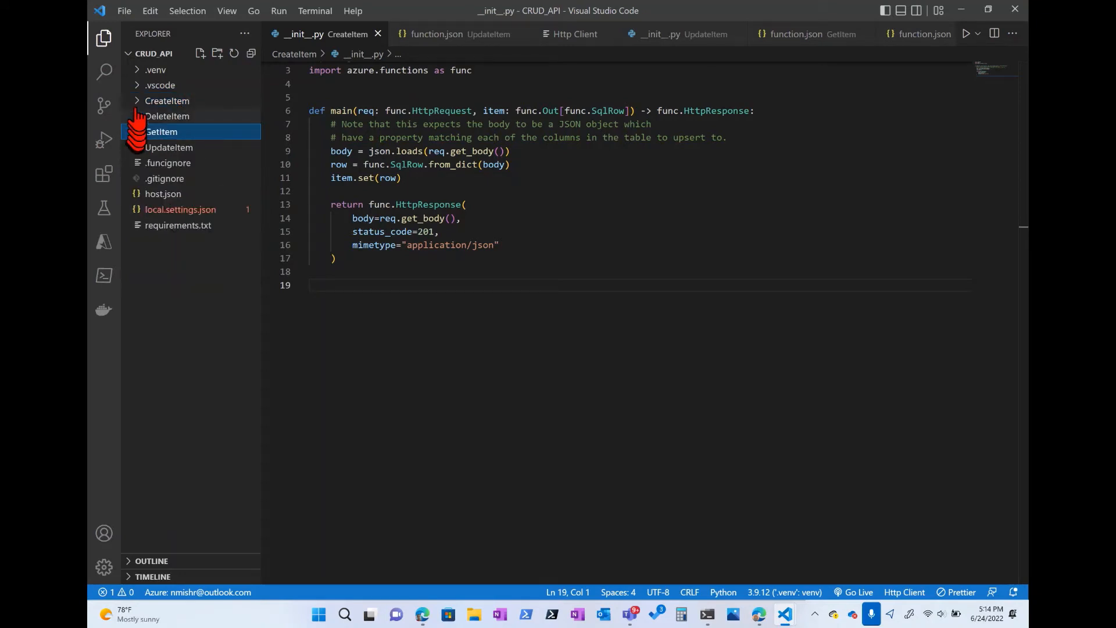
{"action": "left_click", "coordinate": [167, 101]}
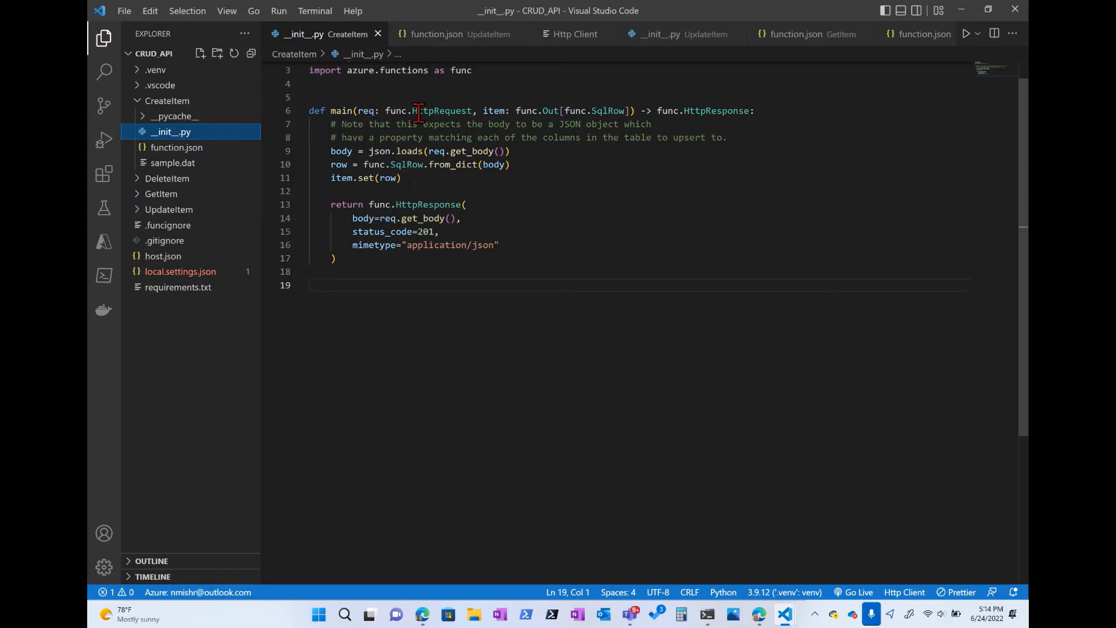
{"action": "mouse_move", "coordinate": [537, 159]}
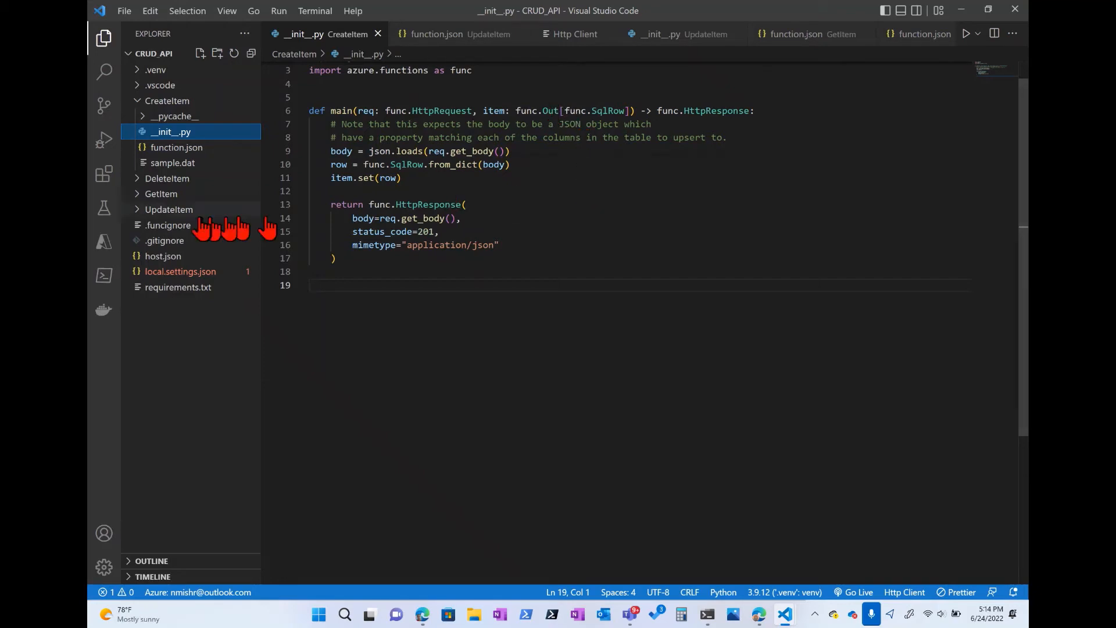
{"action": "mouse_move", "coordinate": [785, 614]}
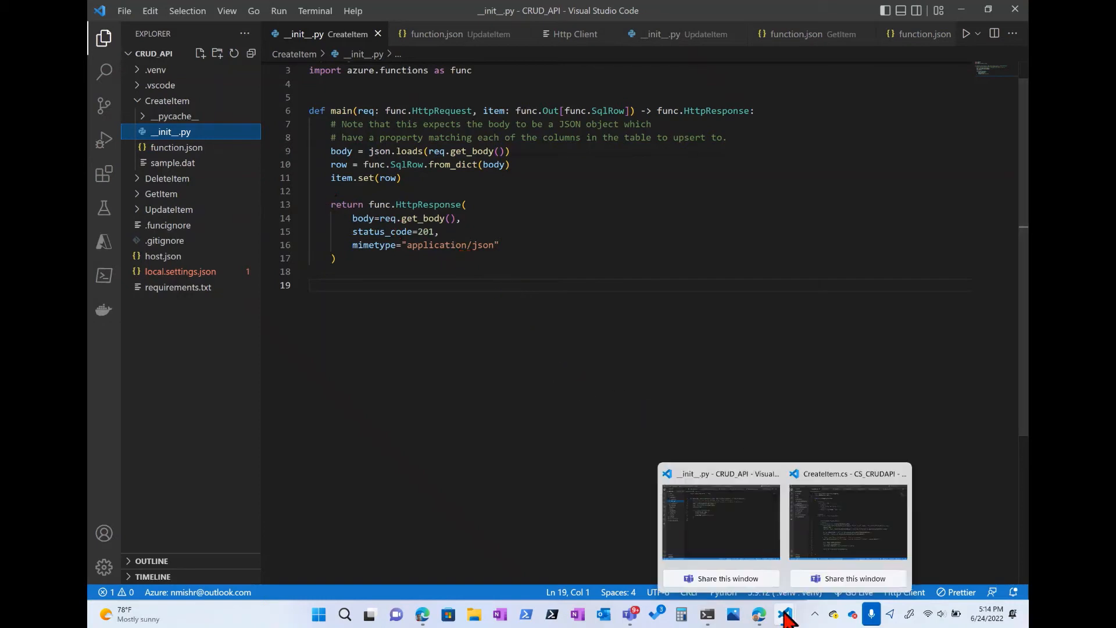
Switch to the CS_CRUDAPI project, open GetItem.cs, then return to the Azure portal
{"action": "left_click", "coordinate": [847, 520]}
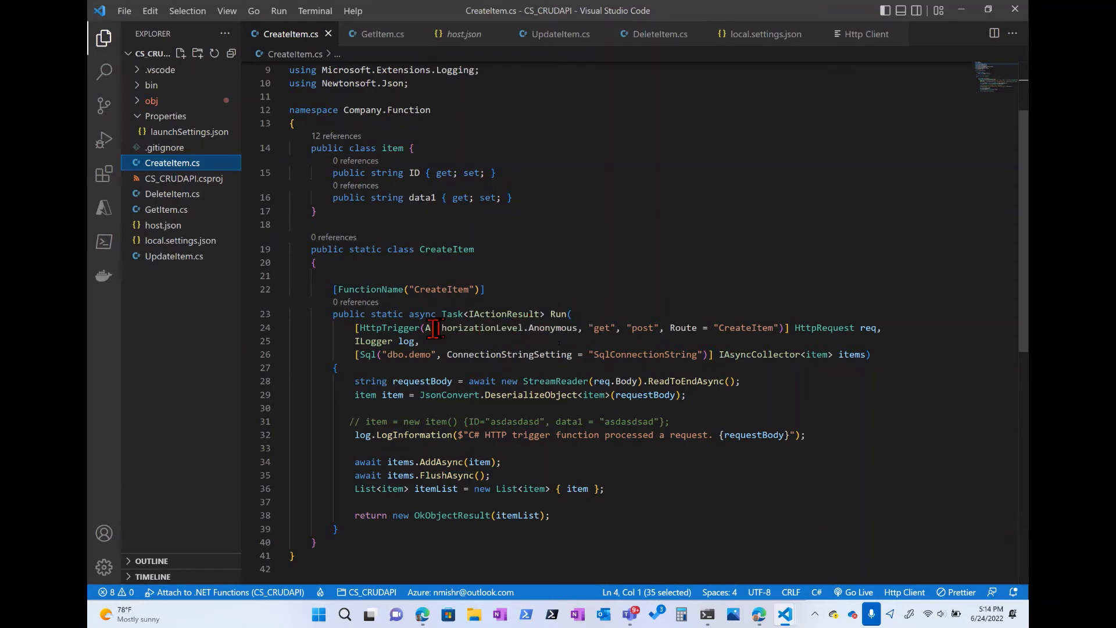
{"action": "mouse_move", "coordinate": [866, 327]}
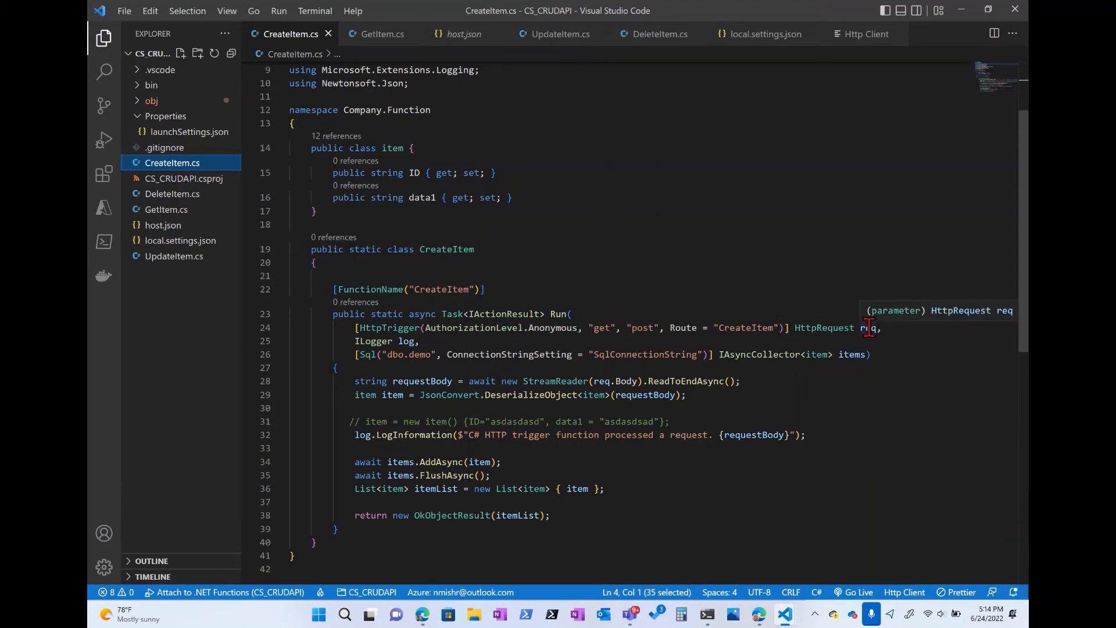
{"action": "mouse_move", "coordinate": [775, 384]}
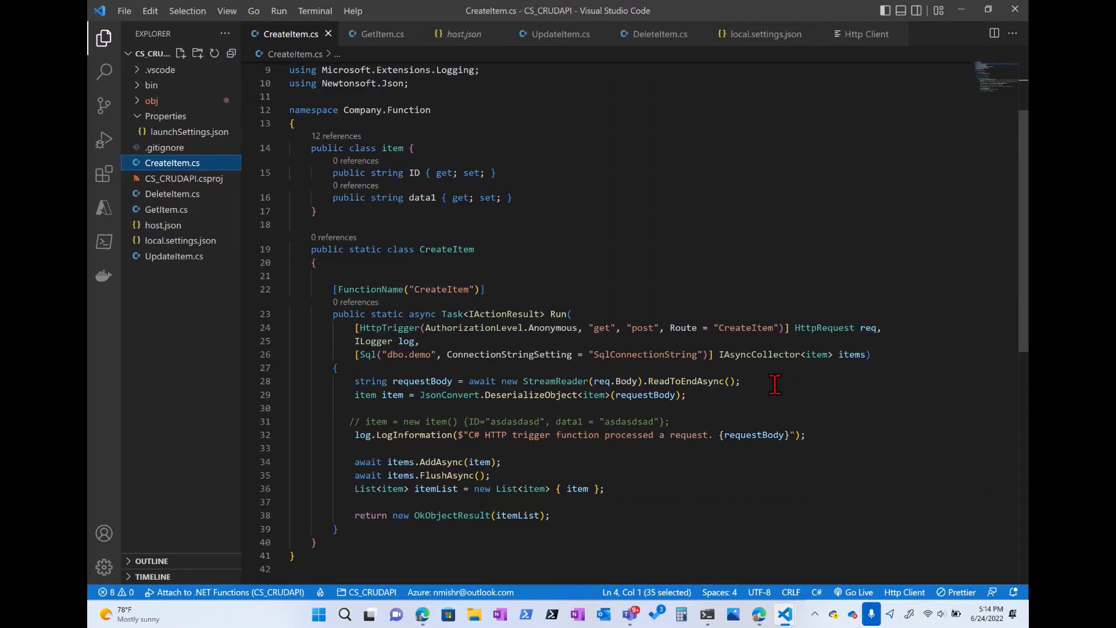
{"action": "mouse_move", "coordinate": [728, 400]}
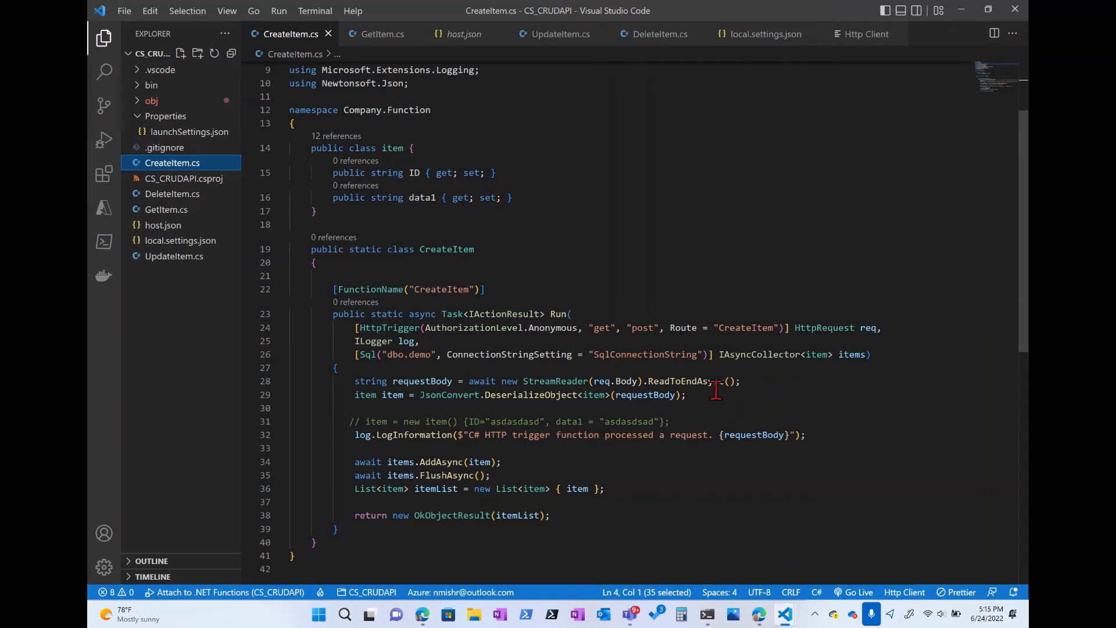
{"action": "mouse_move", "coordinate": [745, 327]}
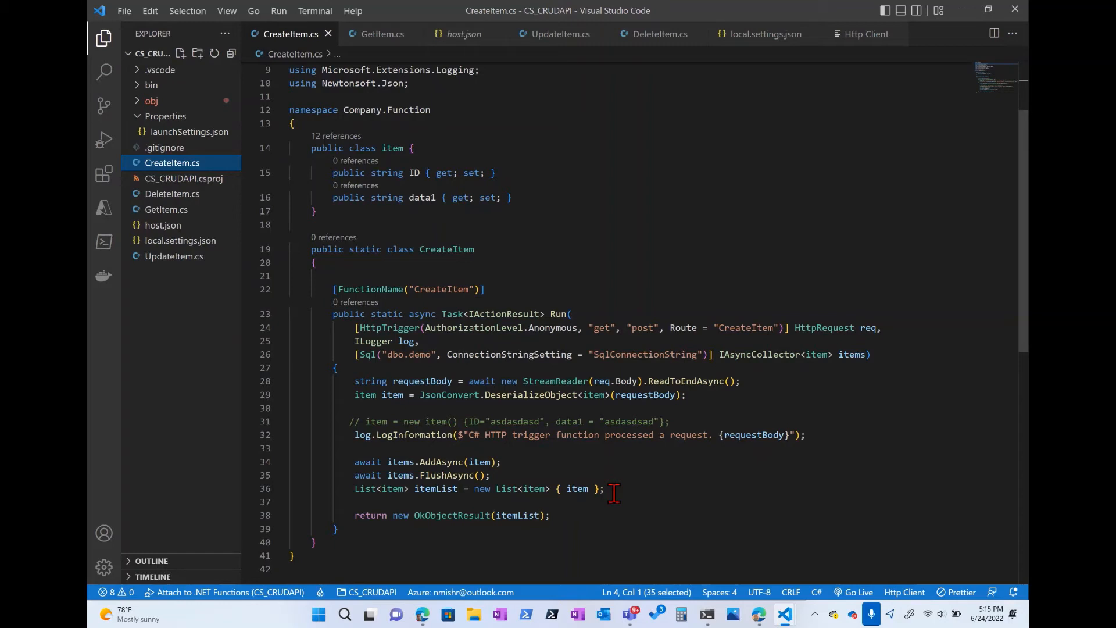
{"action": "mouse_move", "coordinate": [572, 257]}
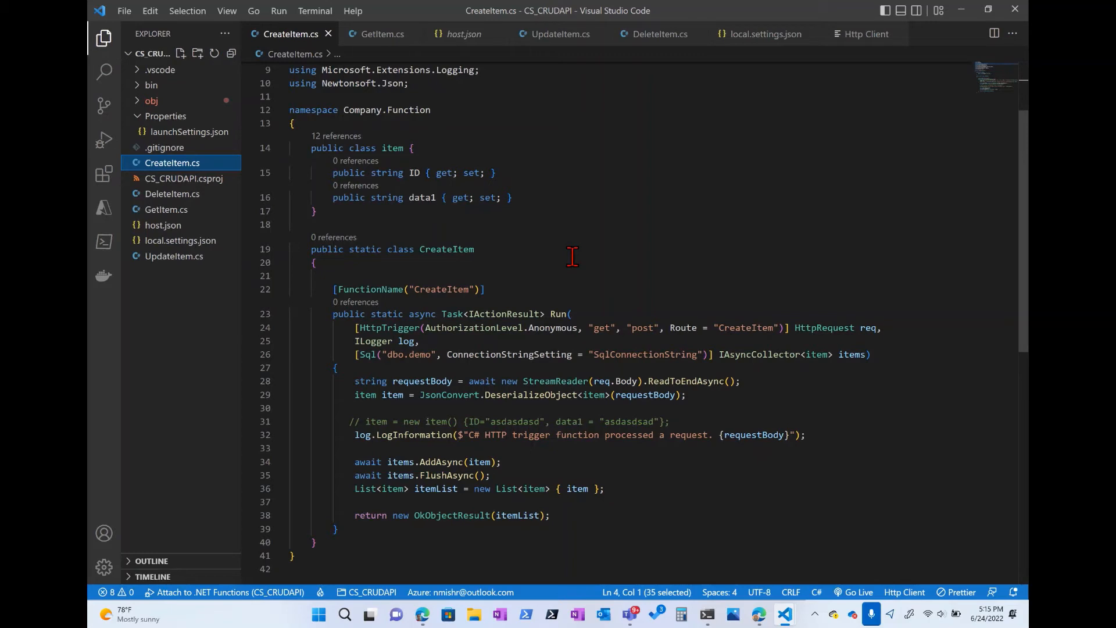
{"action": "mouse_move", "coordinate": [760, 546]}
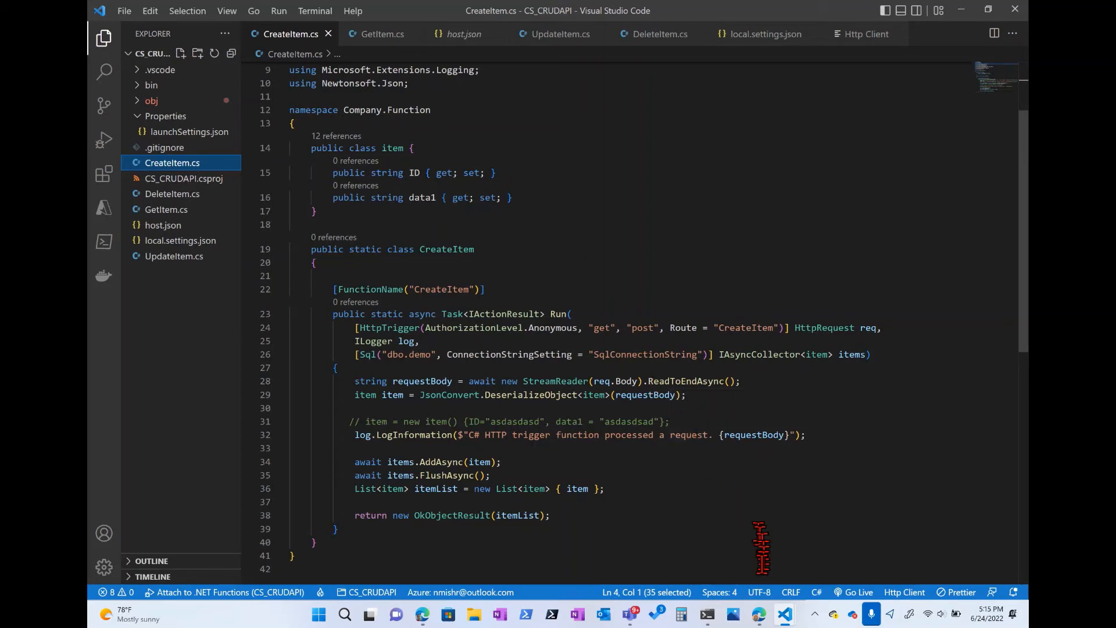
{"action": "mouse_move", "coordinate": [187, 213]}
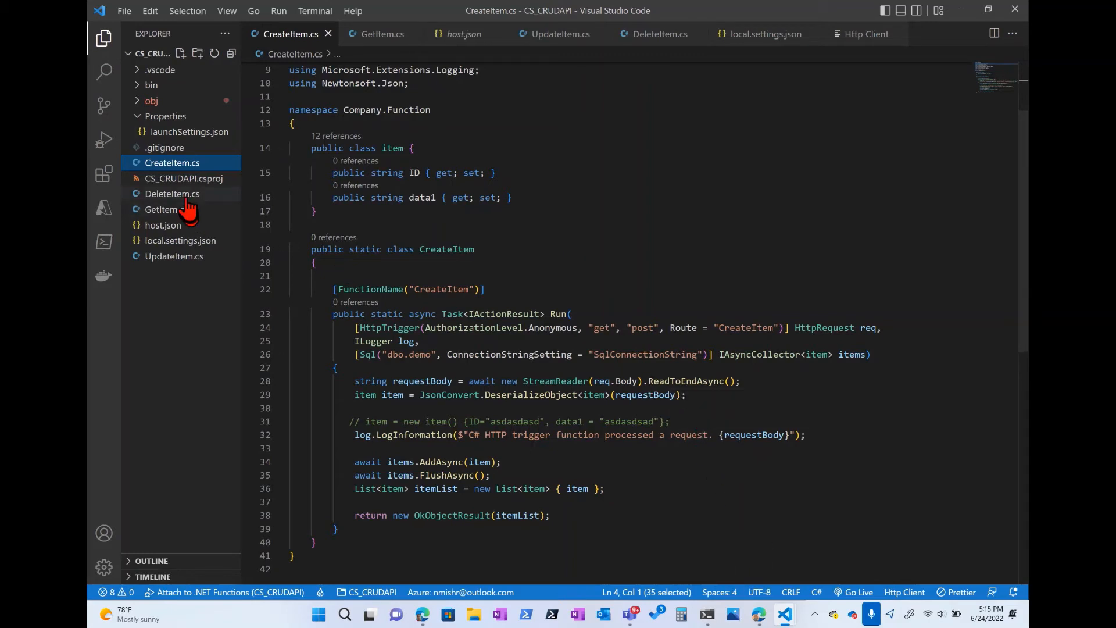
{"action": "left_click", "coordinate": [166, 209]}
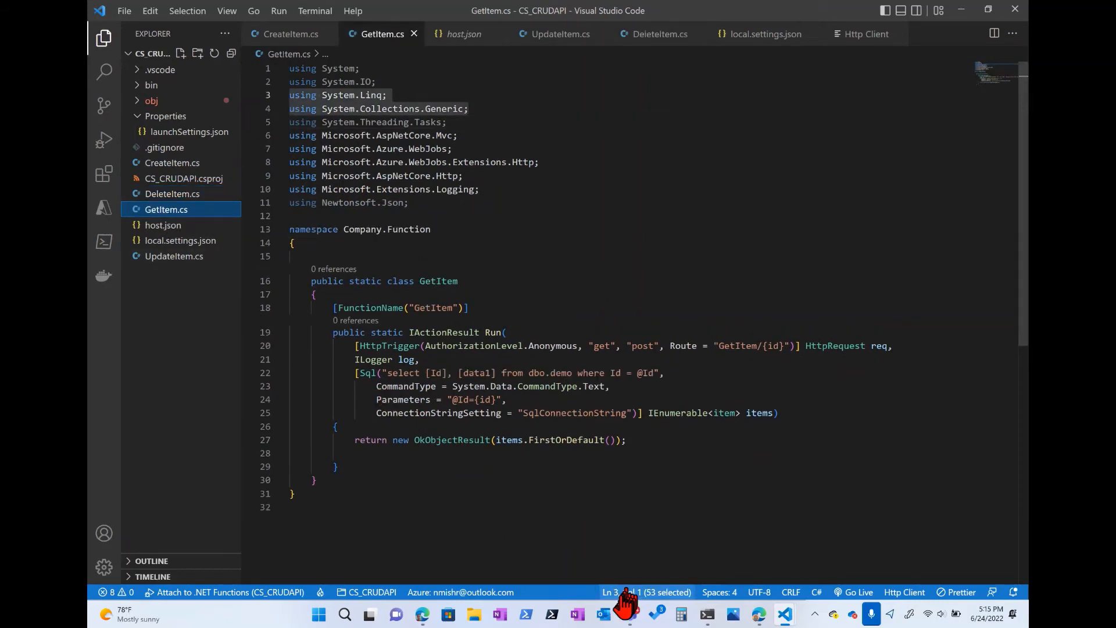
{"action": "mouse_move", "coordinate": [758, 614]}
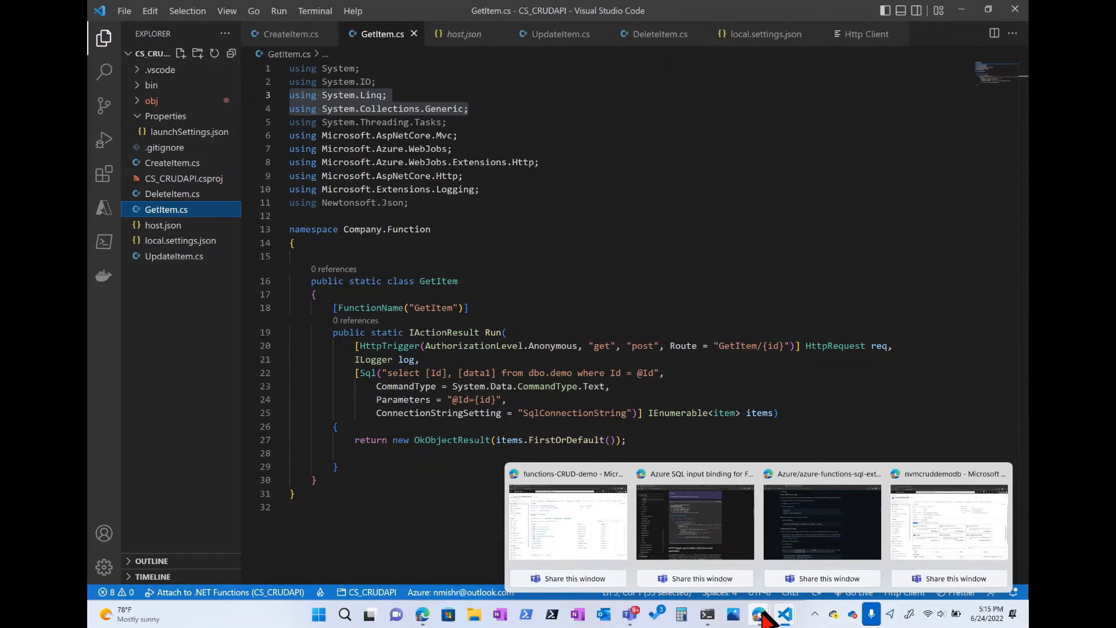
{"action": "left_click", "coordinate": [567, 520]}
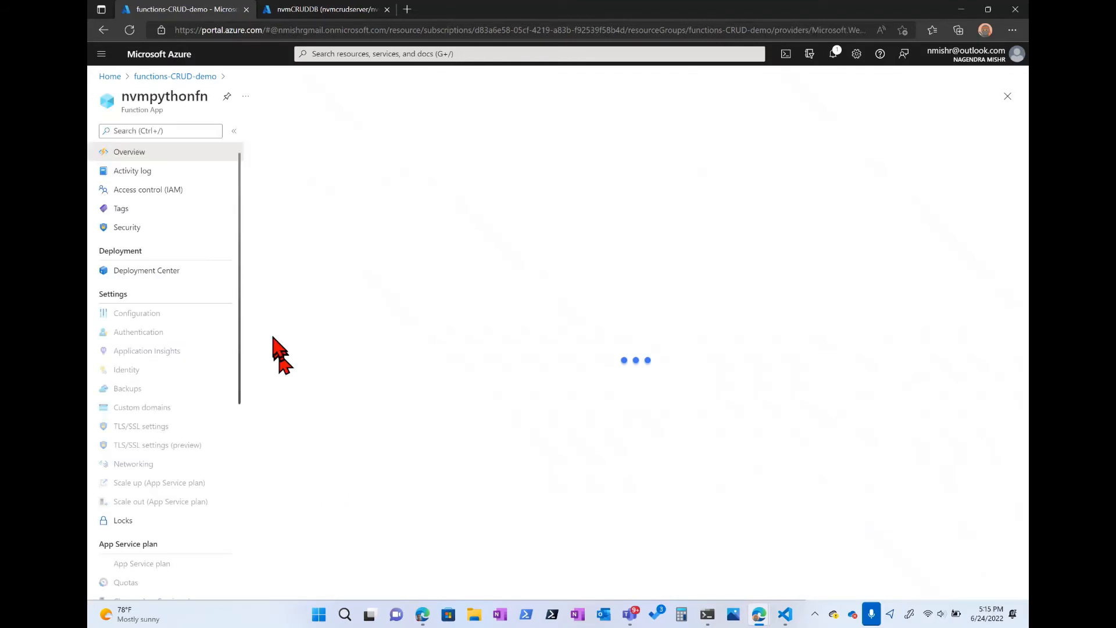
View nvmpythonfn's SqlConnectionString application setting under Configuration, then cancel
{"action": "left_click", "coordinate": [136, 313]}
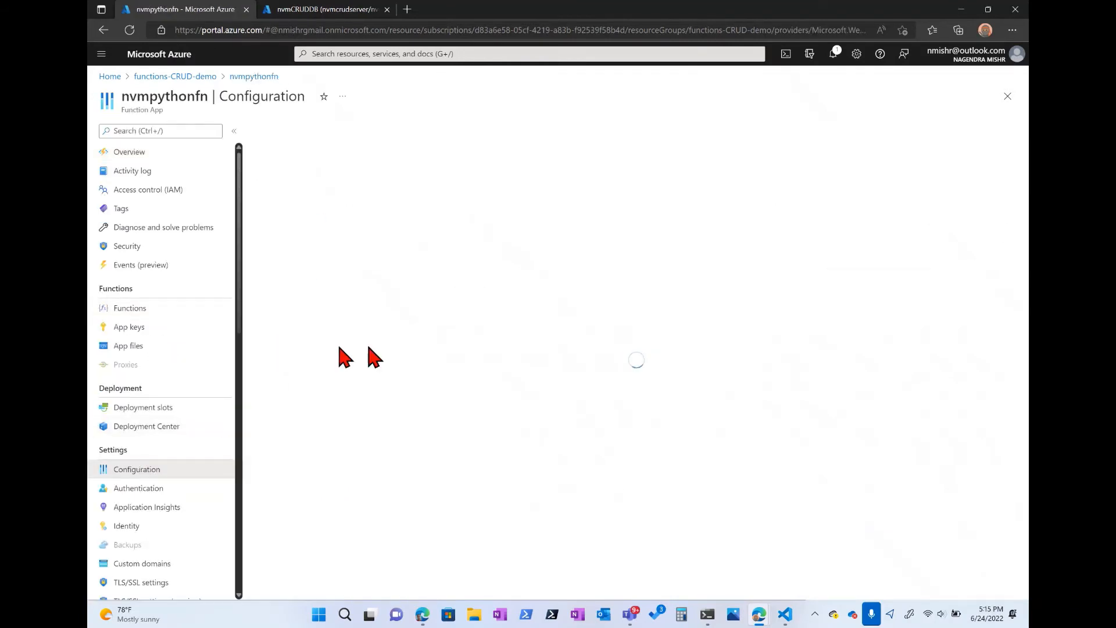
{"action": "mouse_move", "coordinate": [375, 356]}
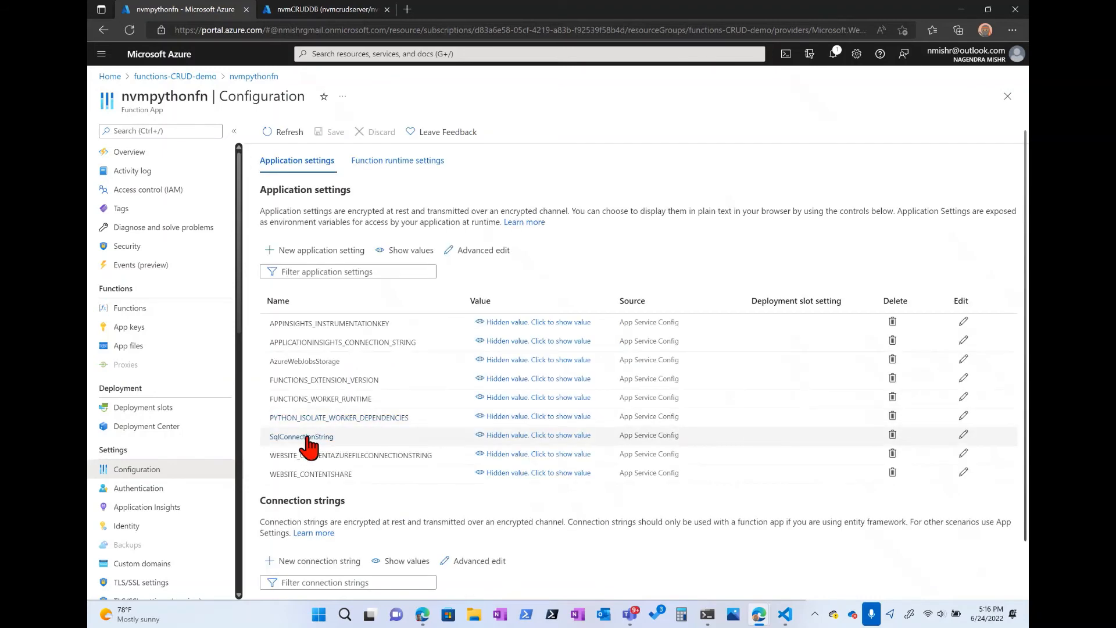
{"action": "left_click", "coordinate": [964, 434]}
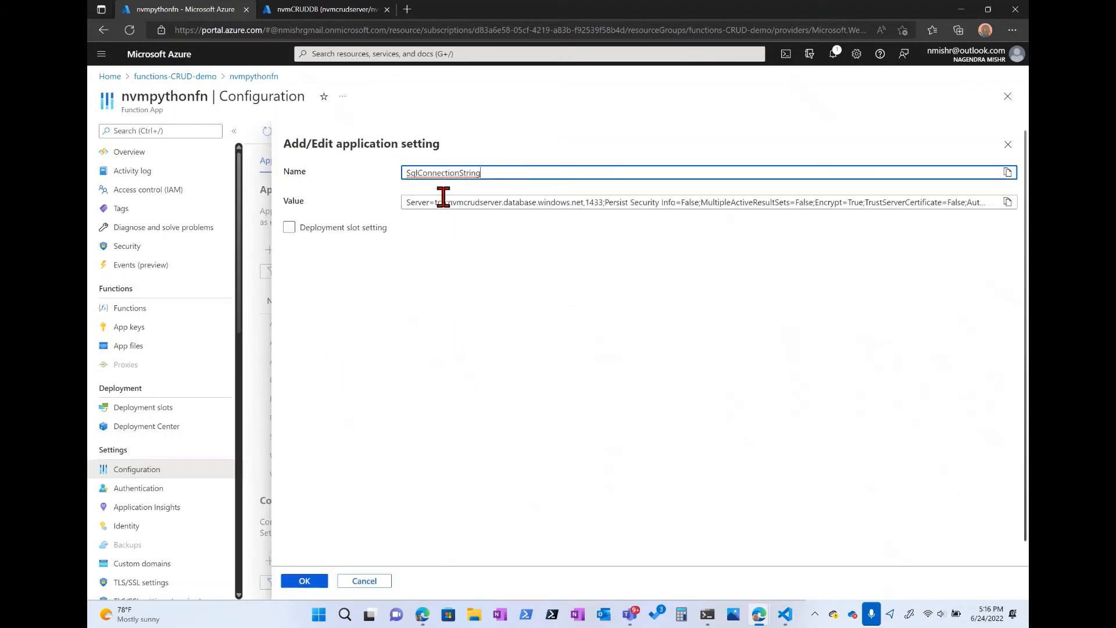
{"action": "mouse_move", "coordinate": [377, 573]}
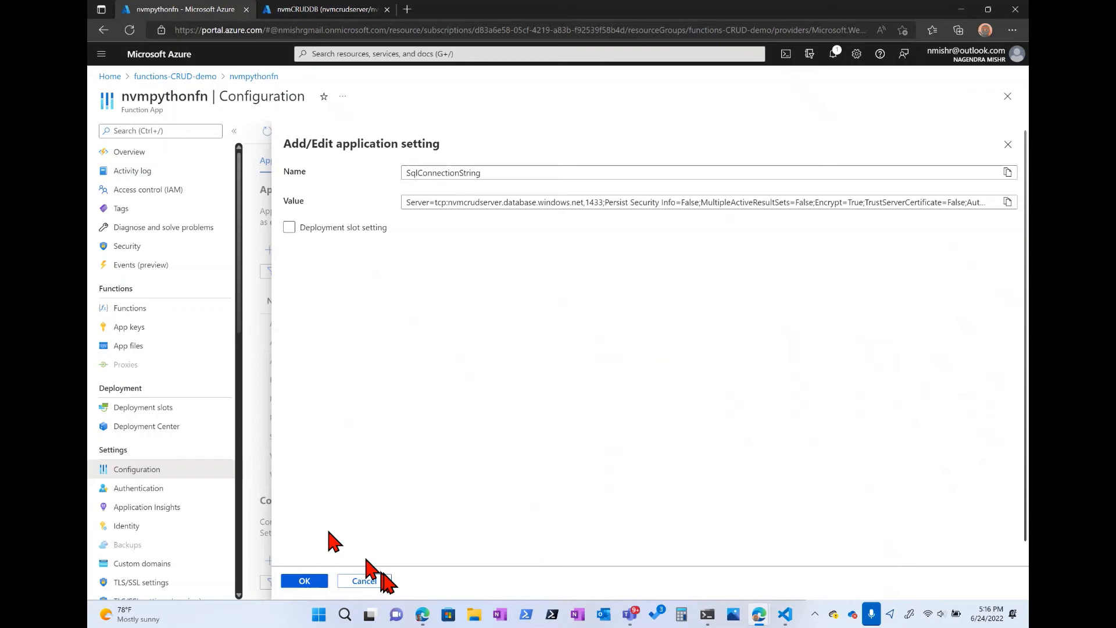
{"action": "left_click", "coordinate": [304, 581]}
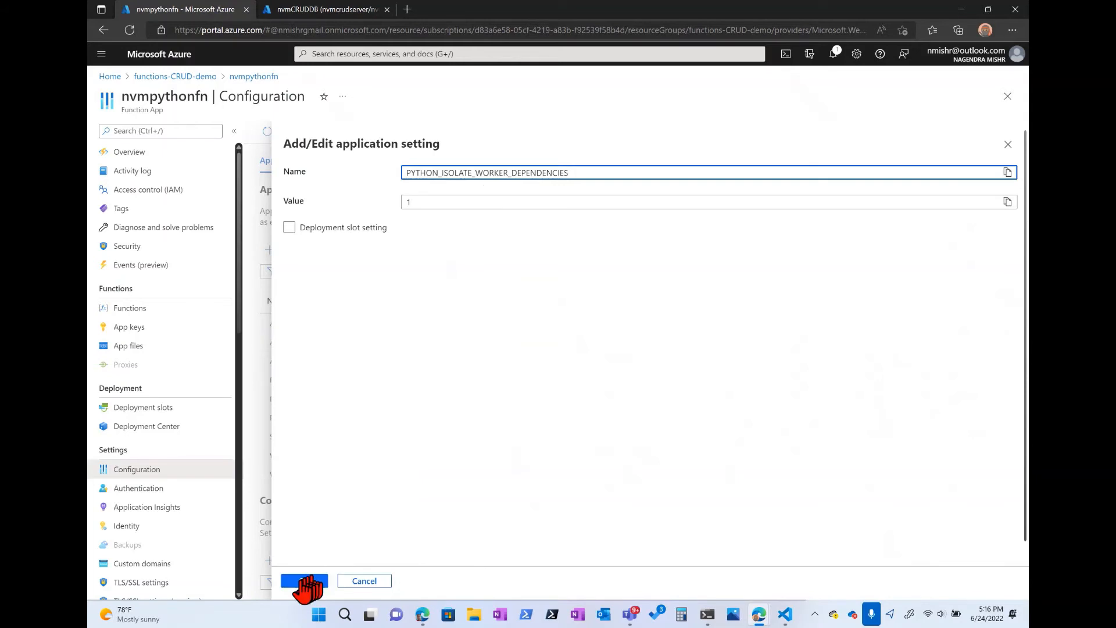
Open the CreateItem function from nvmpythonfn's Functions list
{"action": "left_click", "coordinate": [304, 580]}
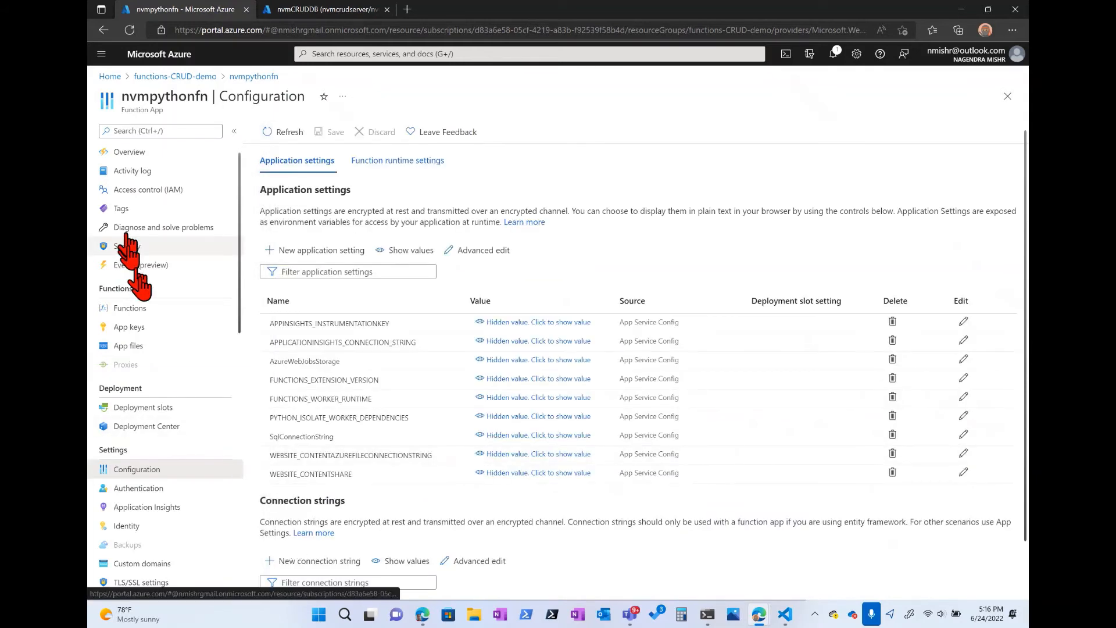
{"action": "left_click", "coordinate": [130, 308]}
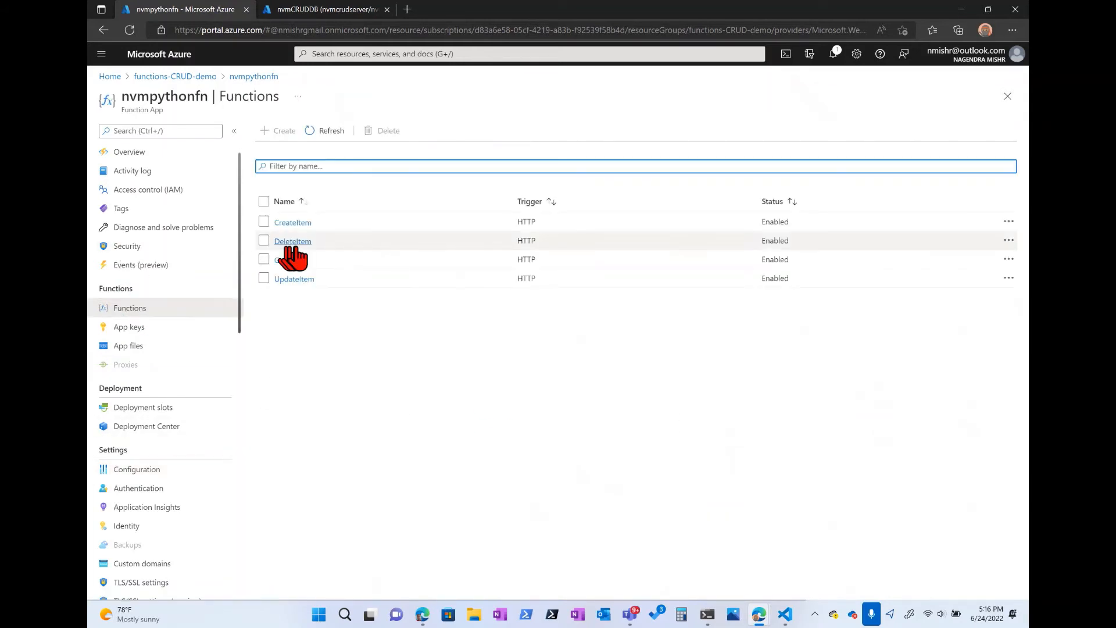
{"action": "left_click", "coordinate": [292, 222]}
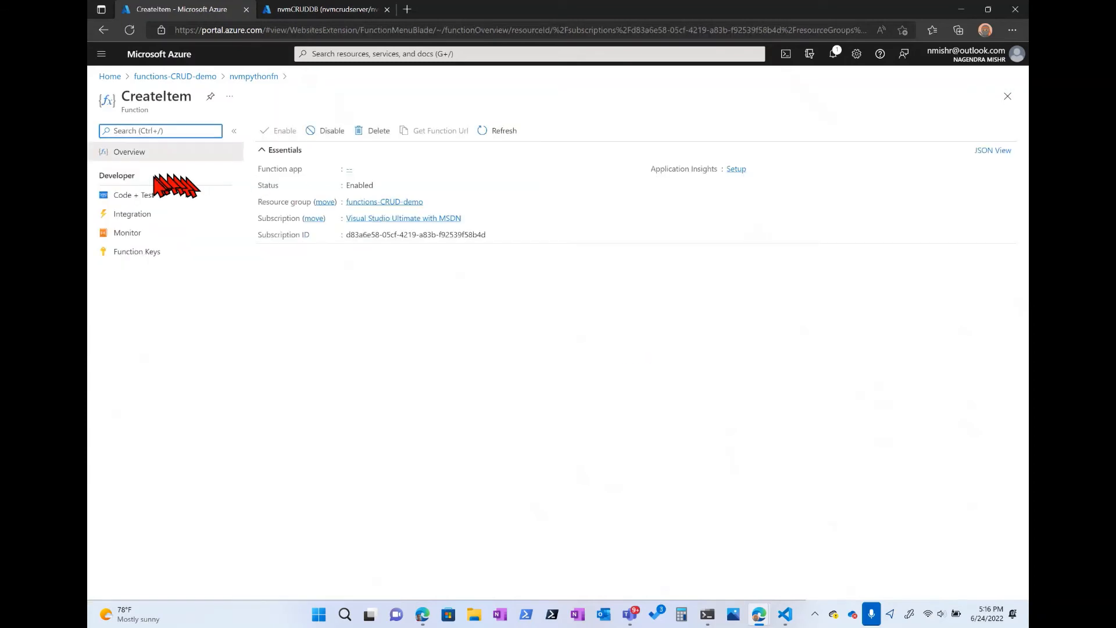
Enter the CreateItem test body {"ID":"987654321", "data1":"junk"}
{"action": "left_click", "coordinate": [324, 9]}
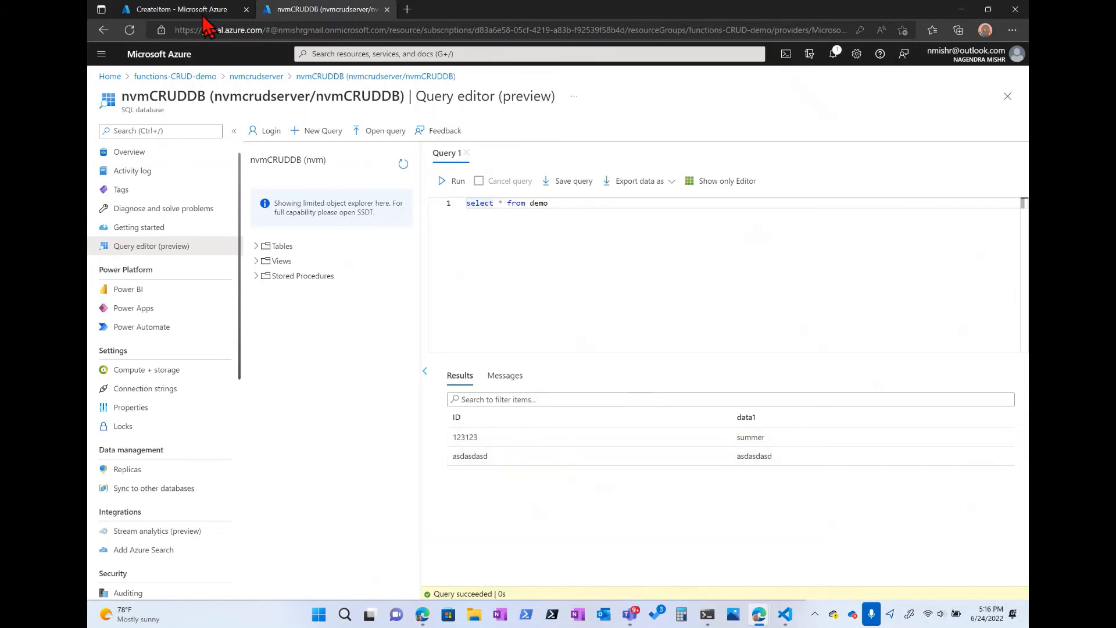
{"action": "left_click", "coordinate": [171, 9]}
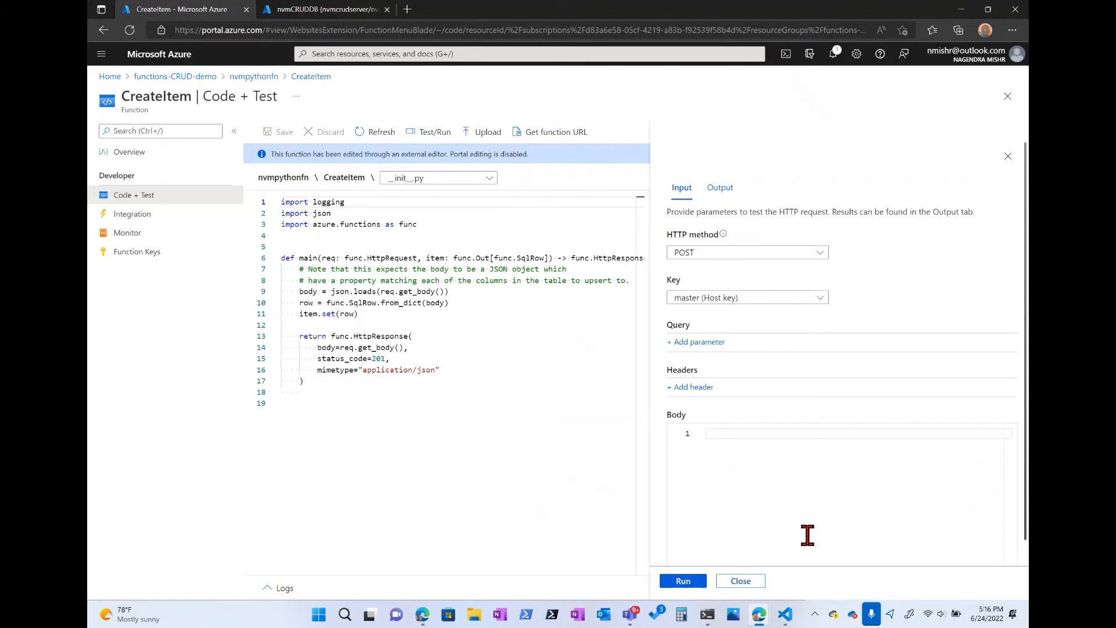
{"action": "type", "text": "{\"ID\":\"kjhsdkjasd\"}"}
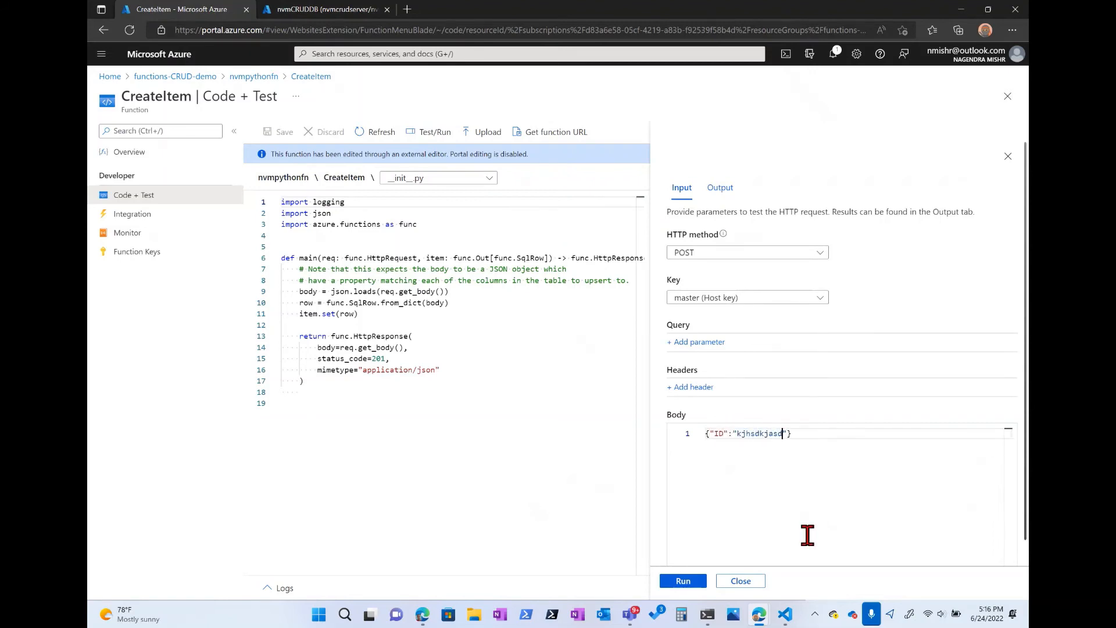
{"action": "type", "text": ", \"data1\" : \"\""}
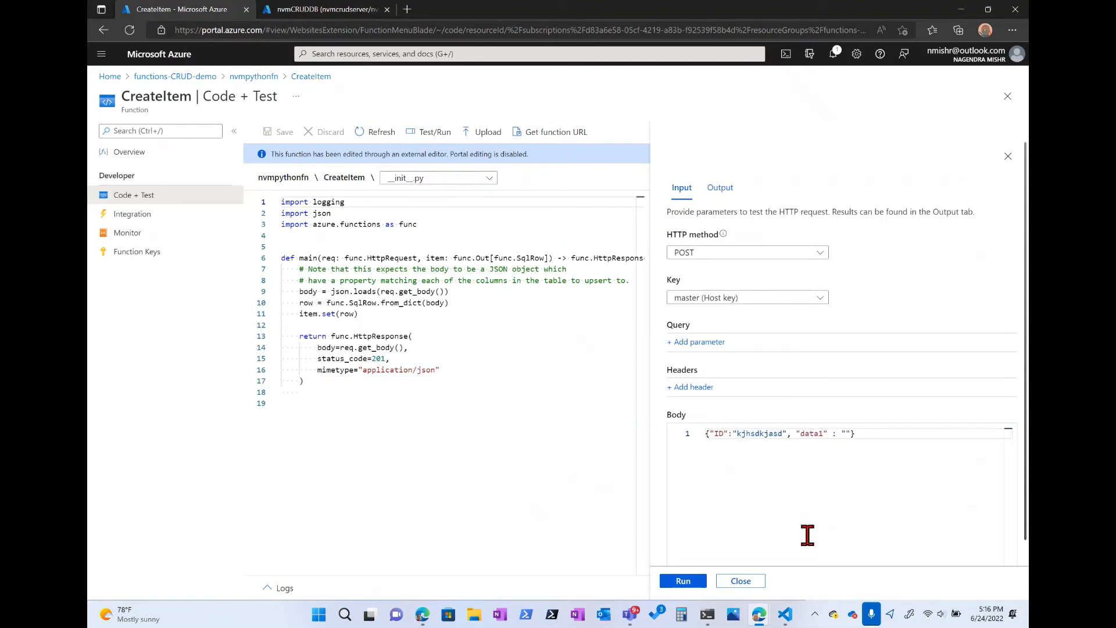
{"action": "type", "text": "junk"}
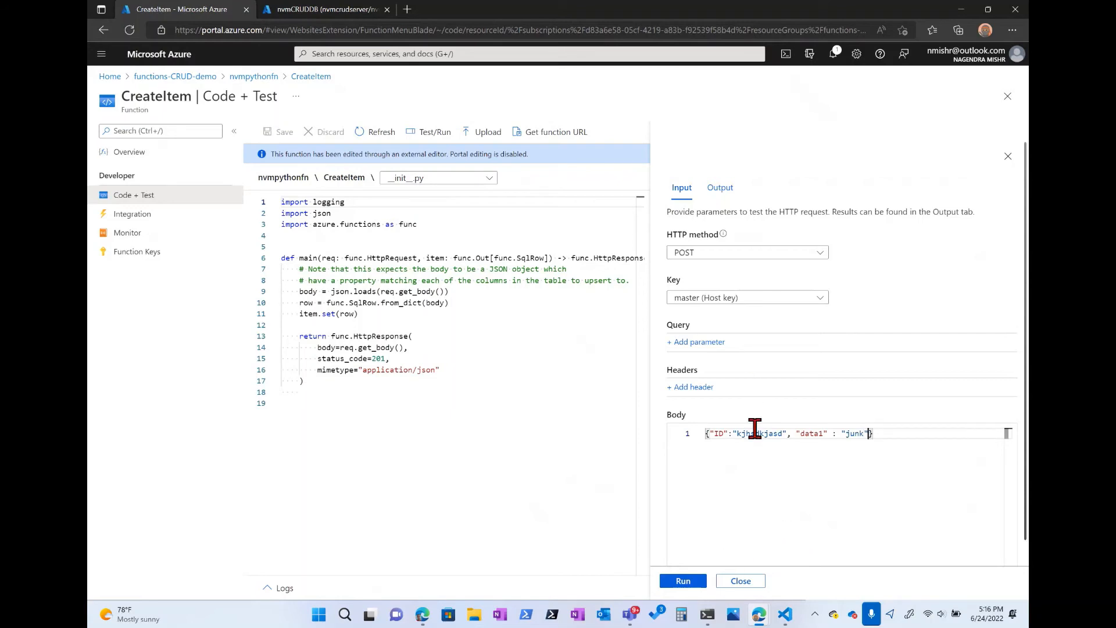
{"action": "type", "text": "9"}
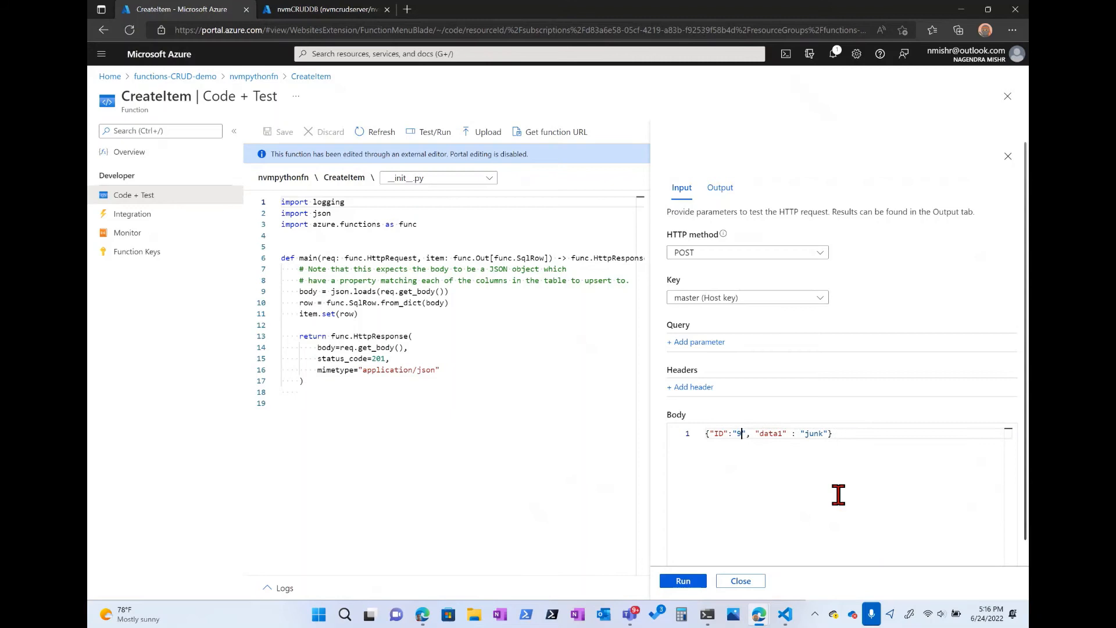
{"action": "type", "text": "87654321"}
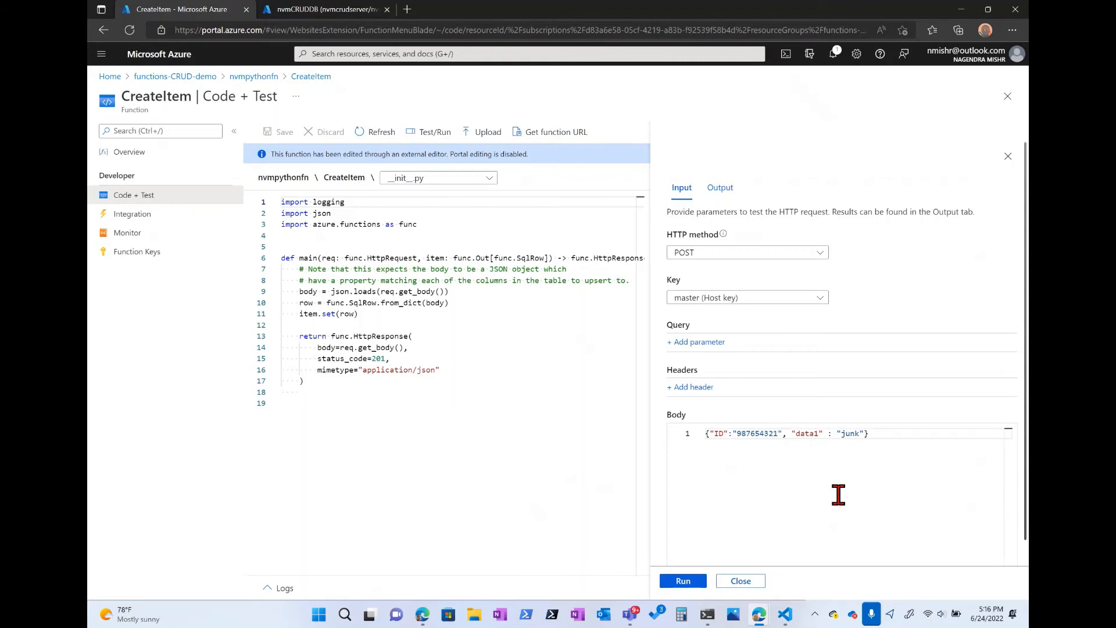
Run the CreateItem test, select the returned ID, and switch to the nvmCRUDDB query editor
{"action": "left_click", "coordinate": [682, 580]}
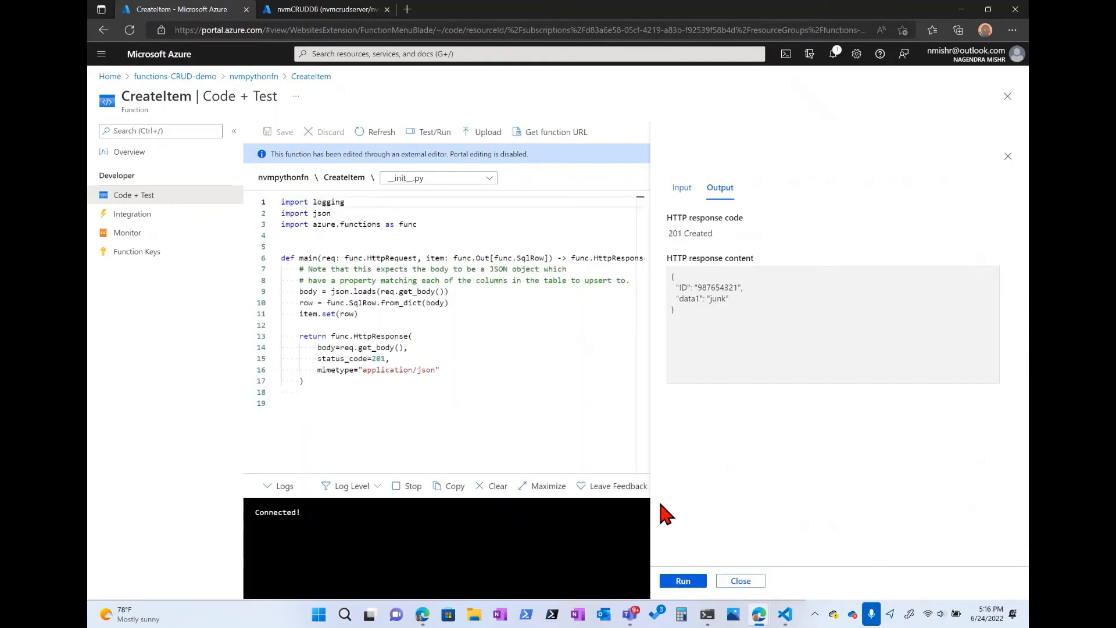
{"action": "double_click", "coordinate": [718, 287]}
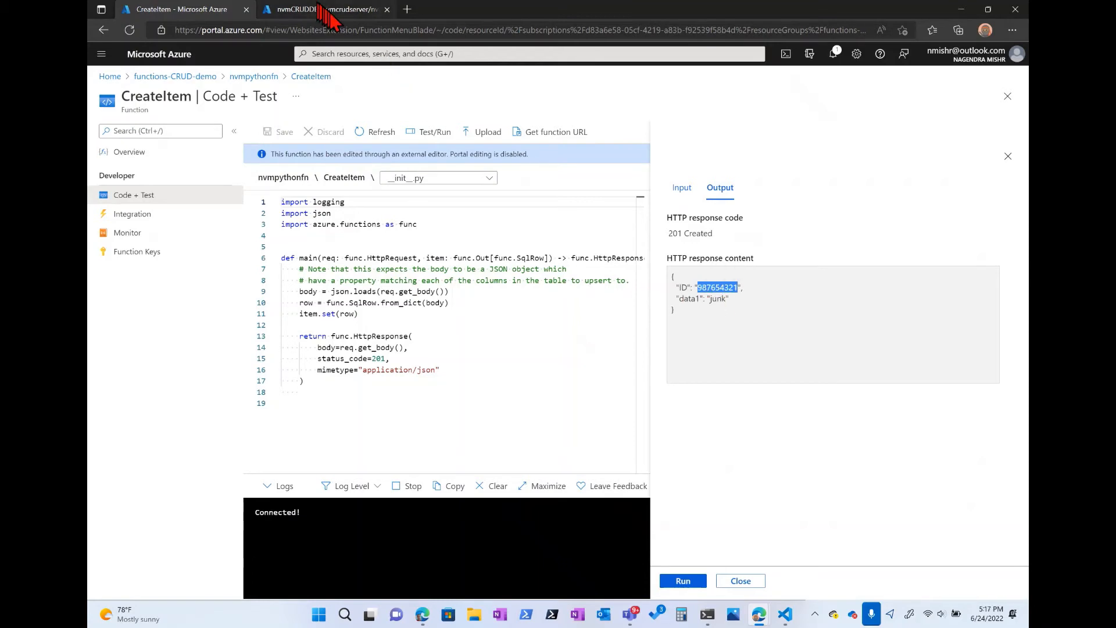
{"action": "left_click", "coordinate": [325, 9]}
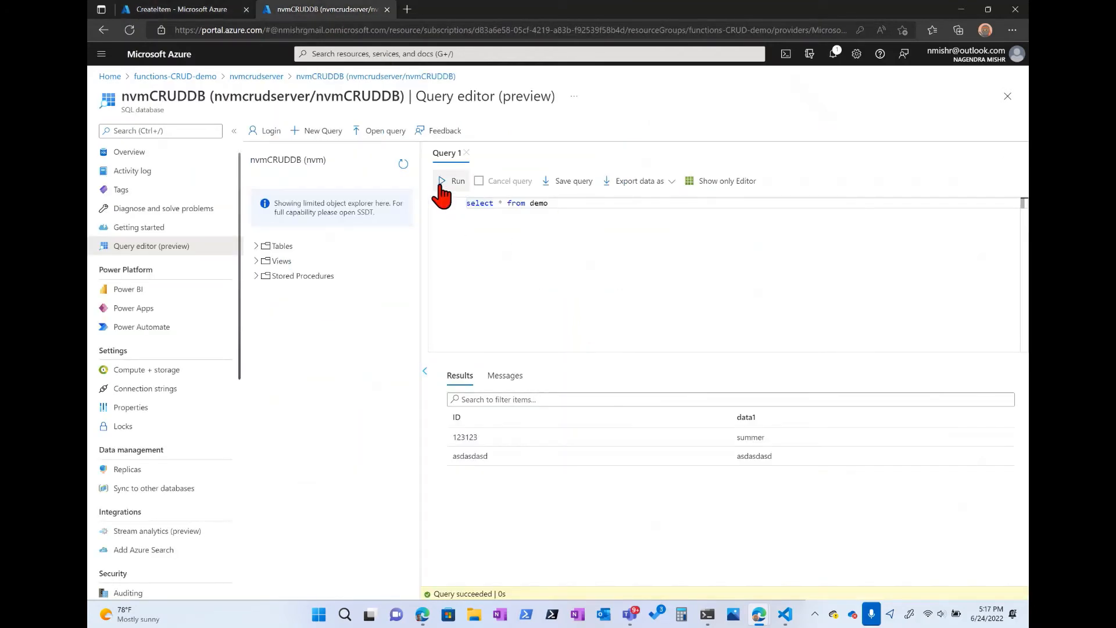
Rerun select * from demo to see row 987654321 / junk, then return to CreateItem
{"action": "left_click", "coordinate": [458, 180]}
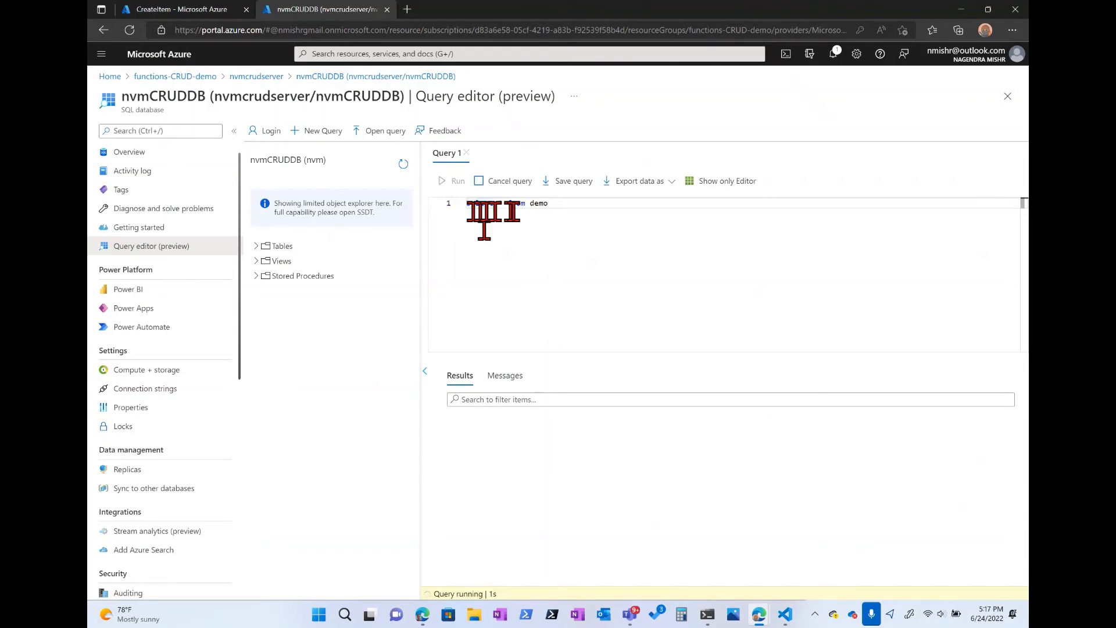
{"action": "left_click", "coordinate": [453, 181]}
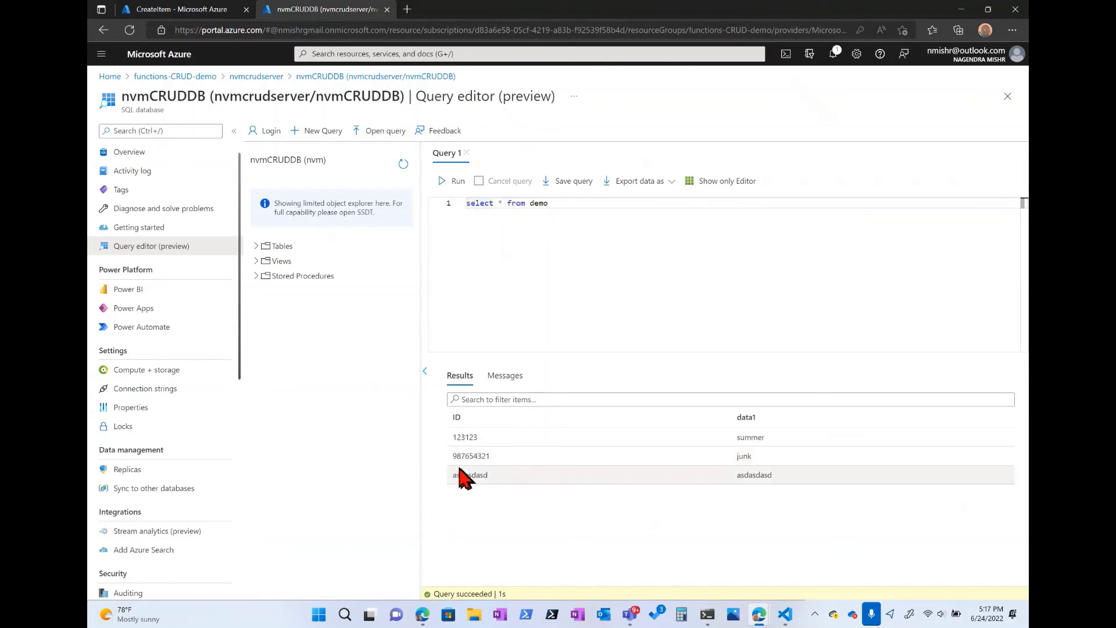
{"action": "mouse_move", "coordinate": [328, 99]}
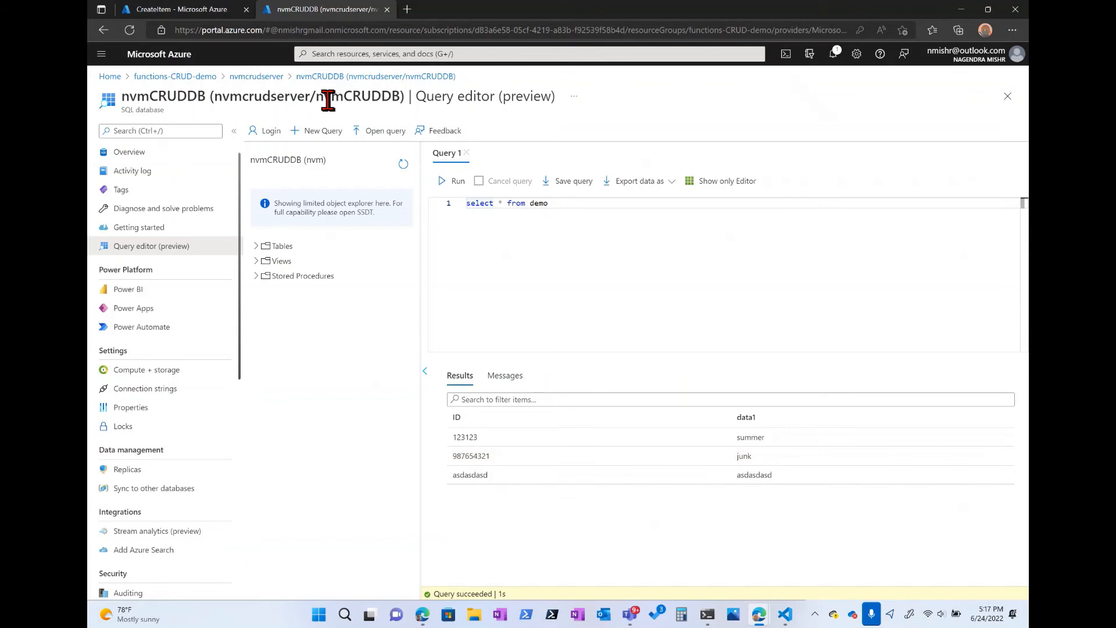
{"action": "left_click", "coordinate": [182, 9]}
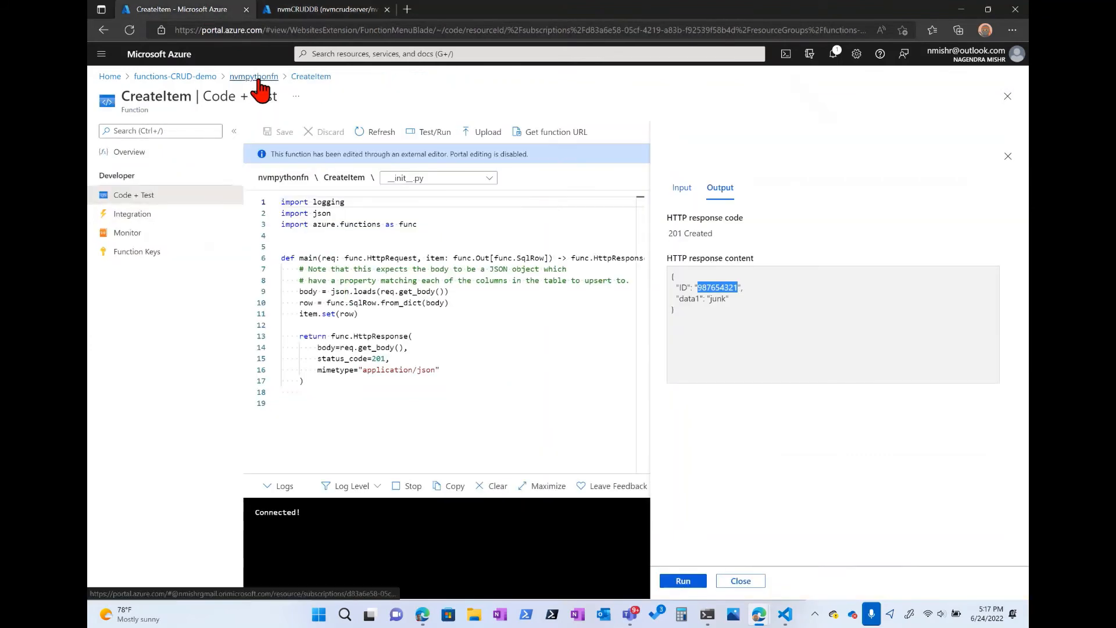
Run a GetItem test with query parameter id 987654321, returning the junk row
{"action": "left_click", "coordinate": [253, 76]}
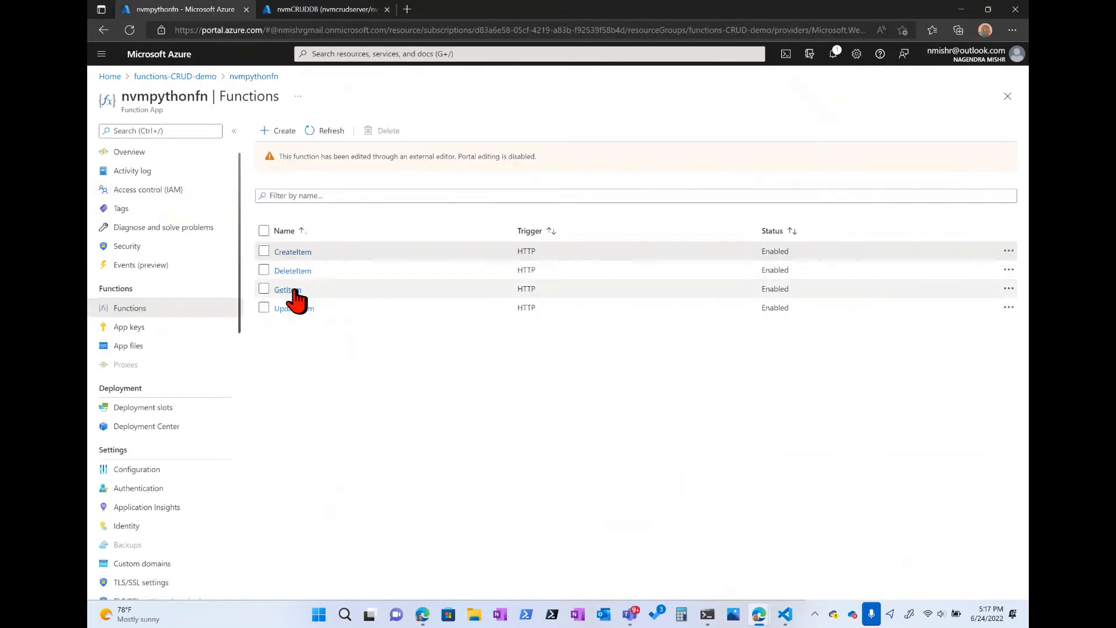
{"action": "left_click", "coordinate": [287, 289]}
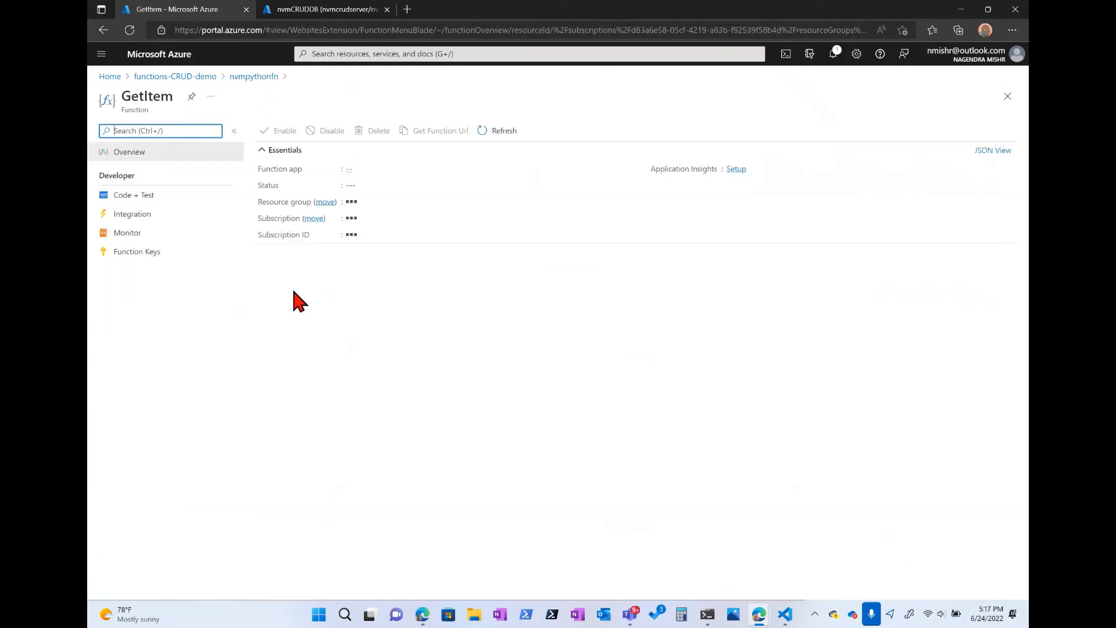
{"action": "left_click", "coordinate": [133, 194]}
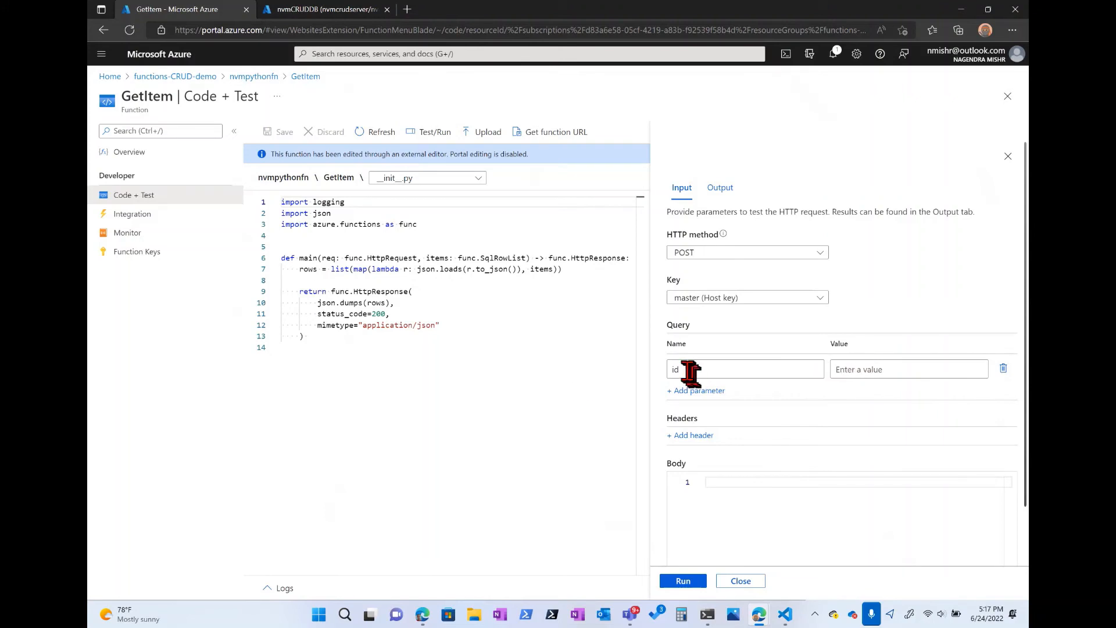
{"action": "left_click", "coordinate": [908, 369]}
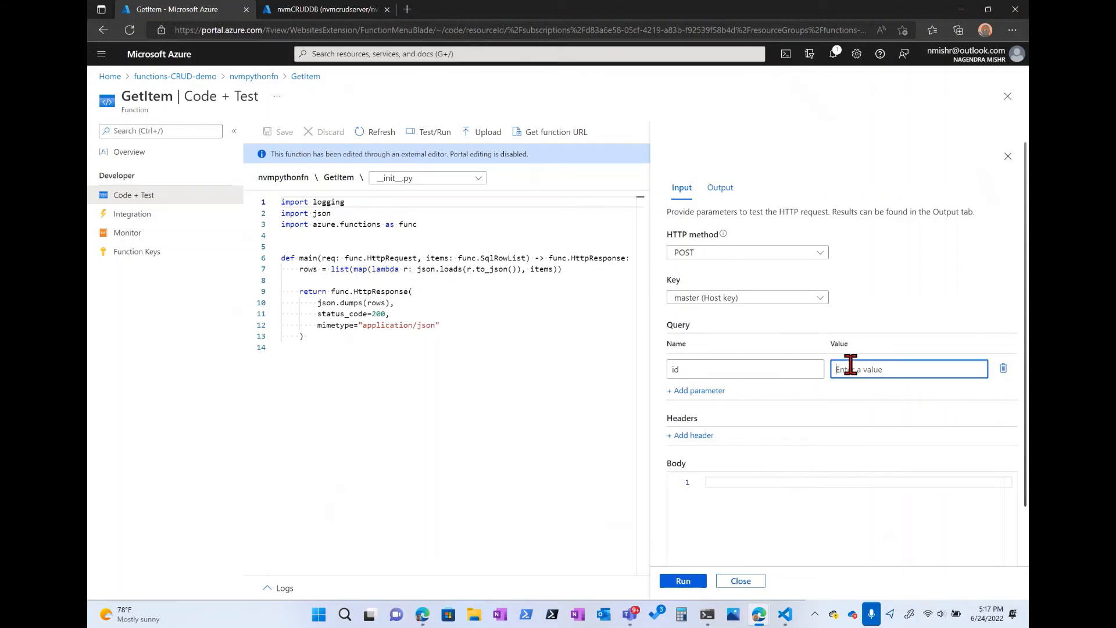
{"action": "type", "text": "987654321"}
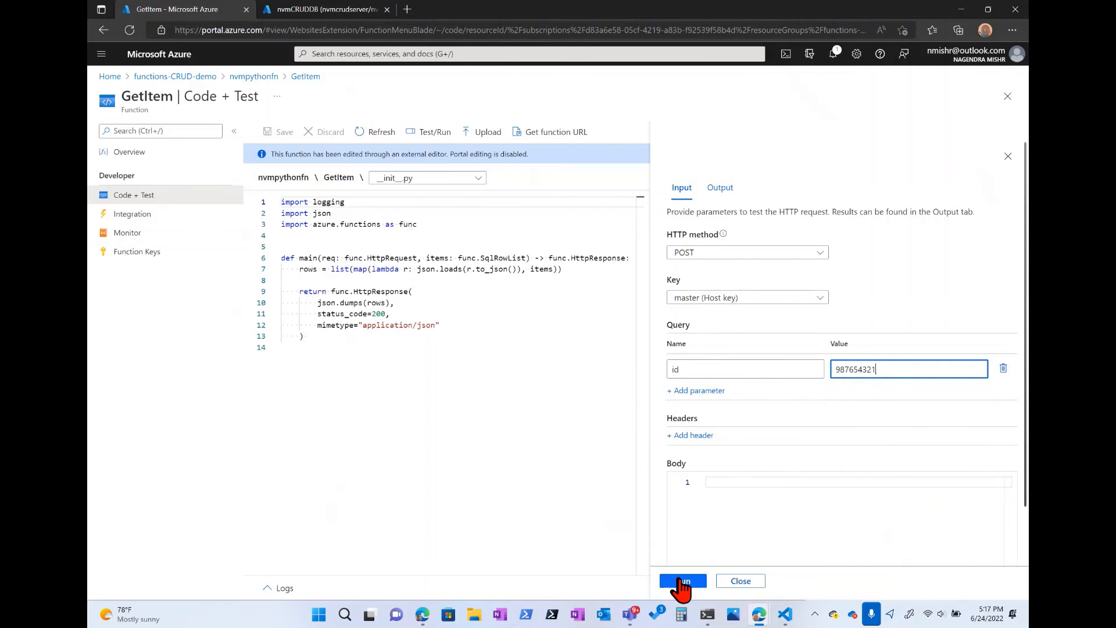
{"action": "left_click", "coordinate": [682, 580]}
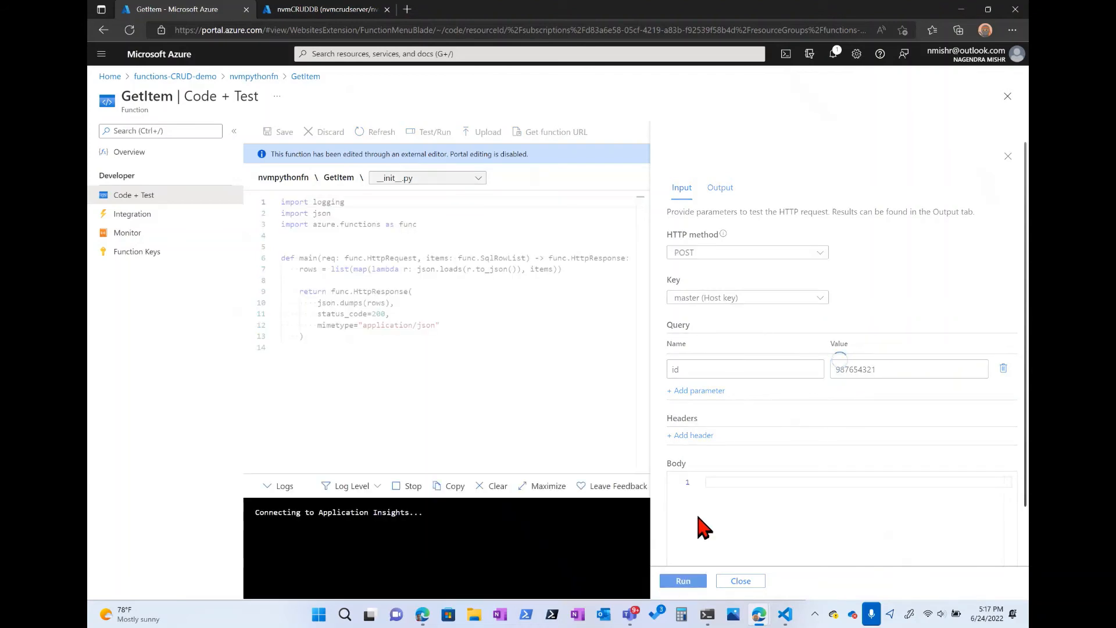
{"action": "mouse_move", "coordinate": [710, 360]}
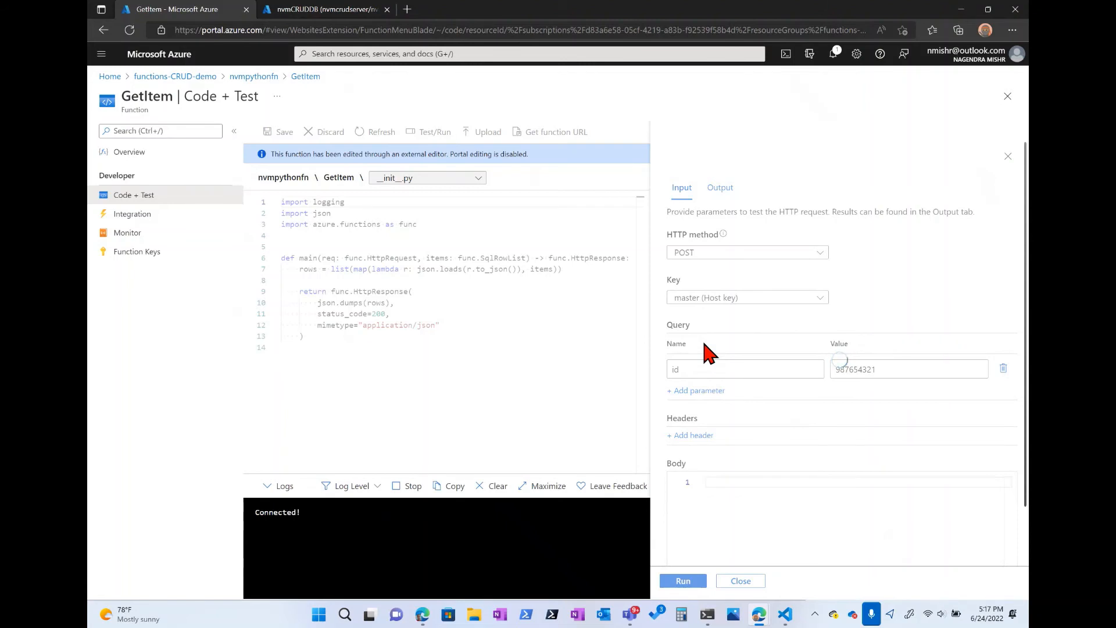
{"action": "left_click", "coordinate": [681, 580]}
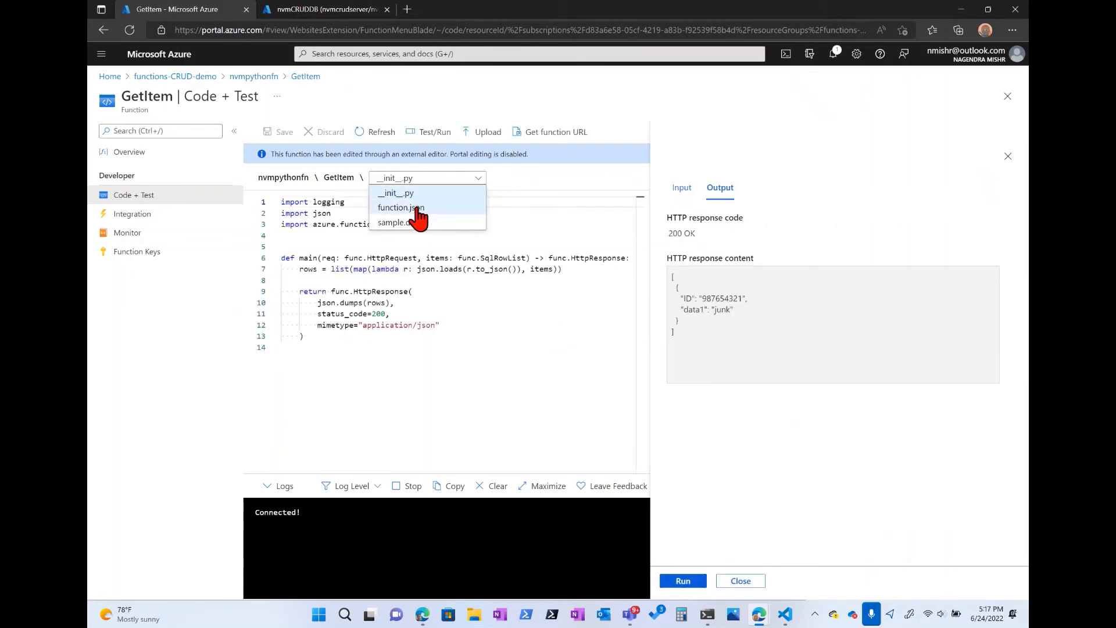
View GetItem's function.json with the GetItem/{id} route and SQL input binding
{"action": "left_click", "coordinate": [400, 207]}
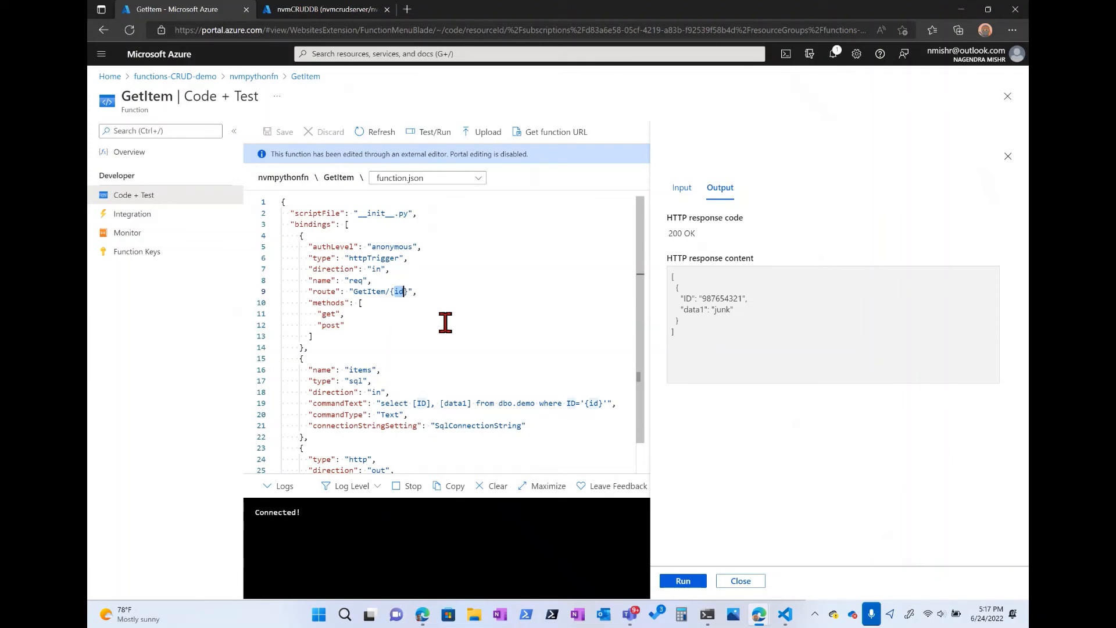
{"action": "mouse_move", "coordinate": [435, 431]}
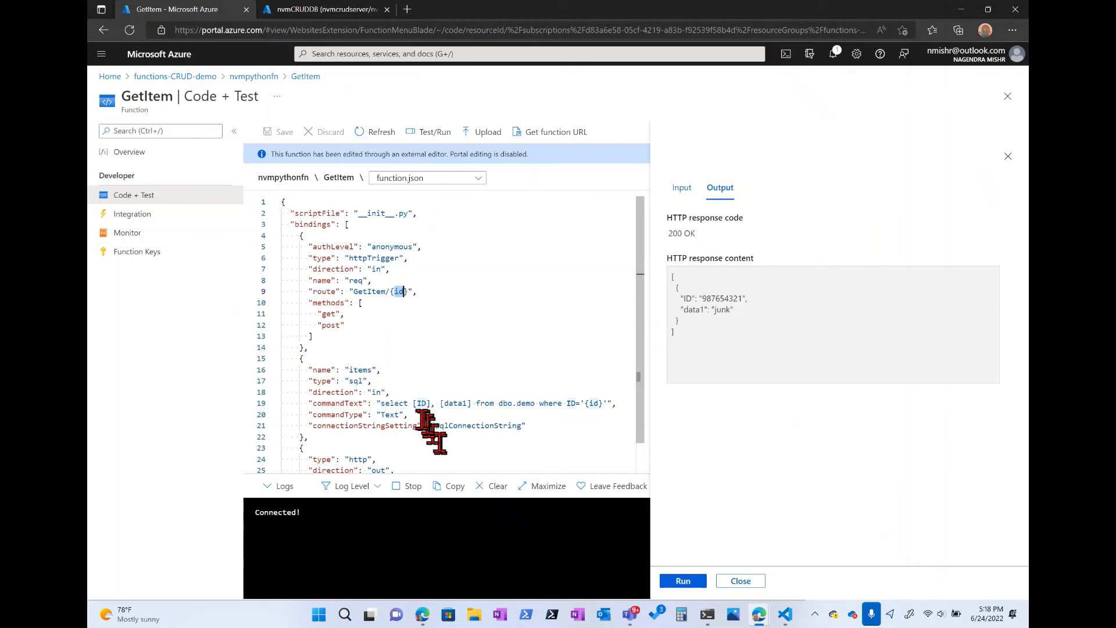
{"action": "mouse_move", "coordinate": [566, 311]}
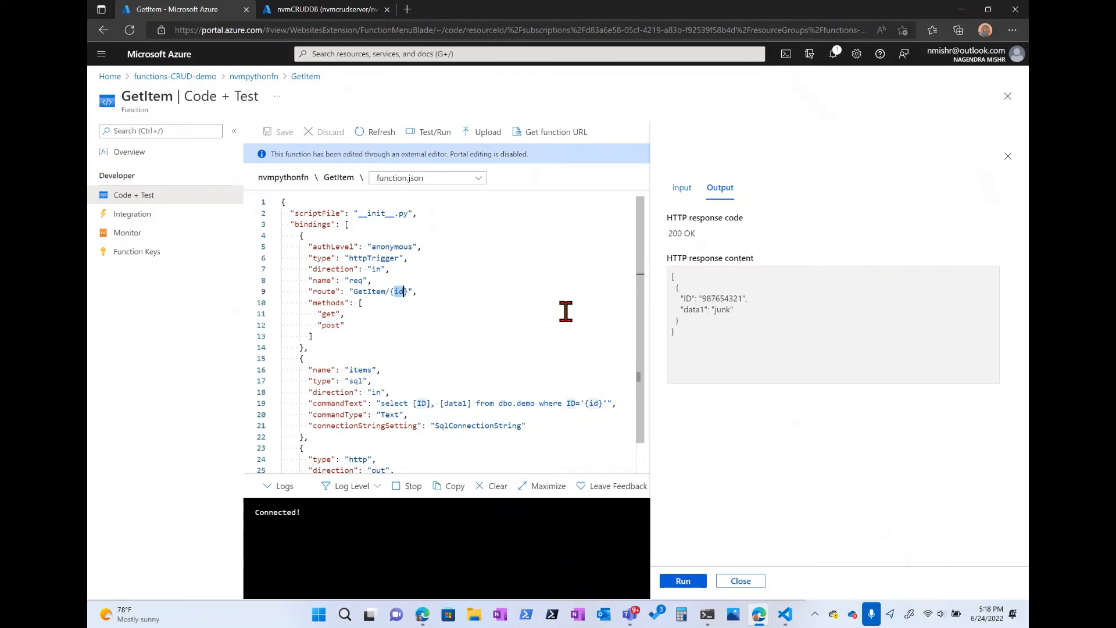
{"action": "mouse_move", "coordinate": [254, 76]}
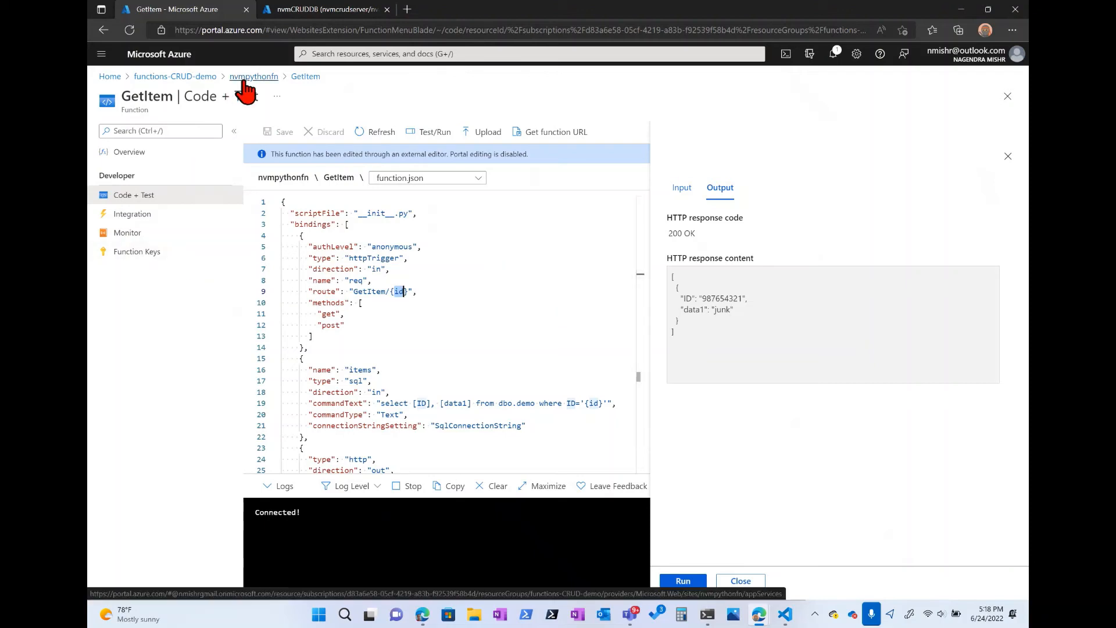
Run UpdateItem with body {"ID":"987654321", "data1":"not JUNK!!!"} and check the demo table
{"action": "left_click", "coordinate": [254, 76]}
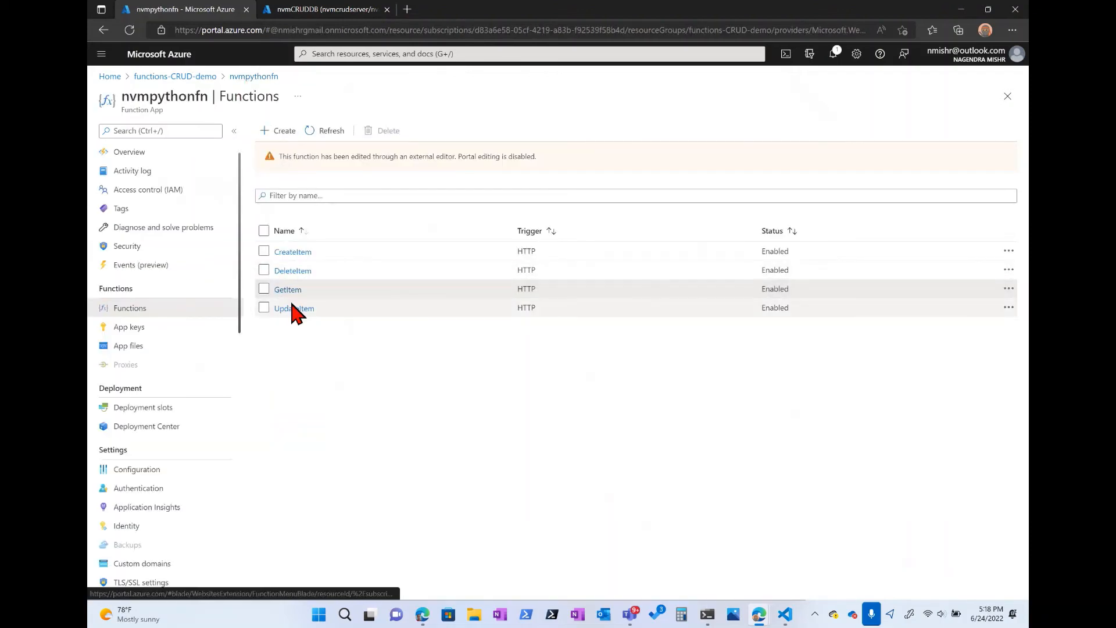
{"action": "left_click", "coordinate": [293, 308]}
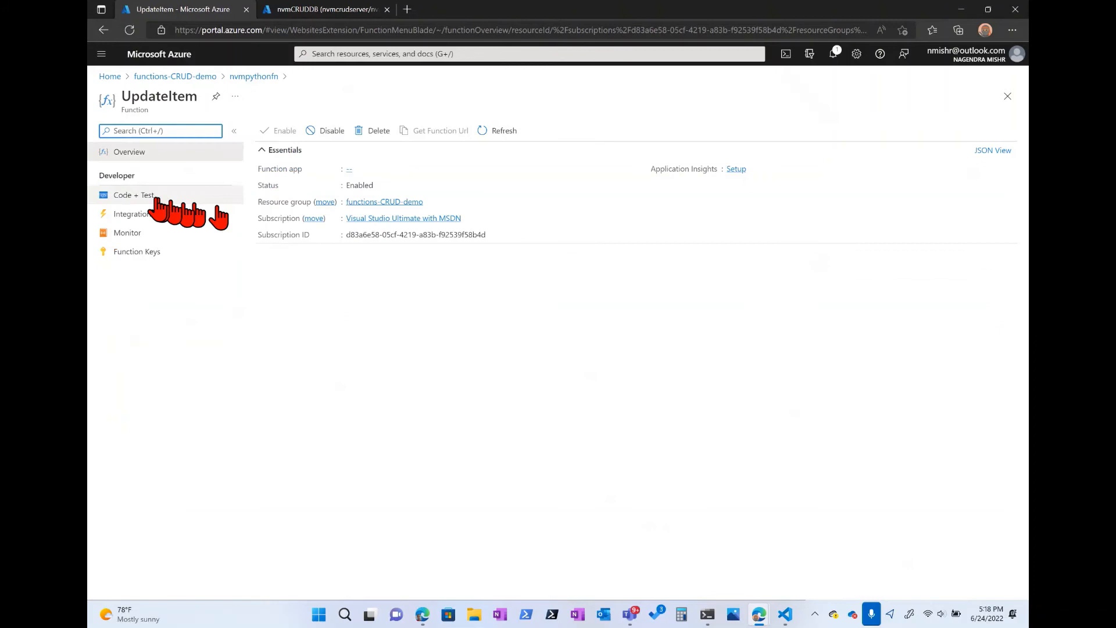
{"action": "left_click", "coordinate": [133, 195]}
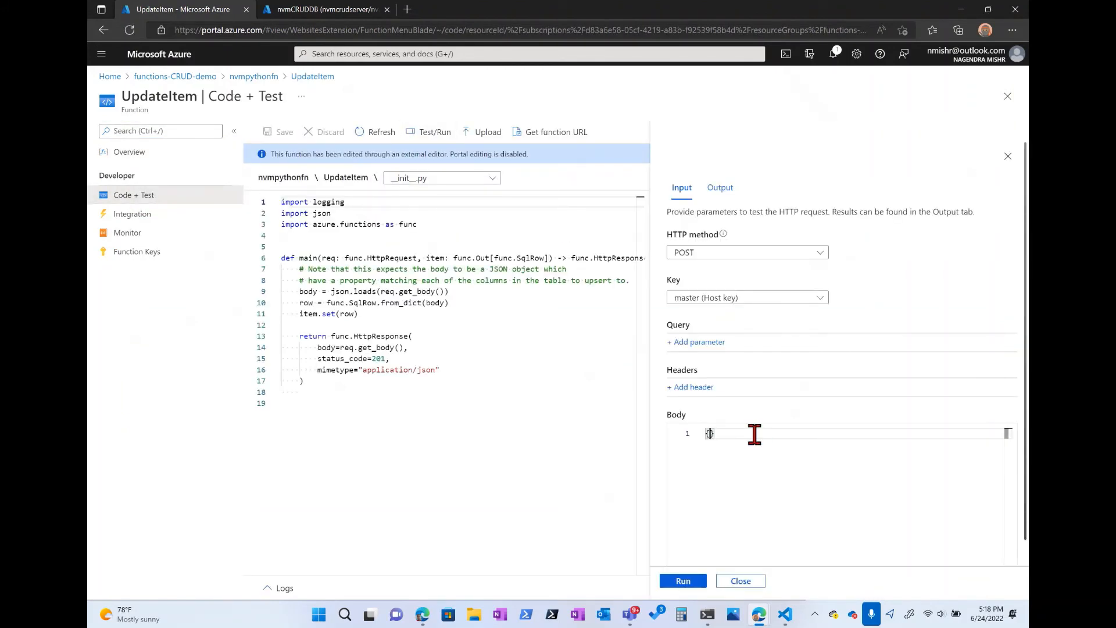
{"action": "type", "text": "{\"ID\": \"987654321\", \"data1\" }"}
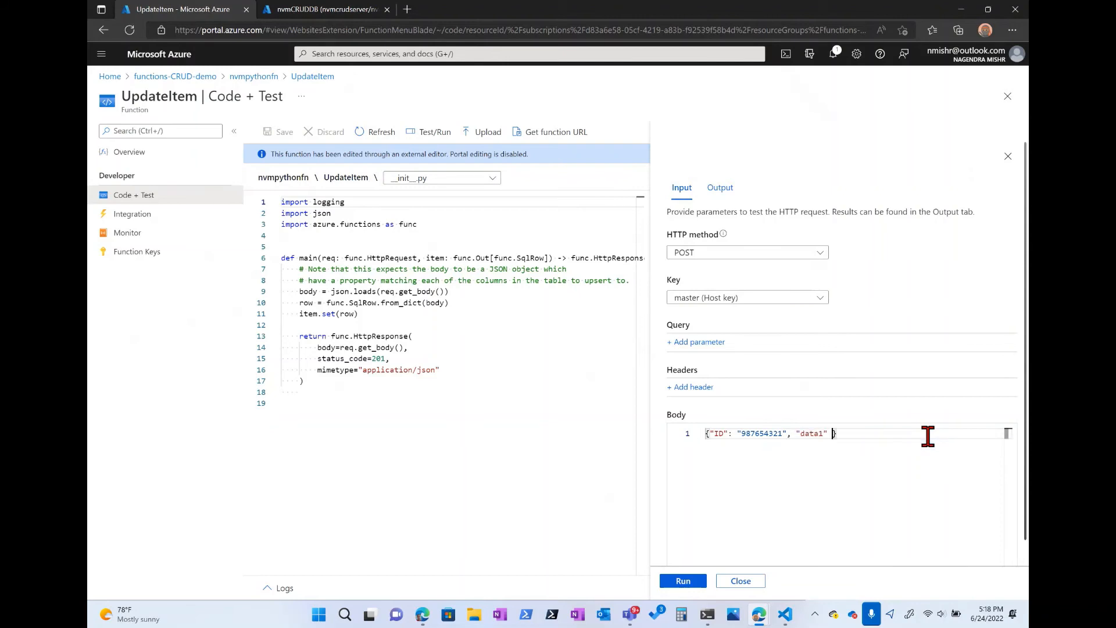
{"action": "type", "text": ": \"not JUNK!!!\"}"}
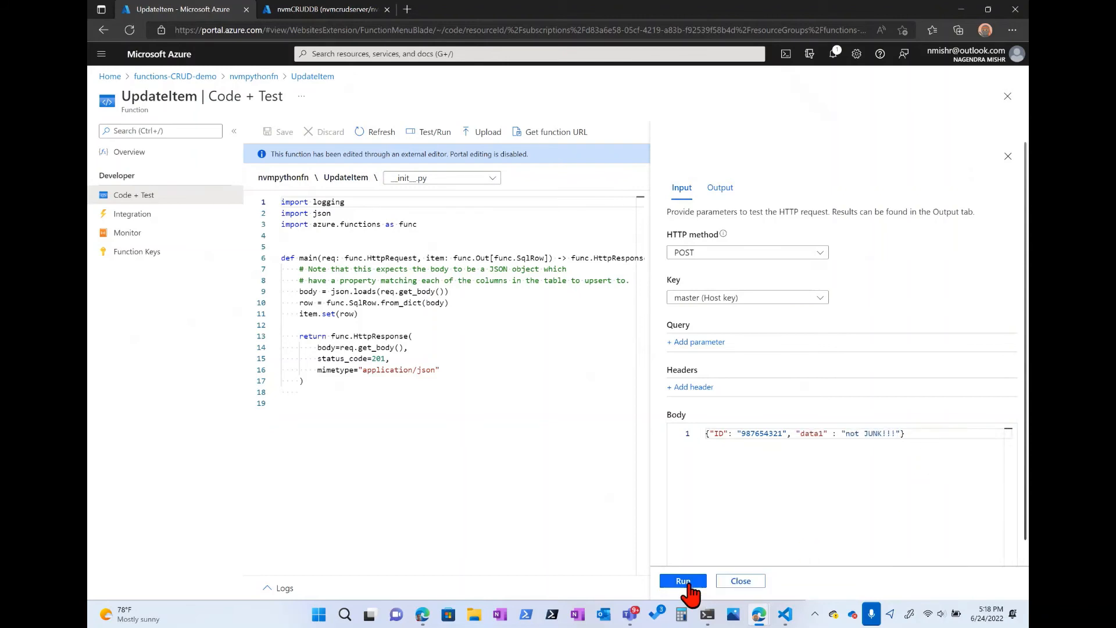
{"action": "left_click", "coordinate": [682, 581]}
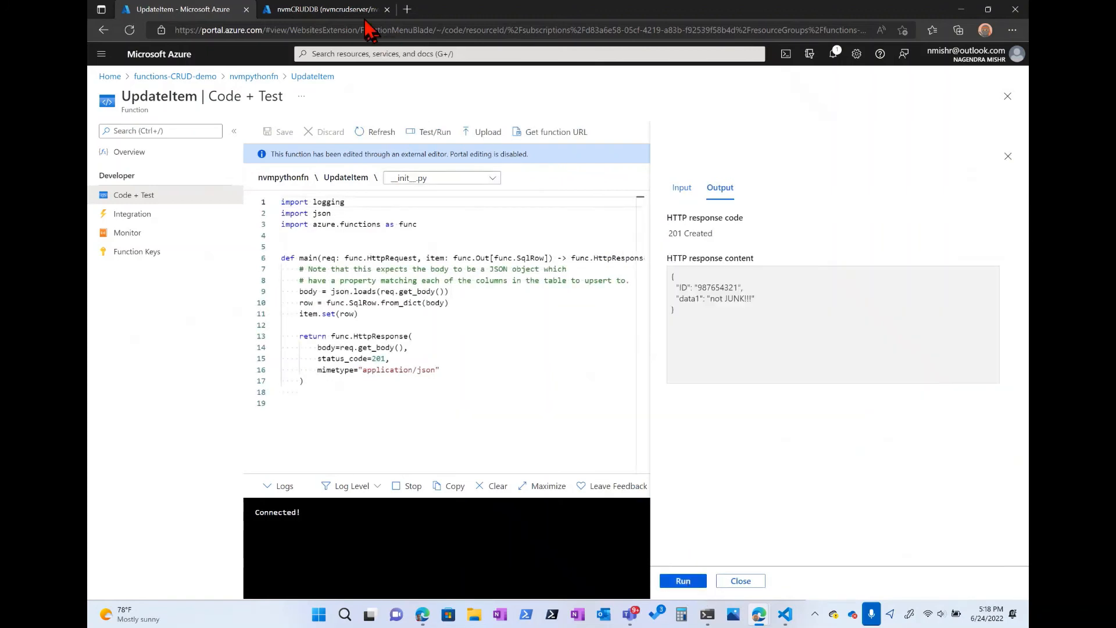
{"action": "left_click", "coordinate": [321, 10]}
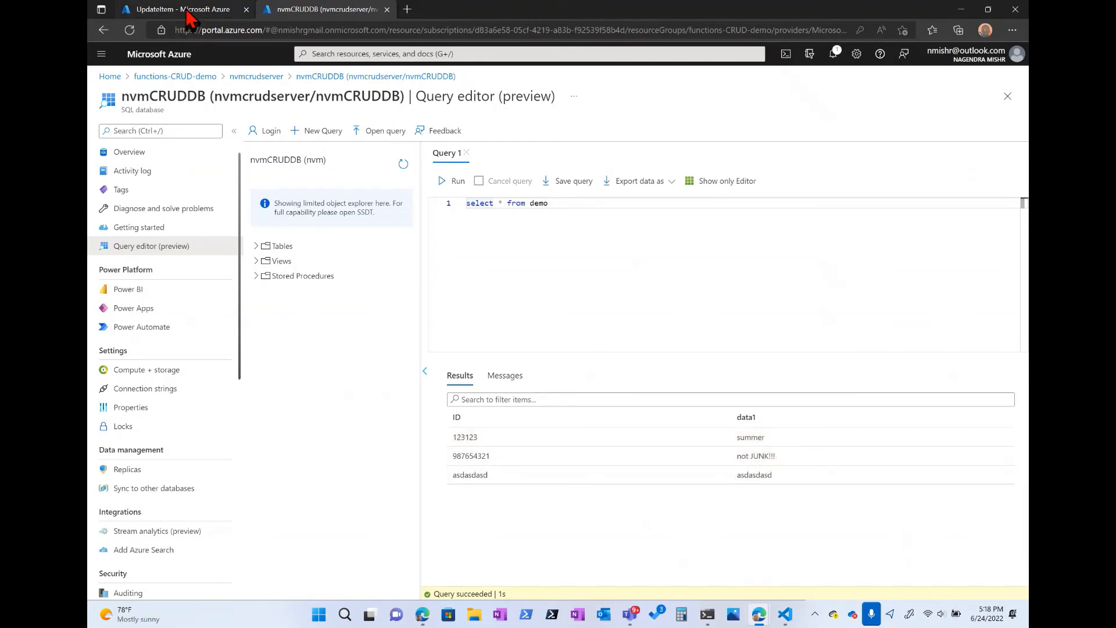
{"action": "left_click", "coordinate": [178, 9]}
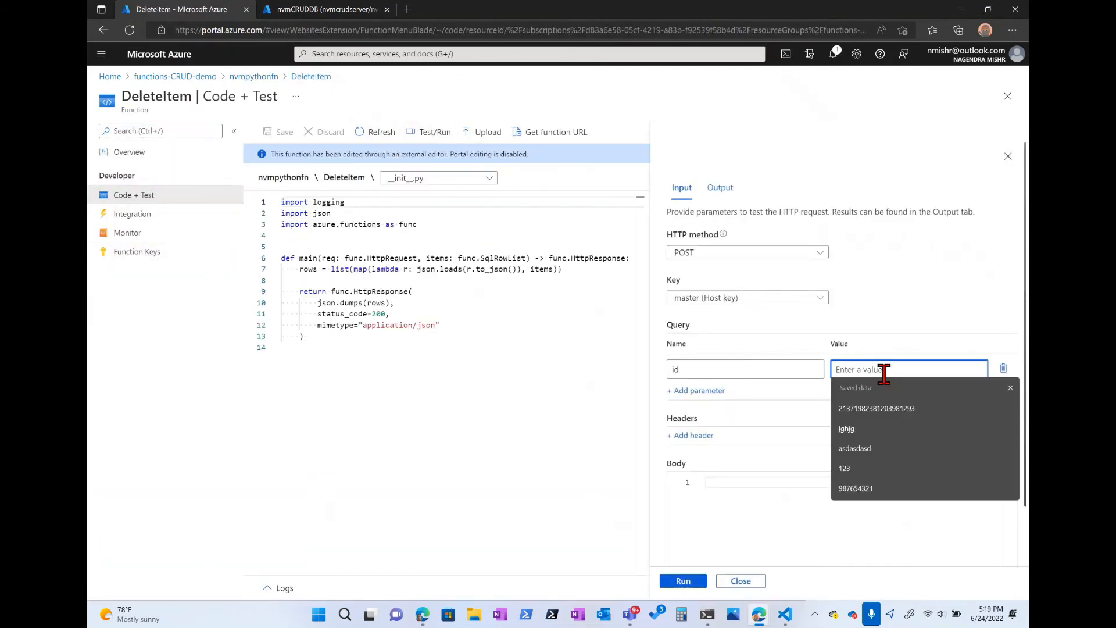
Run DeleteItem with id 987654321, then rerun the demo table query to confirm removal
{"action": "left_click", "coordinate": [855, 488]}
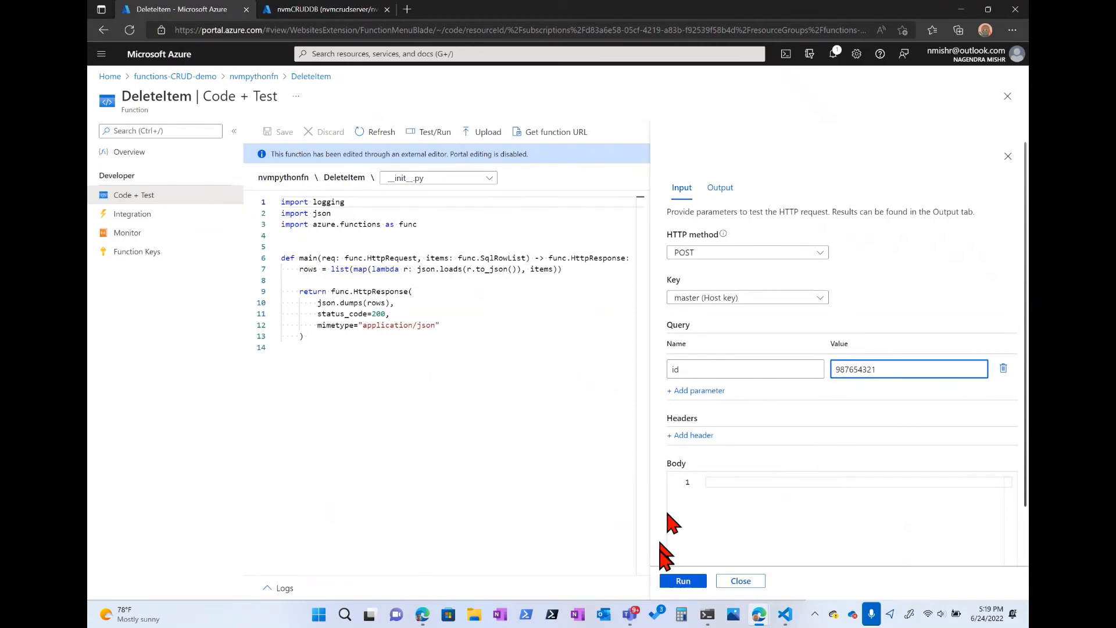
{"action": "left_click", "coordinate": [681, 580]}
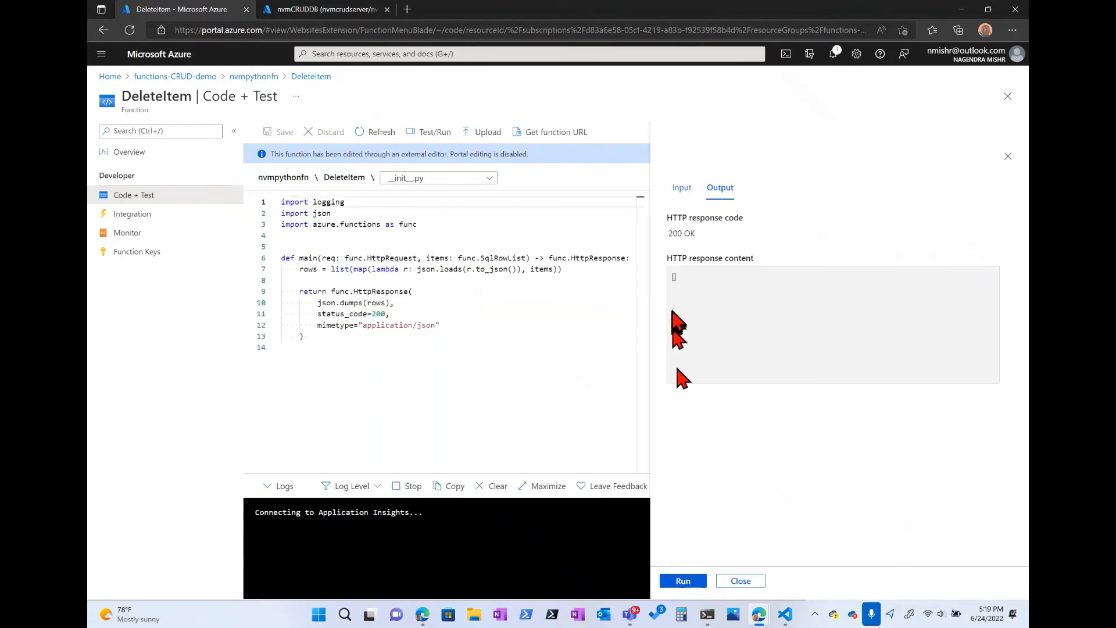
{"action": "left_click", "coordinate": [324, 9]}
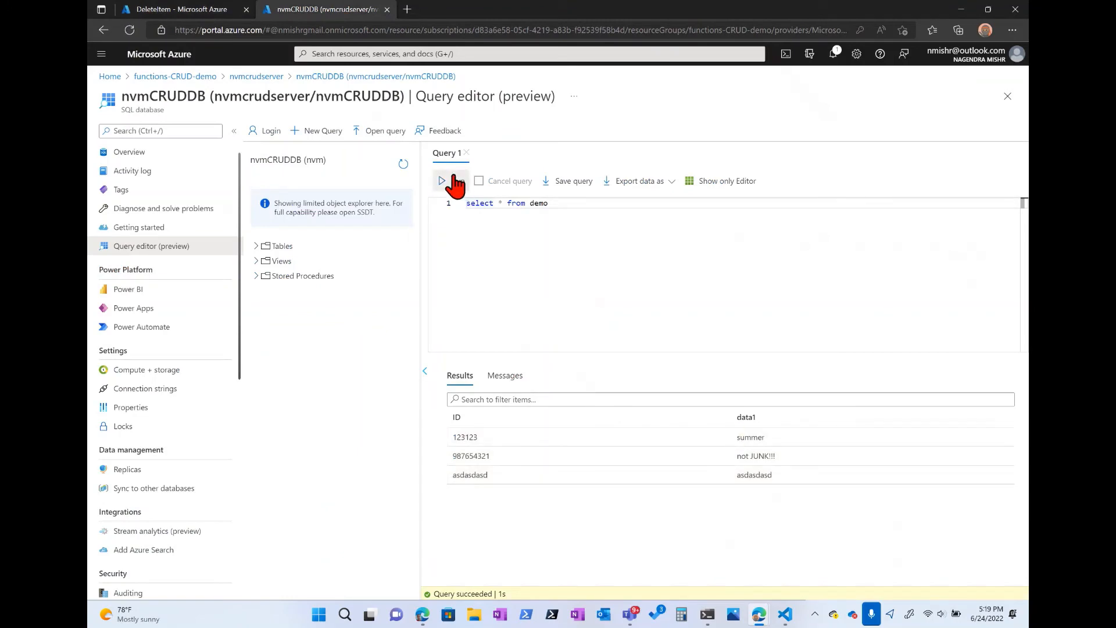
{"action": "left_click", "coordinate": [441, 181]}
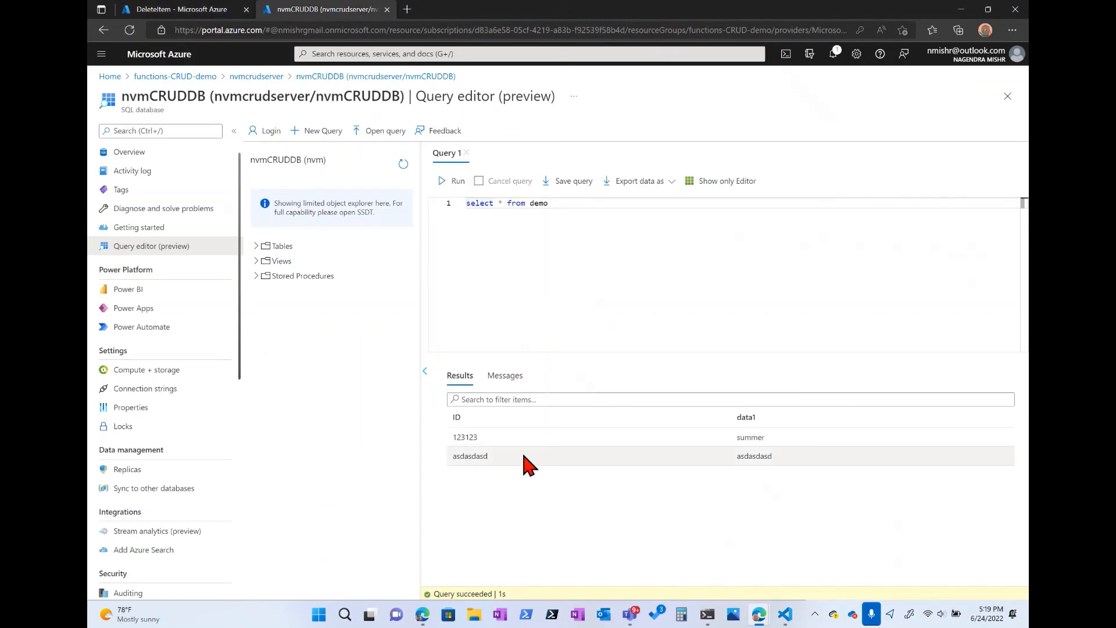
{"action": "left_click", "coordinate": [177, 9]}
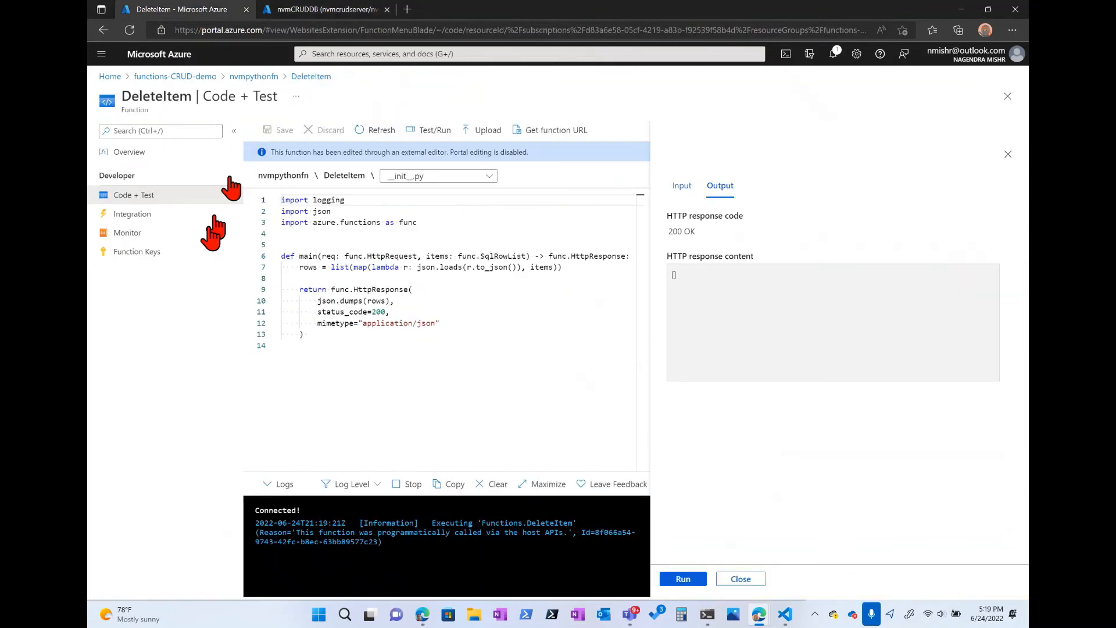
Show UpdateItem's function.json SQL output binding to dbo.demo, then open functions-CRUD-demo
{"action": "left_click", "coordinate": [254, 77]}
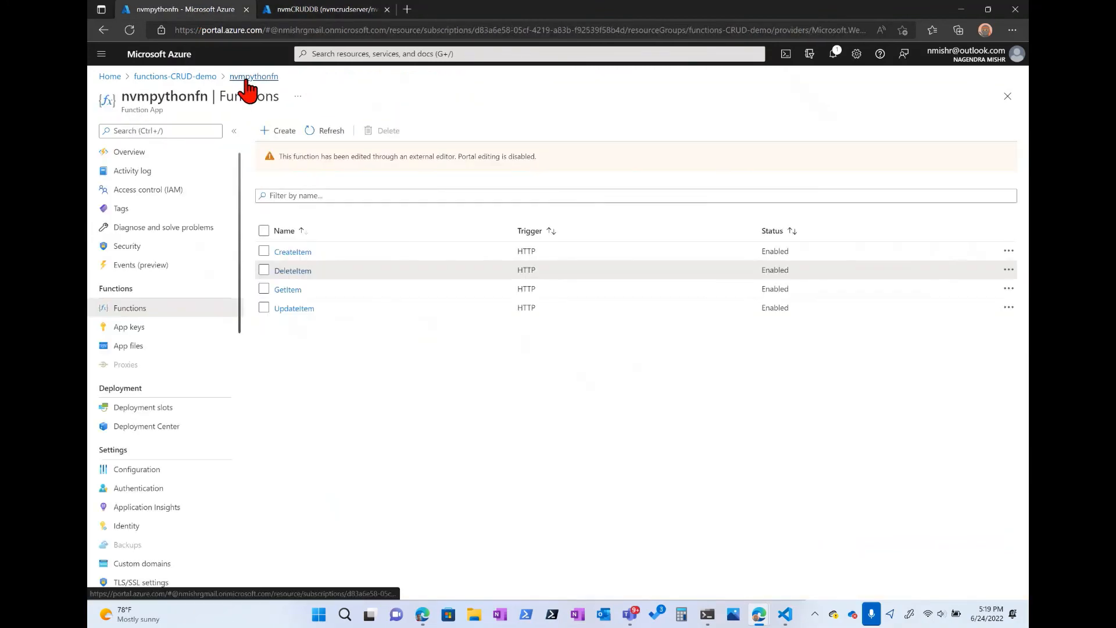
{"action": "left_click", "coordinate": [293, 307]}
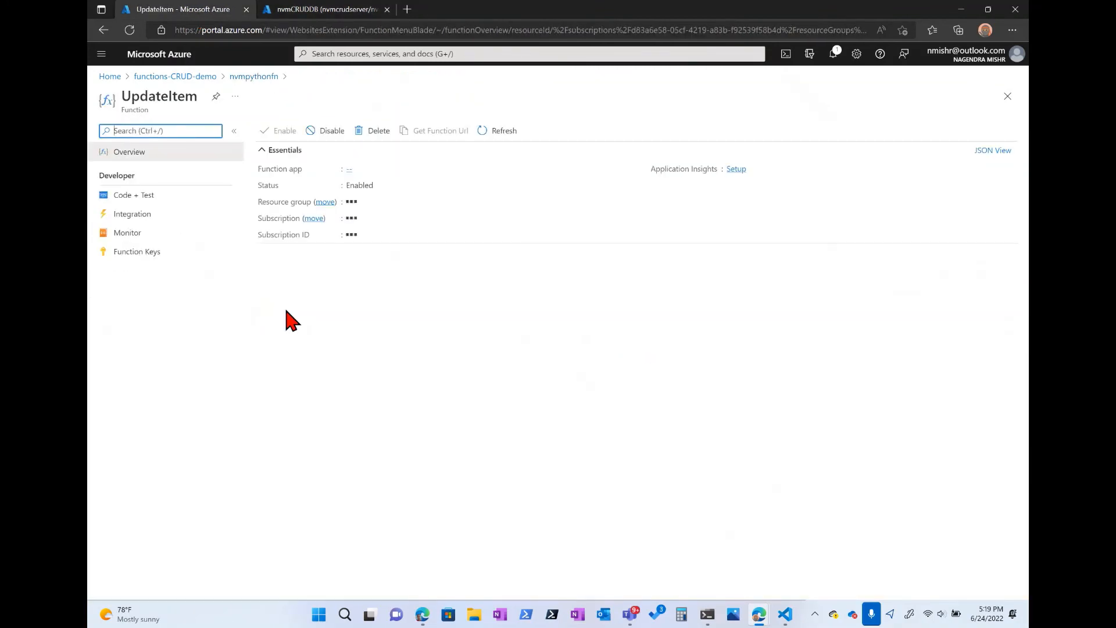
{"action": "left_click", "coordinate": [134, 194]}
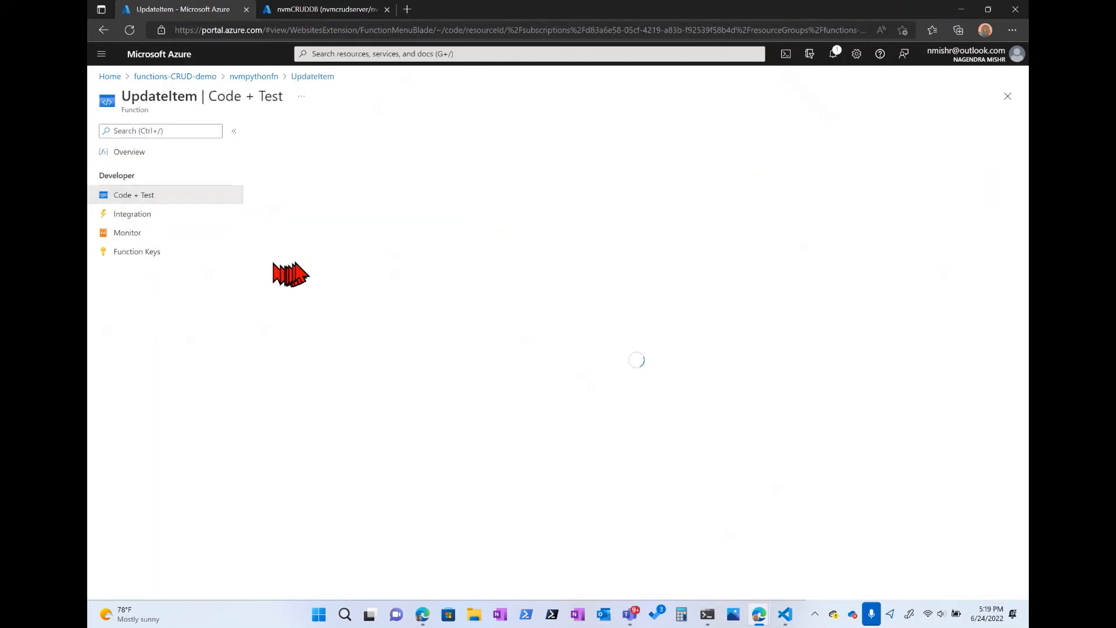
{"action": "mouse_move", "coordinate": [326, 260]}
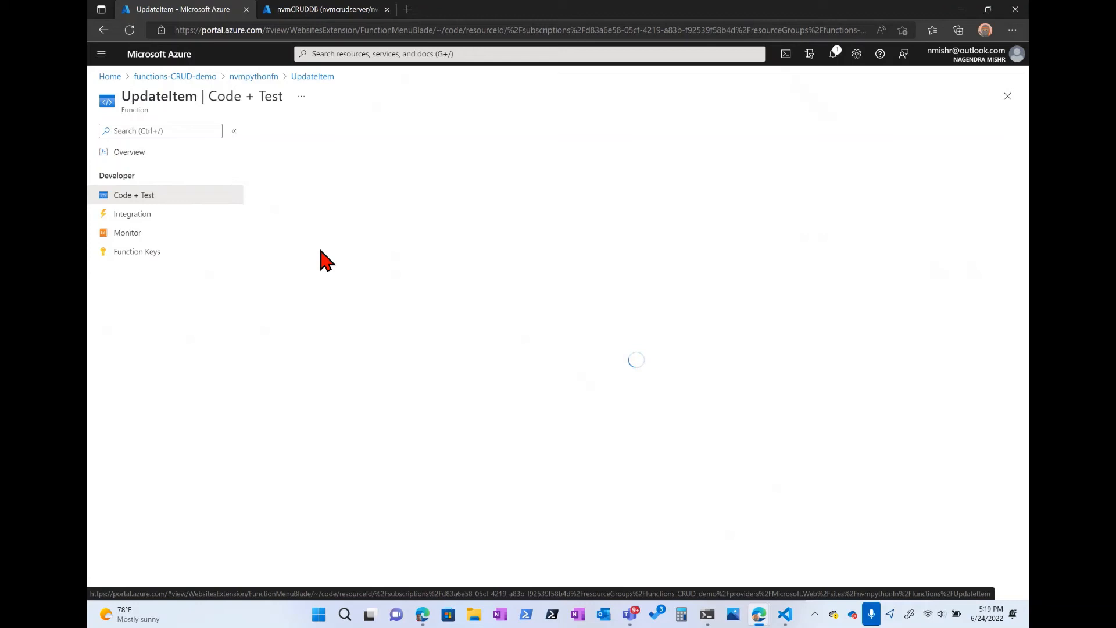
{"action": "left_click", "coordinate": [440, 177]}
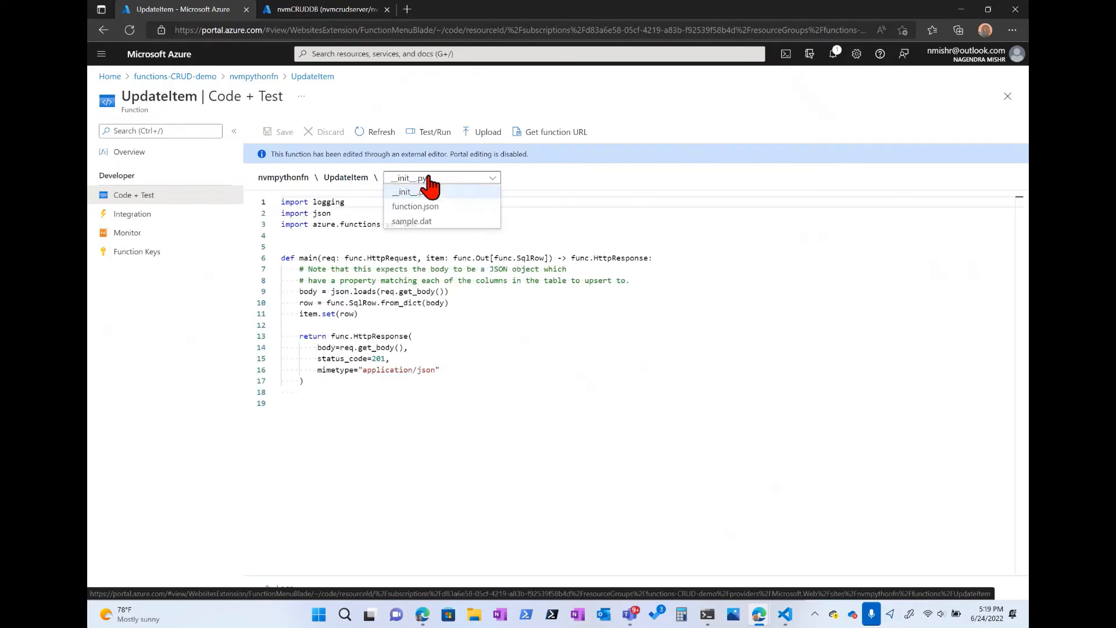
{"action": "left_click", "coordinate": [415, 205]}
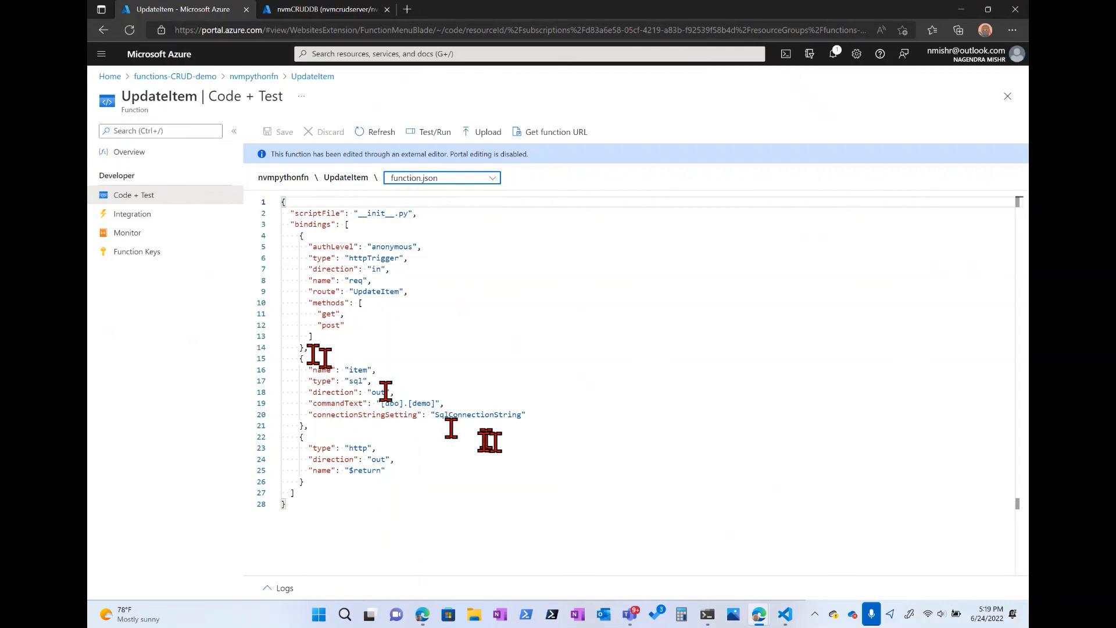
{"action": "mouse_move", "coordinate": [570, 438]}
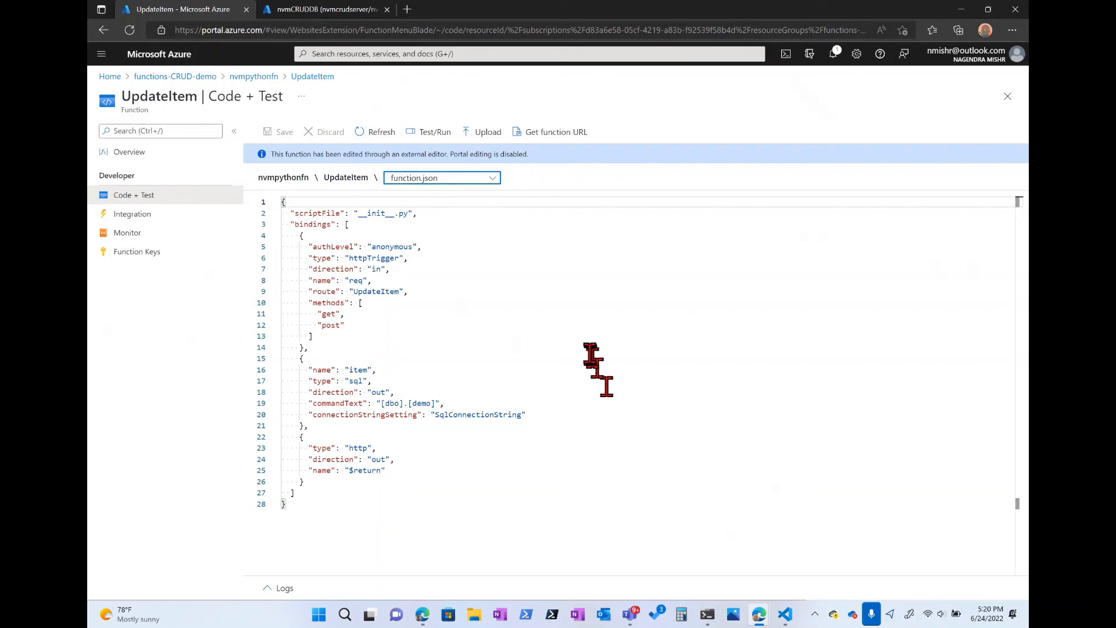
{"action": "mouse_move", "coordinate": [254, 77]}
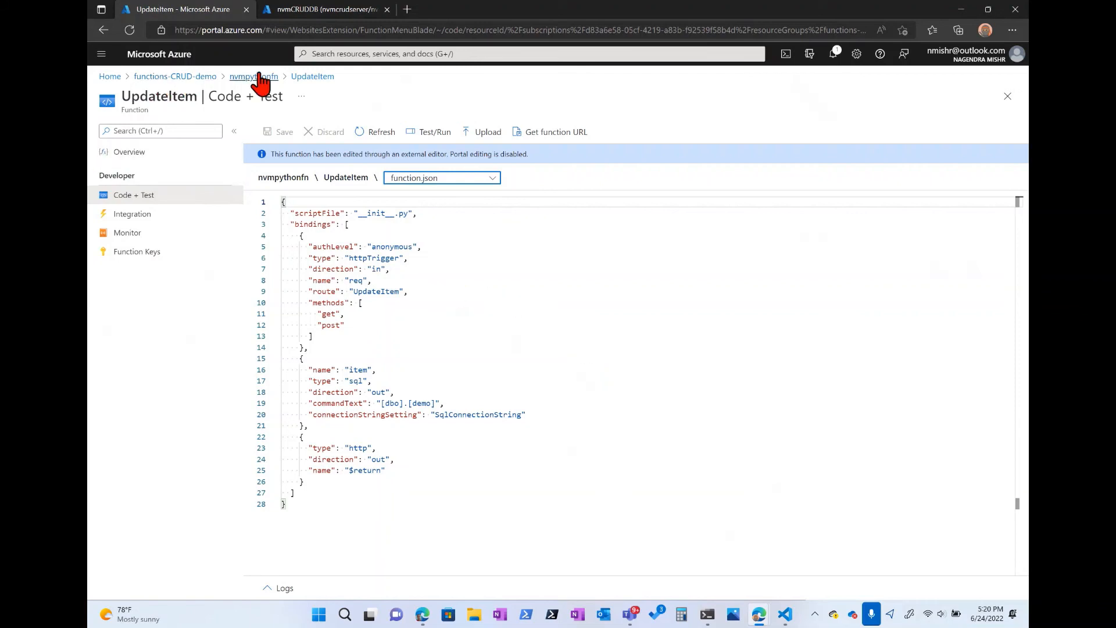
{"action": "left_click", "coordinate": [174, 76]}
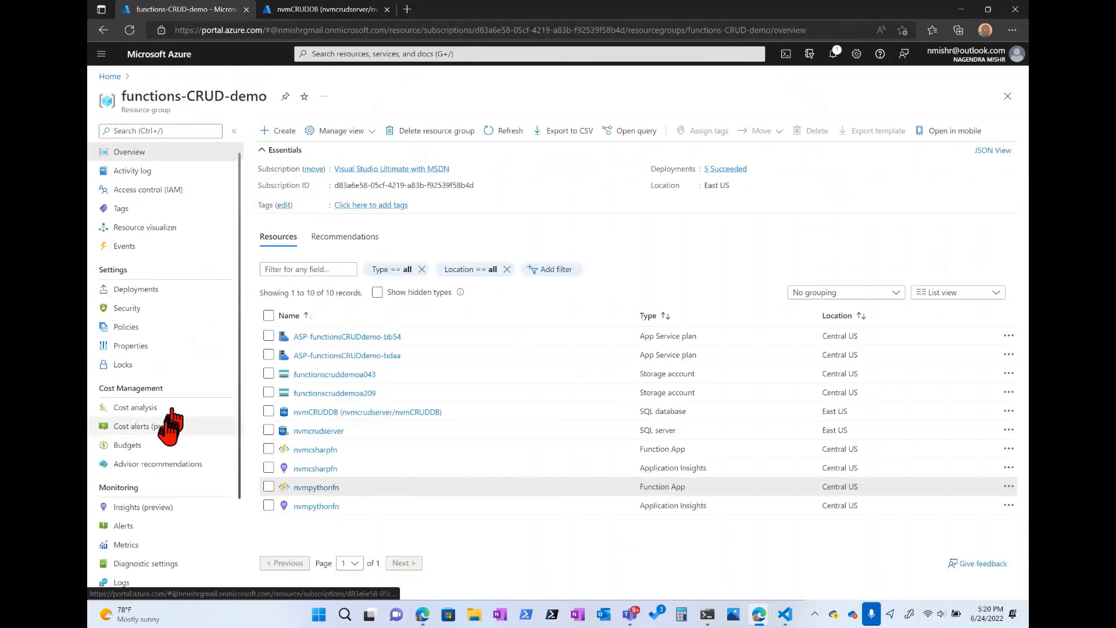
Open nvmcsharpfn's Configuration and inspect the SqlConnectionString application setting
{"action": "left_click", "coordinate": [314, 450]}
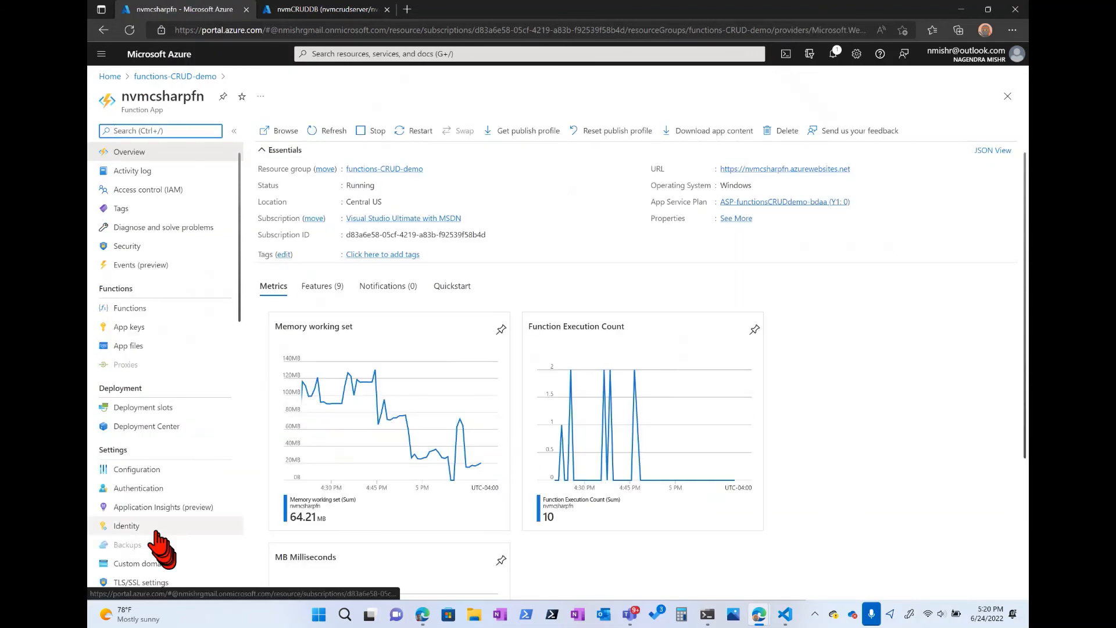
{"action": "left_click", "coordinate": [137, 469]}
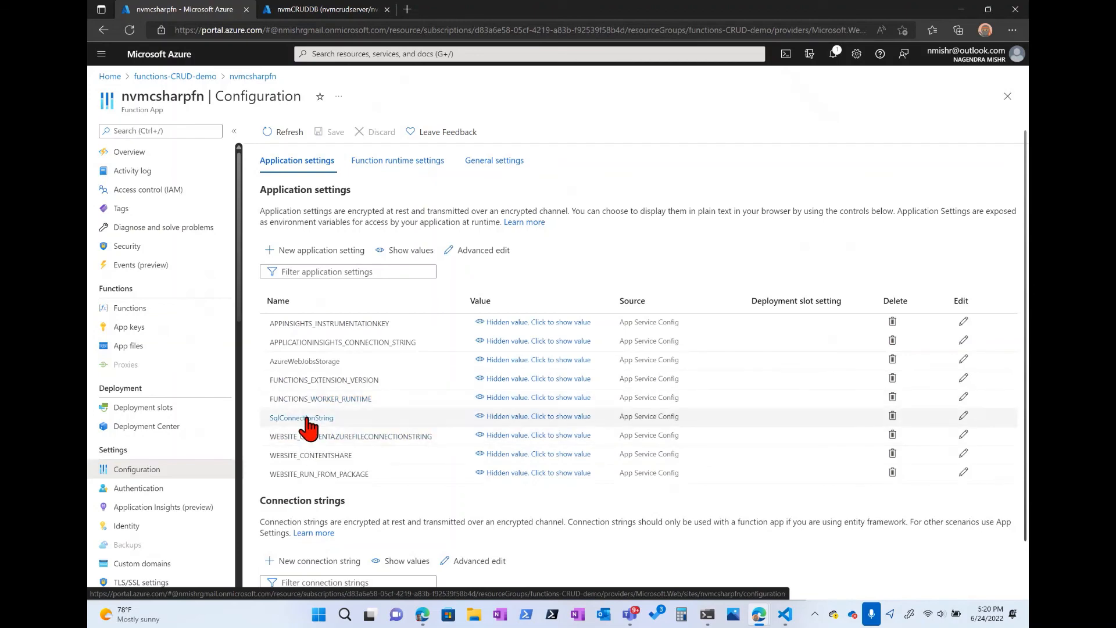
{"action": "left_click", "coordinate": [964, 416]}
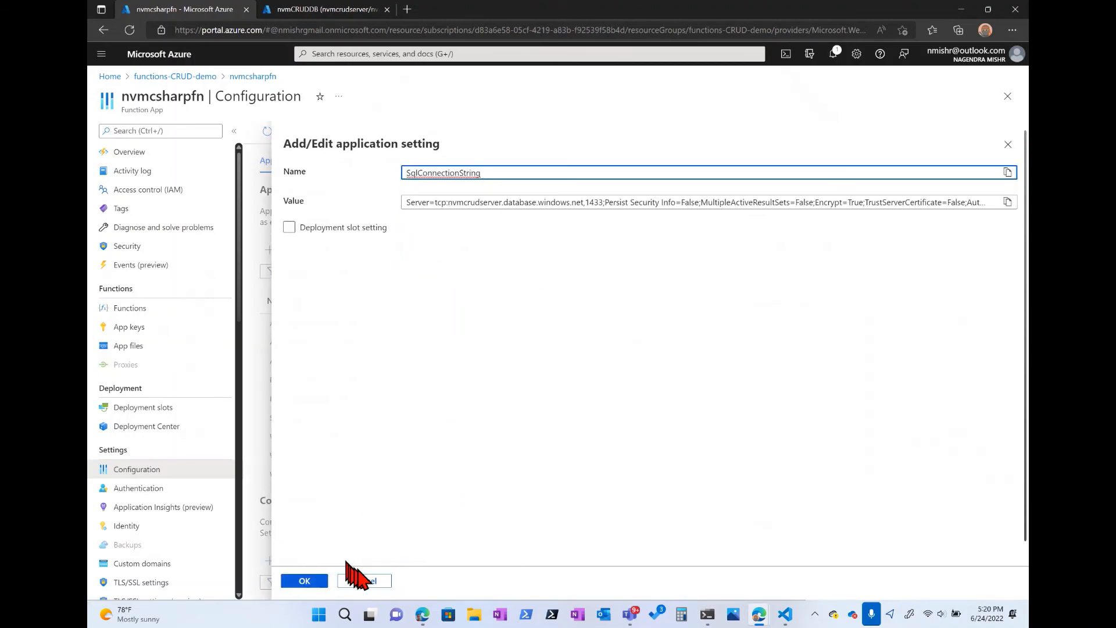
{"action": "left_click", "coordinate": [304, 581]}
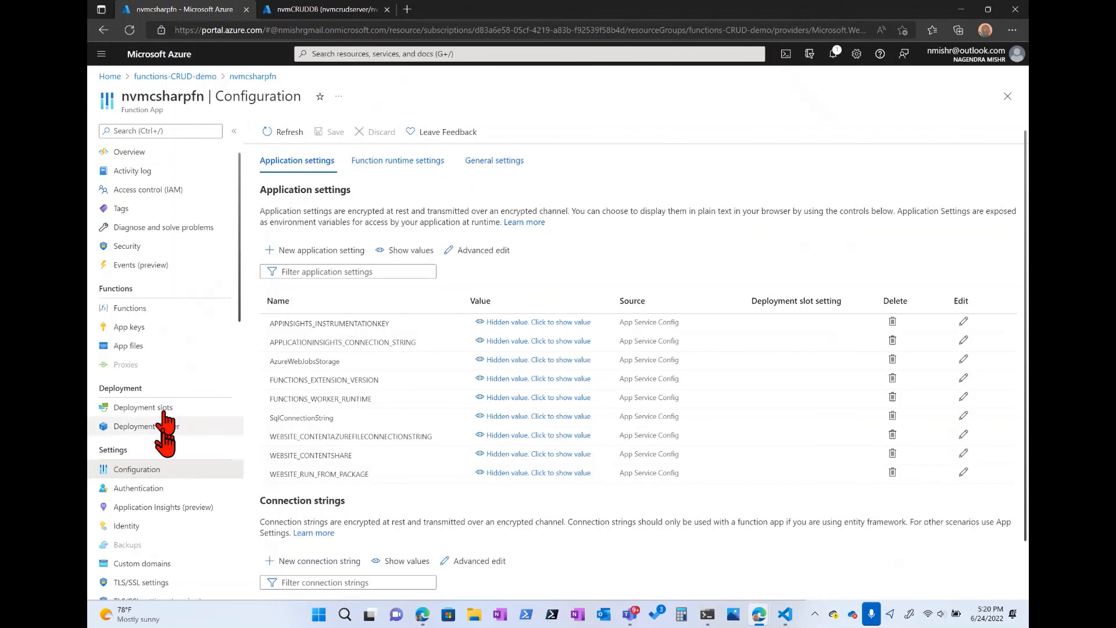
{"action": "mouse_move", "coordinate": [416, 404]}
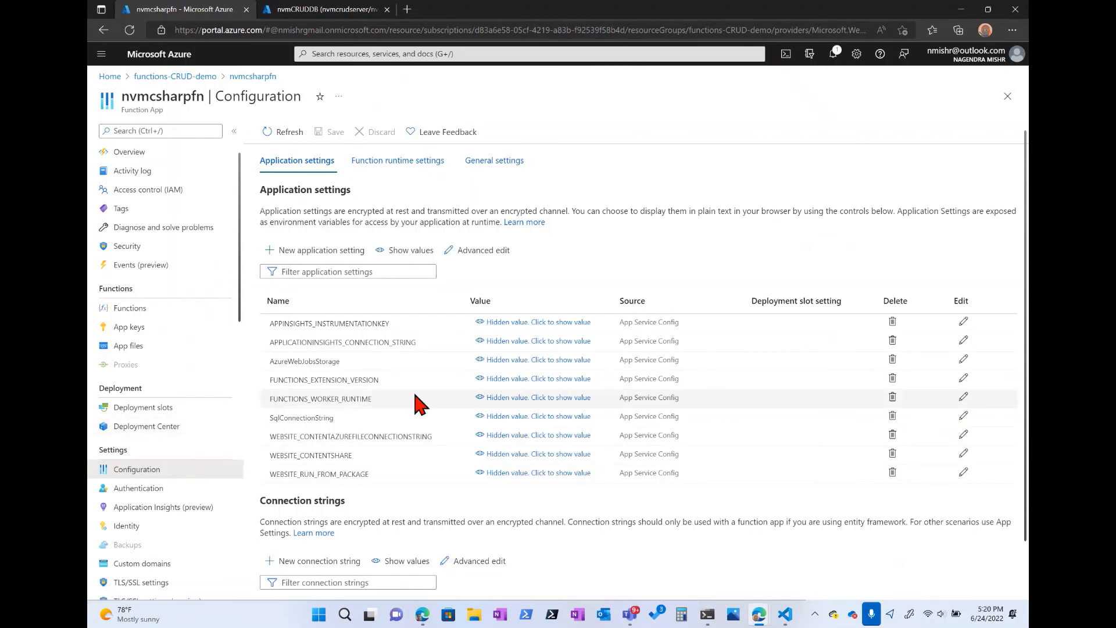
{"action": "mouse_move", "coordinate": [301, 417]}
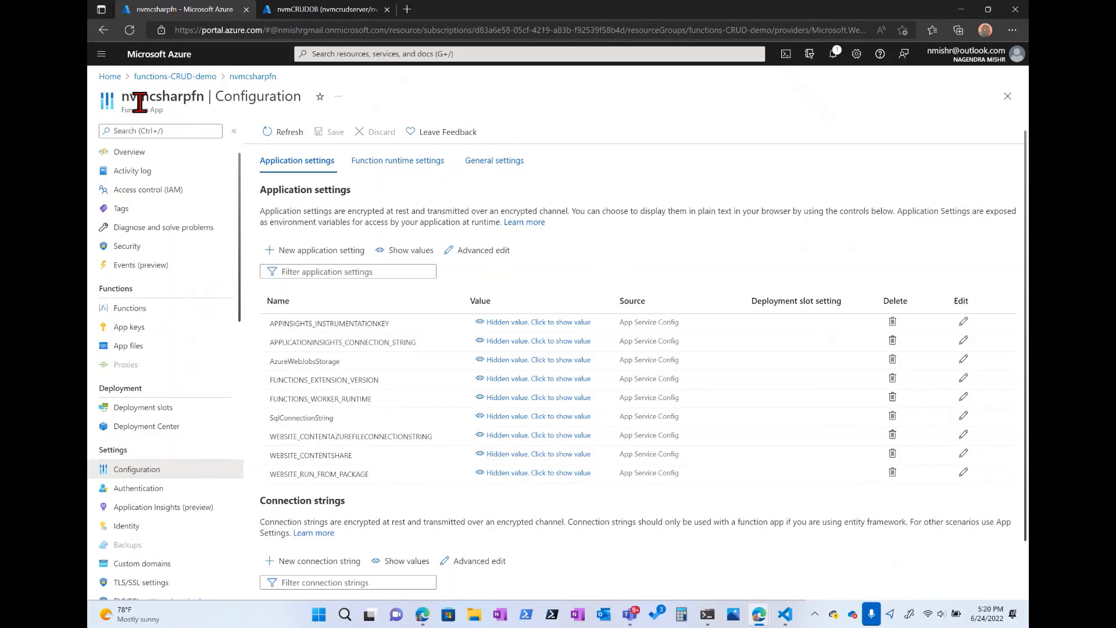
{"action": "mouse_move", "coordinate": [187, 445]}
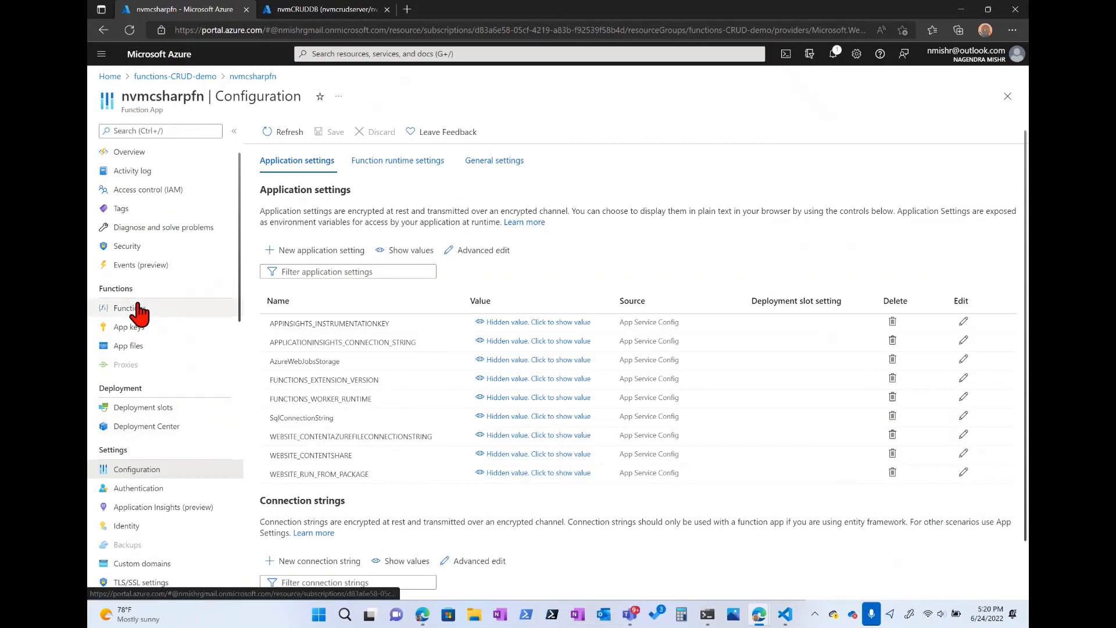
Run nvmcsharpfn's CreateItem with ID abcdef and data1 "cats", then check the query editor
{"action": "left_click", "coordinate": [129, 308]}
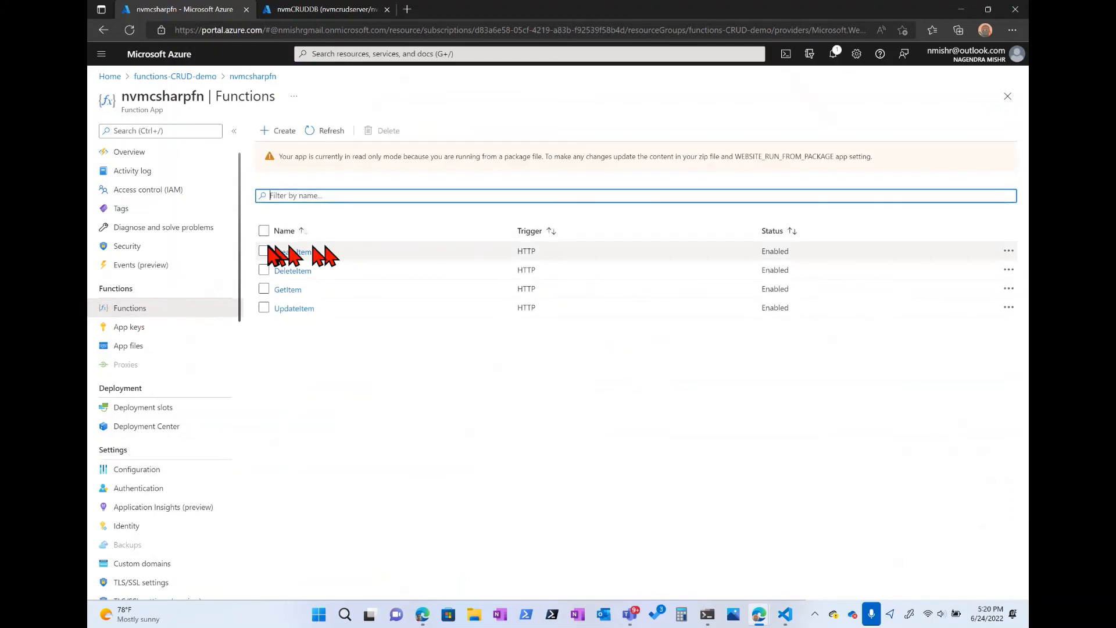
{"action": "left_click", "coordinate": [292, 251]}
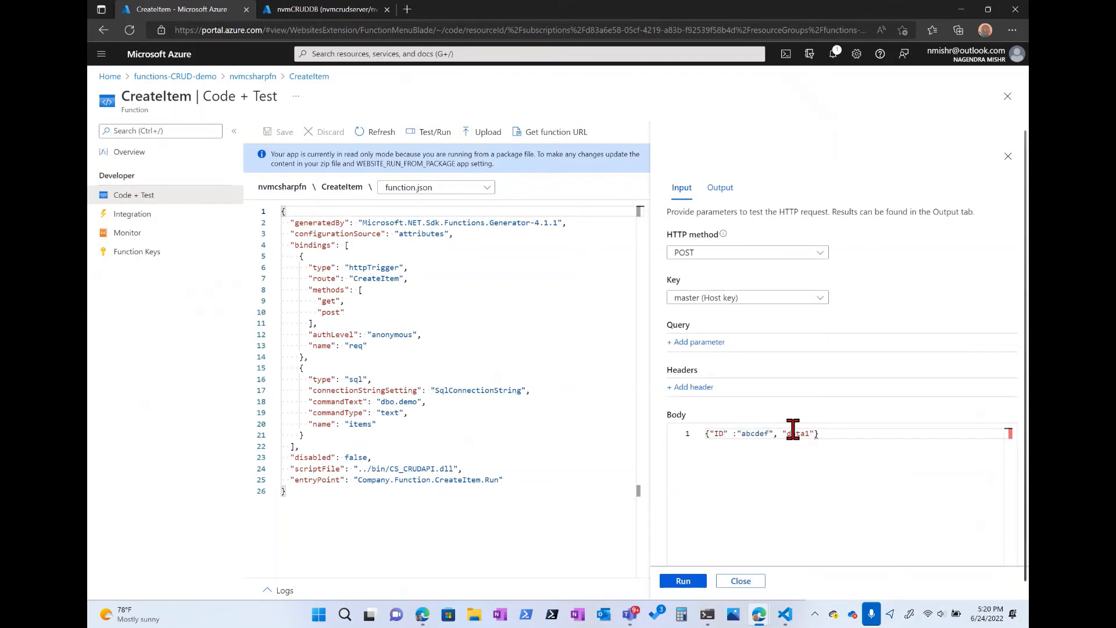
{"action": "type", "text": ":\"cats\""}
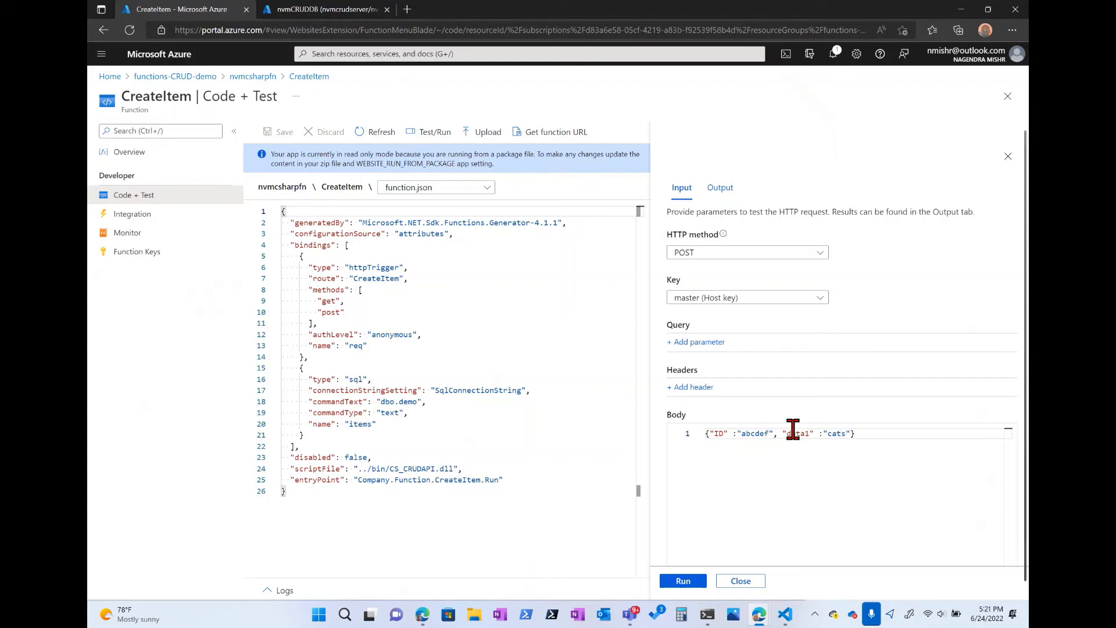
{"action": "left_click", "coordinate": [682, 581]}
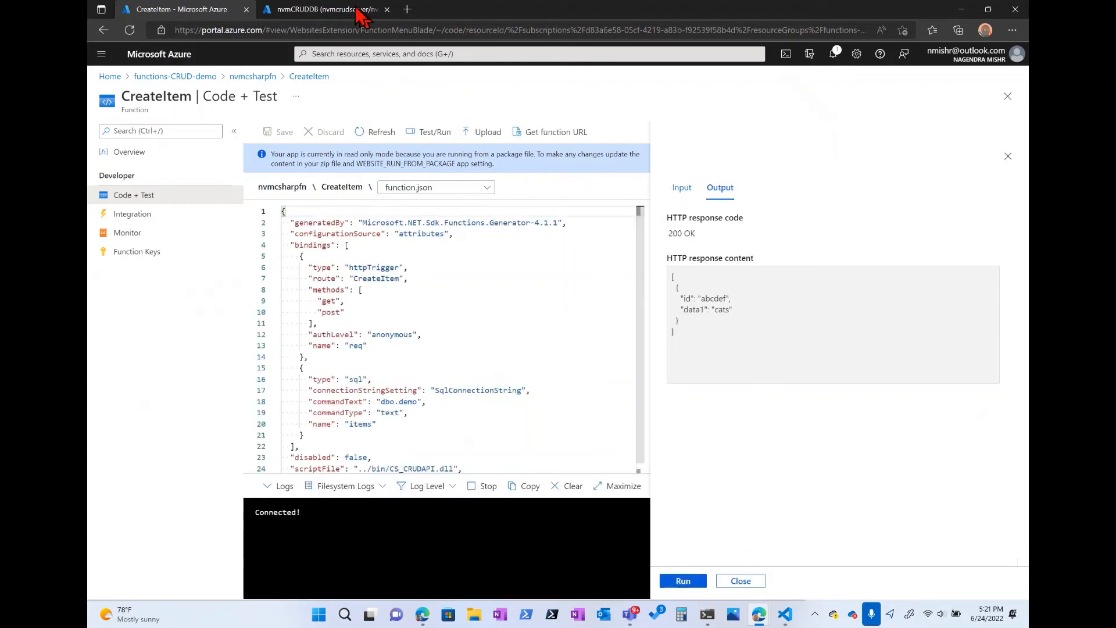
{"action": "left_click", "coordinate": [335, 9]}
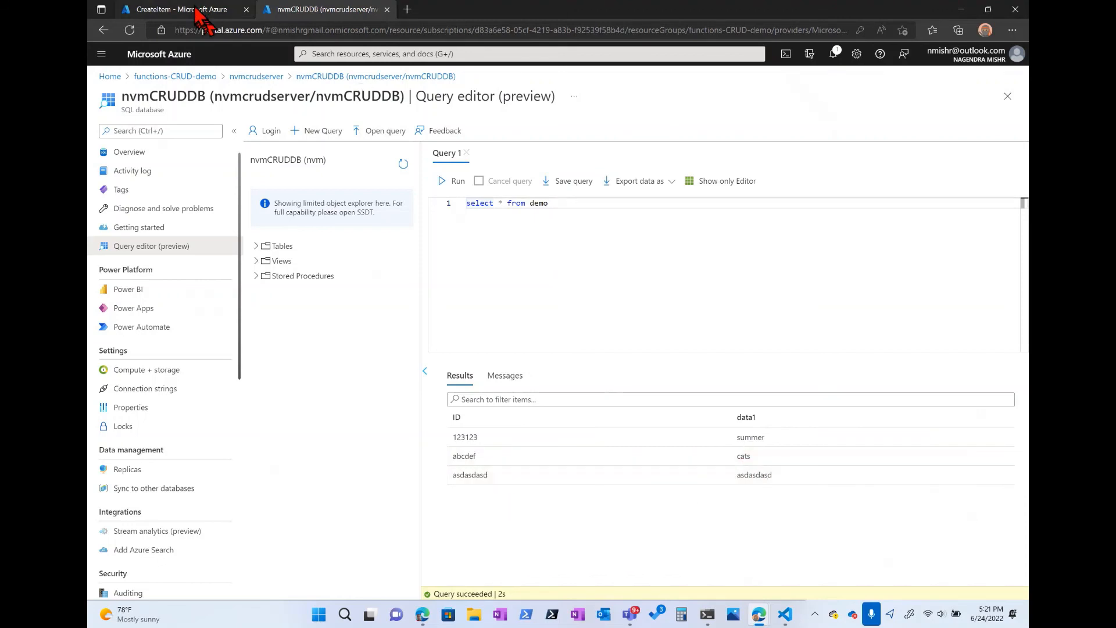
Test GetItem with query id abcdef, returning 200 OK with data1 'cats'
{"action": "left_click", "coordinate": [182, 9]}
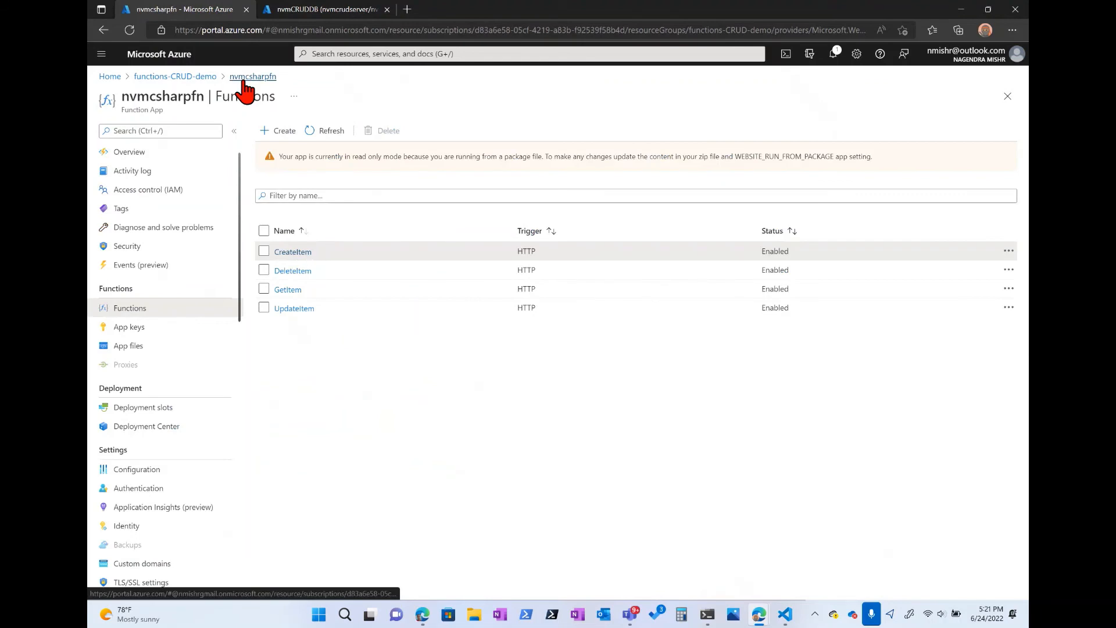
{"action": "left_click", "coordinate": [288, 289]}
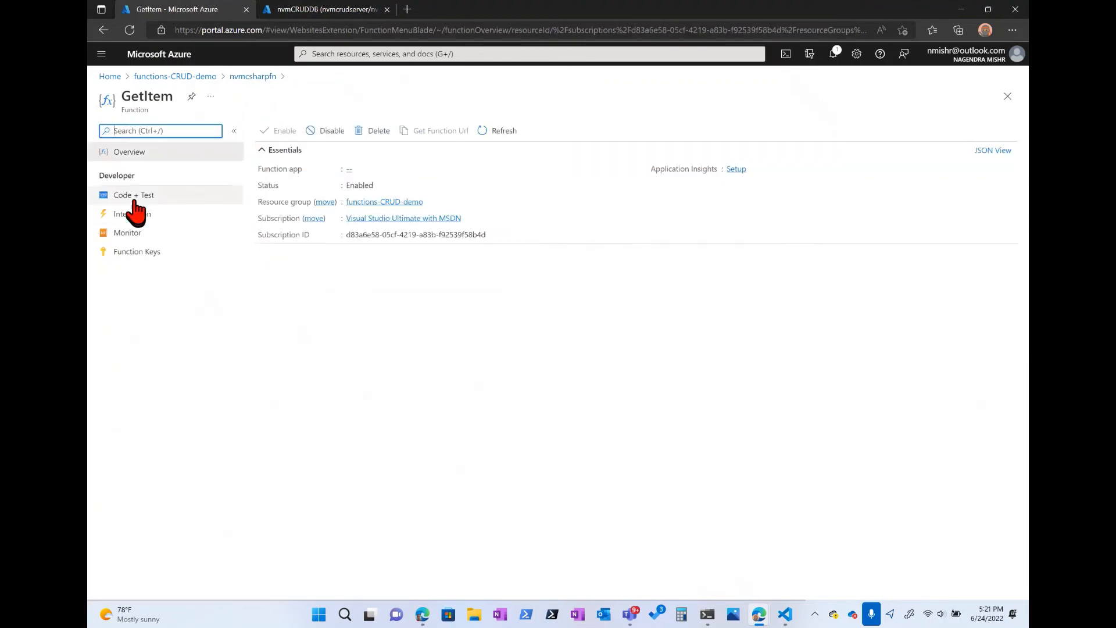
{"action": "left_click", "coordinate": [133, 194]}
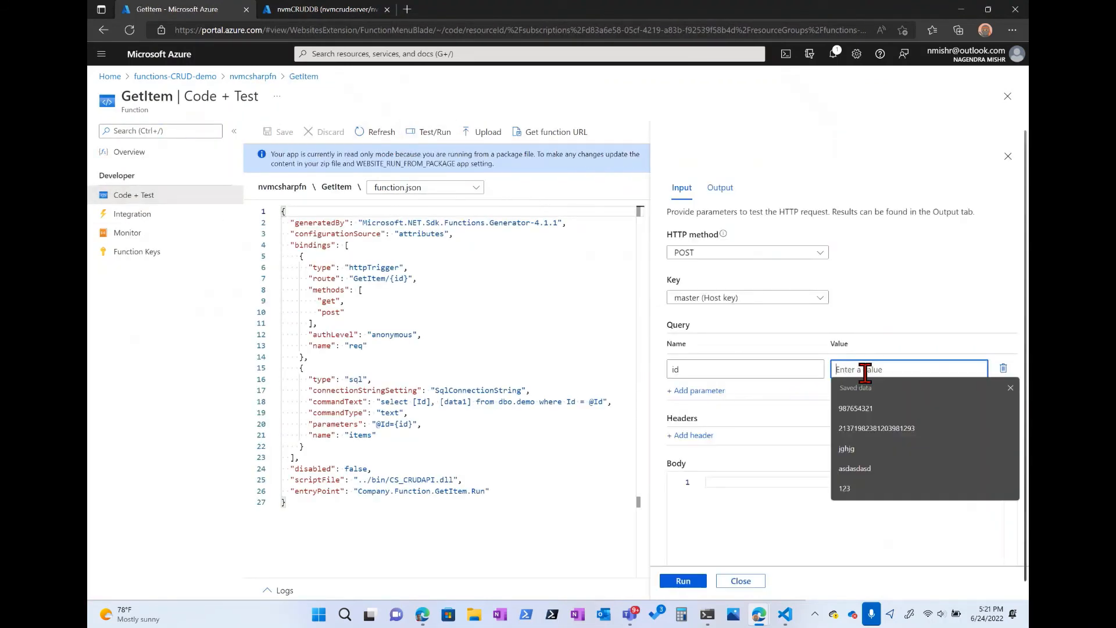
{"action": "type", "text": "abcdef"}
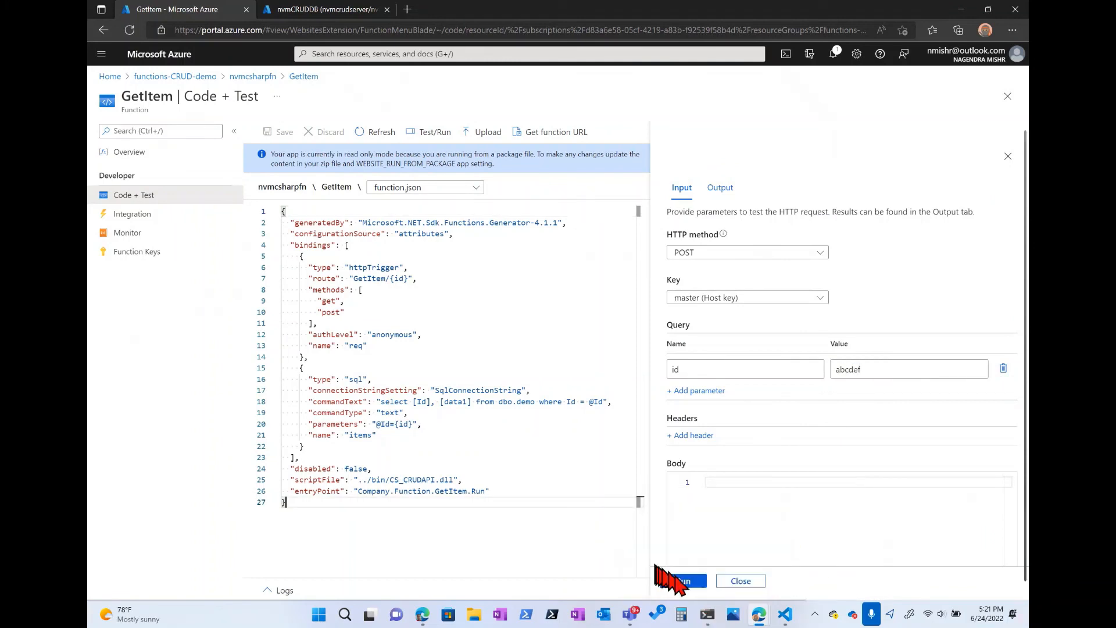
{"action": "left_click", "coordinate": [681, 581]}
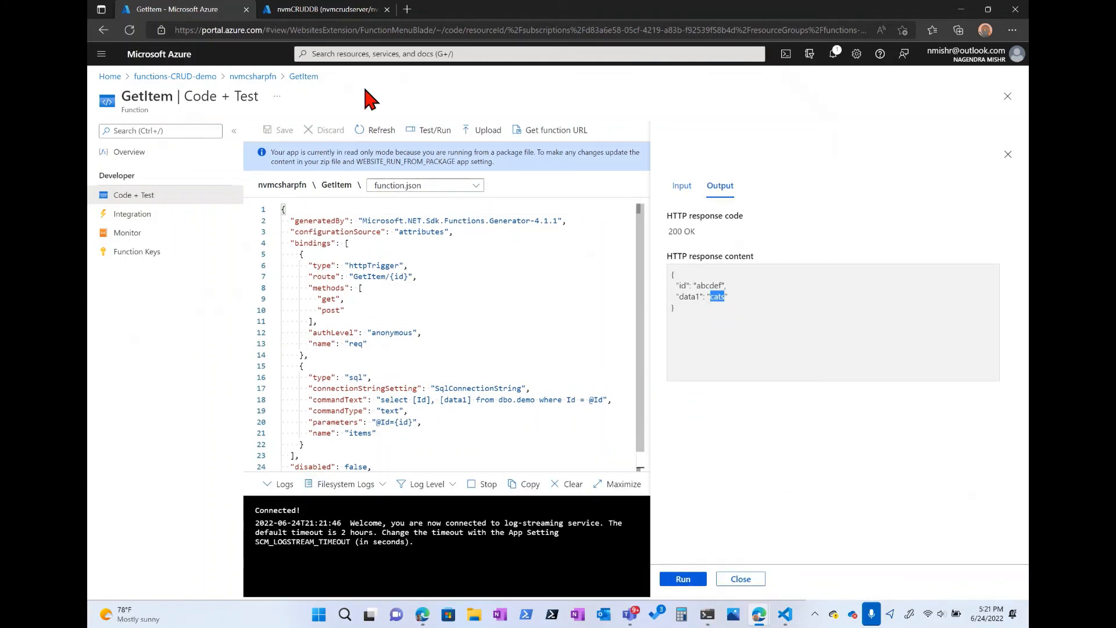
{"action": "left_click", "coordinate": [129, 308]}
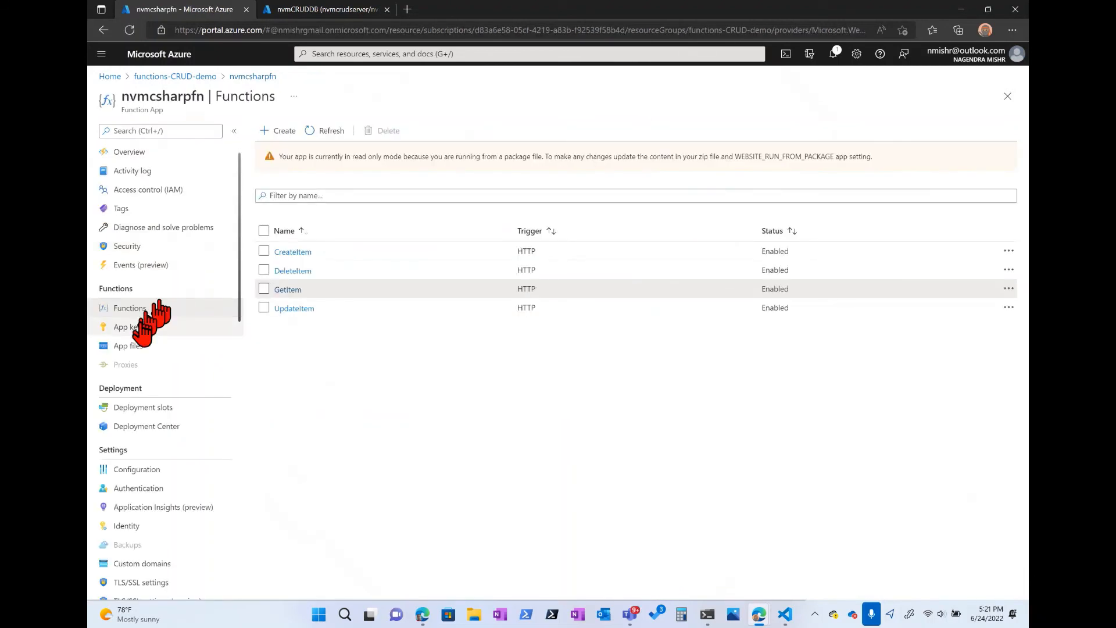
Update row abcdef's data1 to 'DOOOOGGGGSSSS!!!!!' via UpdateItem and re-query the demo table
{"action": "left_click", "coordinate": [293, 308]}
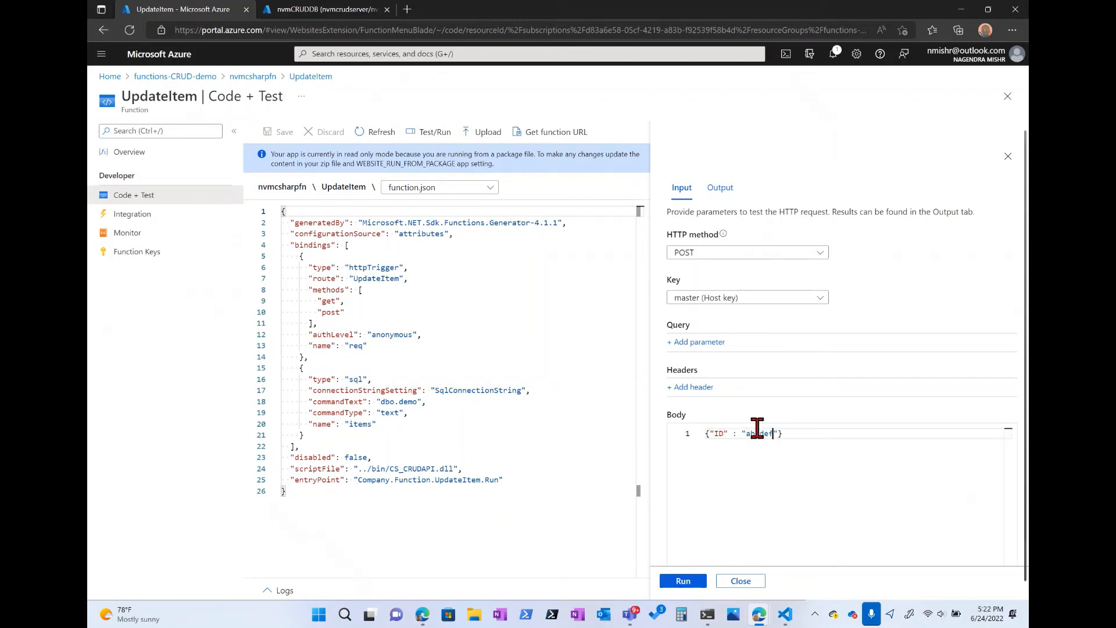
{"action": "type", "text": ", \"data1\" : \"DDOOOOOOOGGGGGGGGGSSSSSSSS!!!!!"}
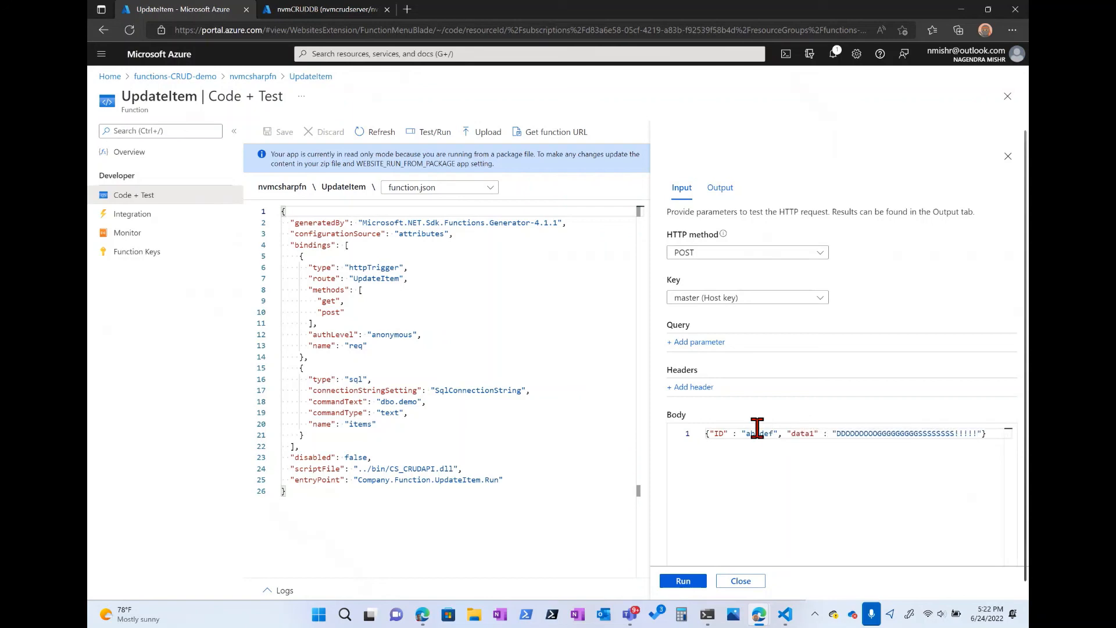
{"action": "left_click", "coordinate": [682, 581]}
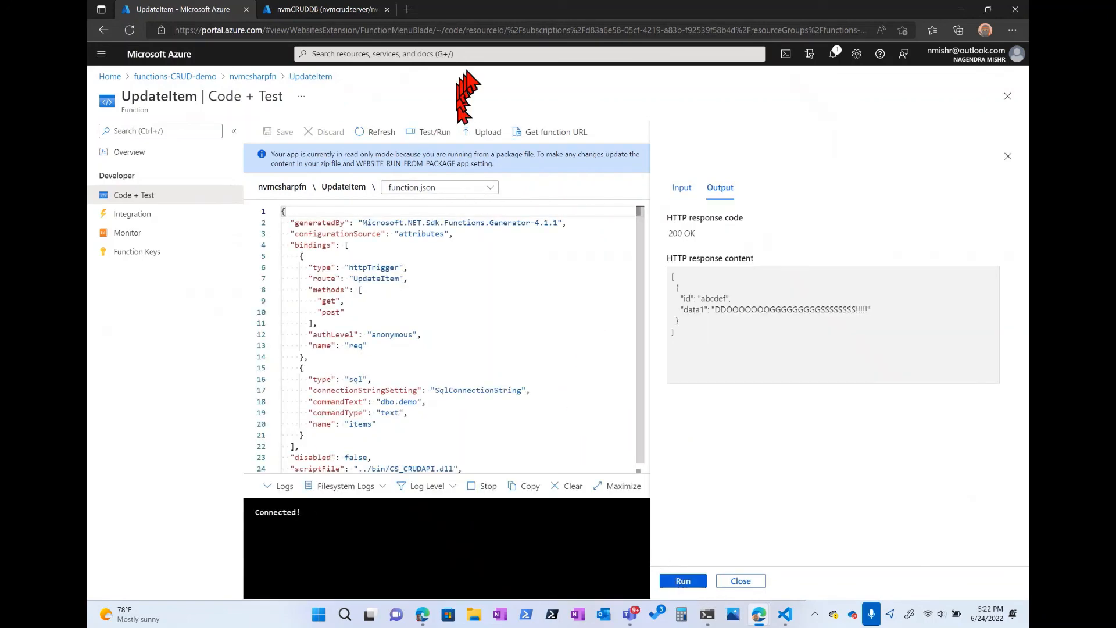
{"action": "left_click", "coordinate": [324, 9]}
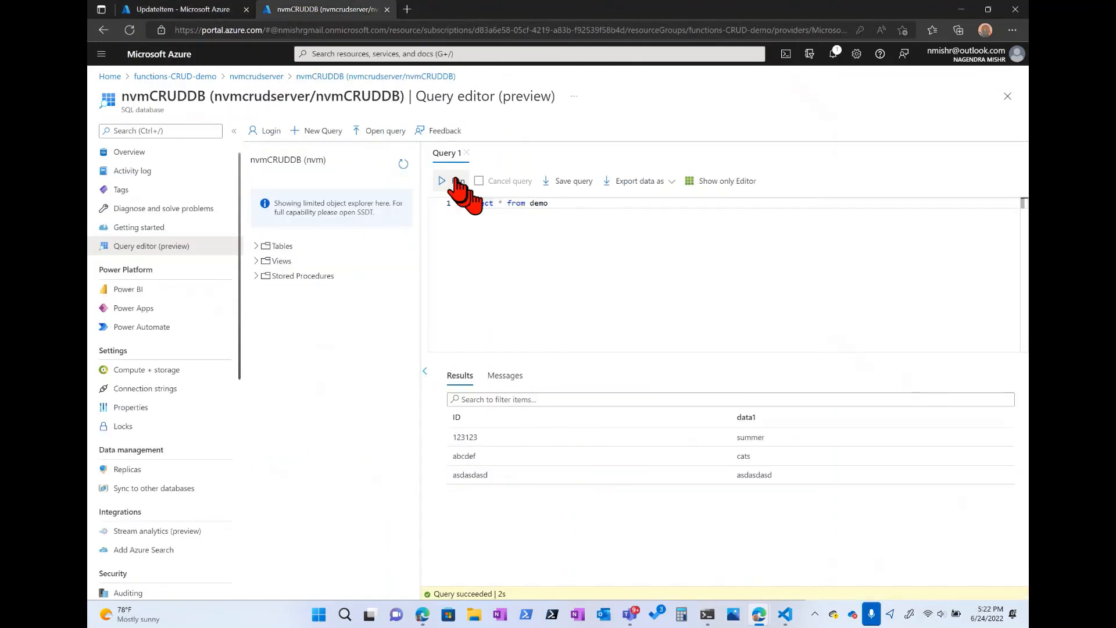
{"action": "left_click", "coordinate": [453, 181]}
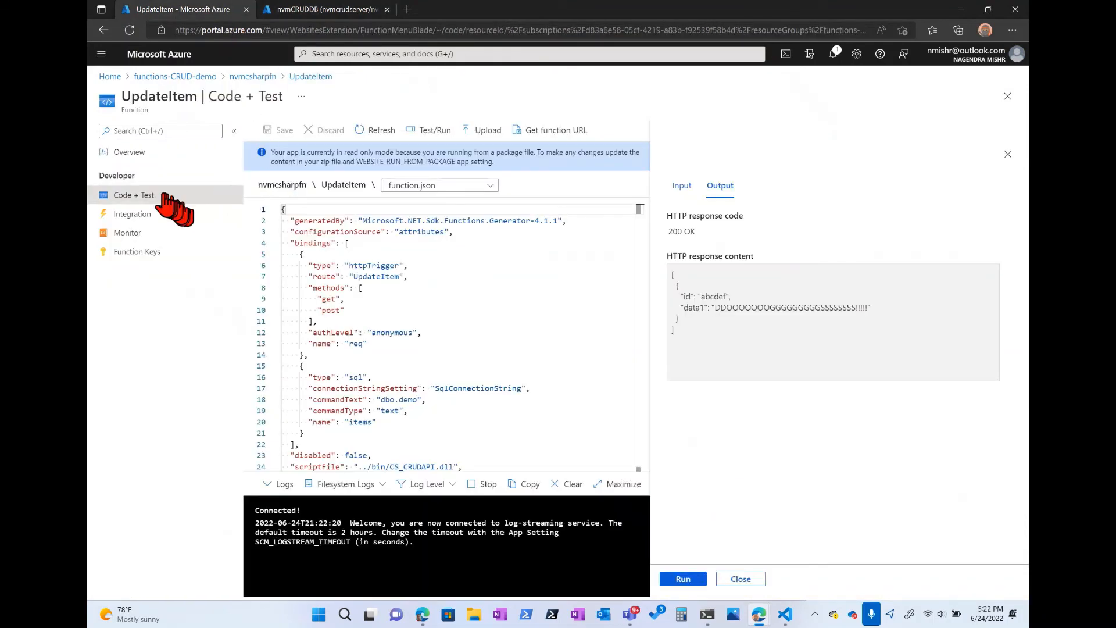
Run DeleteItem with id abcdef (204 No Content), then re-run select * from demo
{"action": "left_click", "coordinate": [253, 76]}
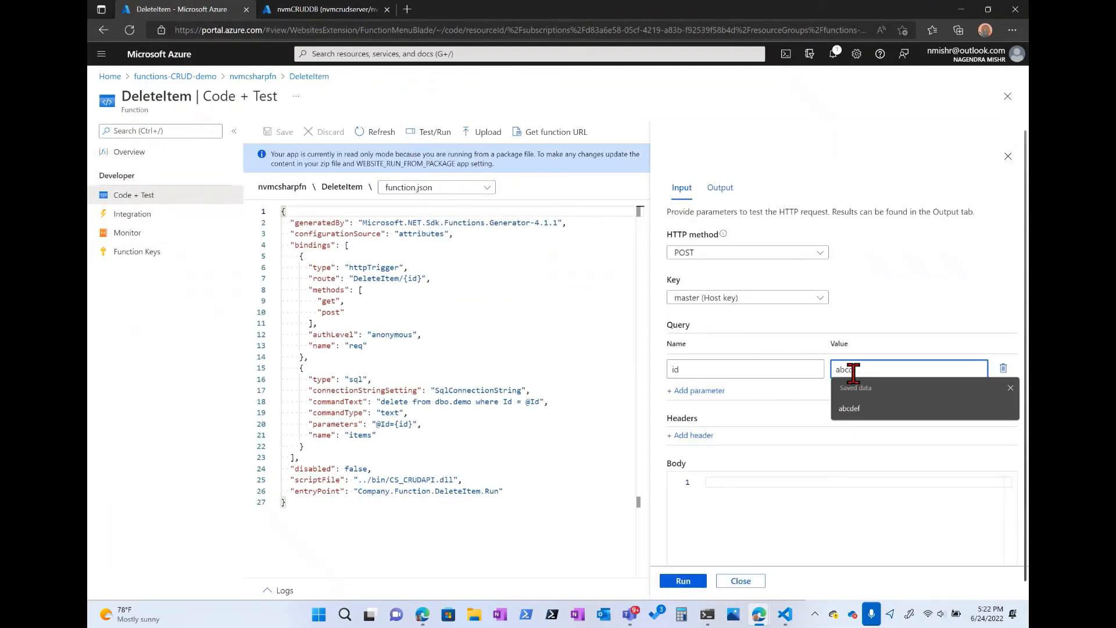
{"action": "left_click", "coordinate": [849, 408]}
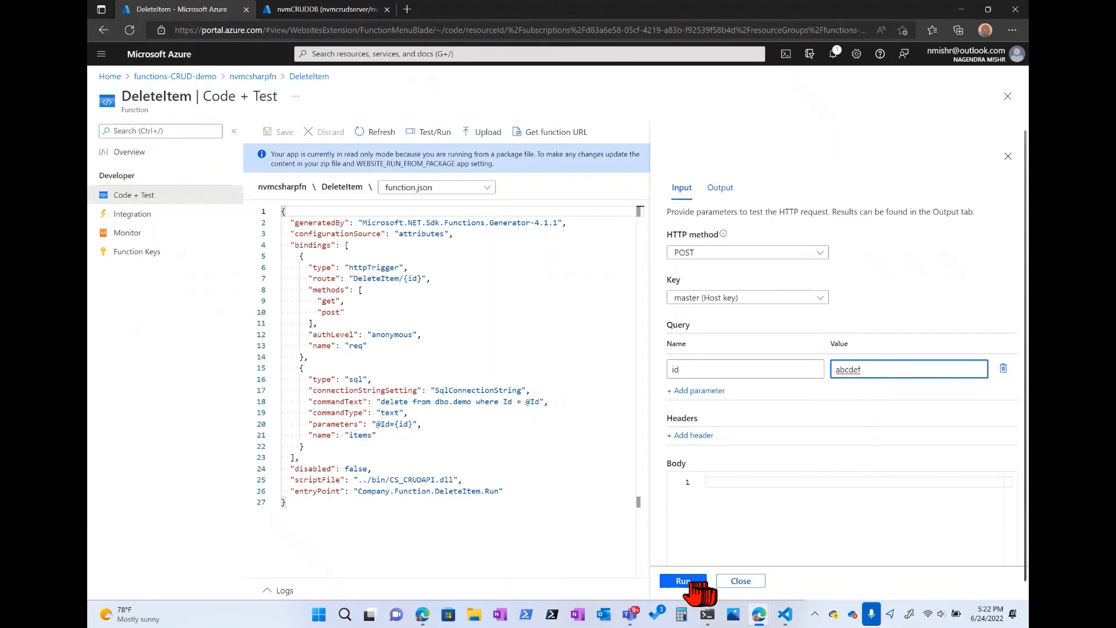
{"action": "left_click", "coordinate": [682, 581]}
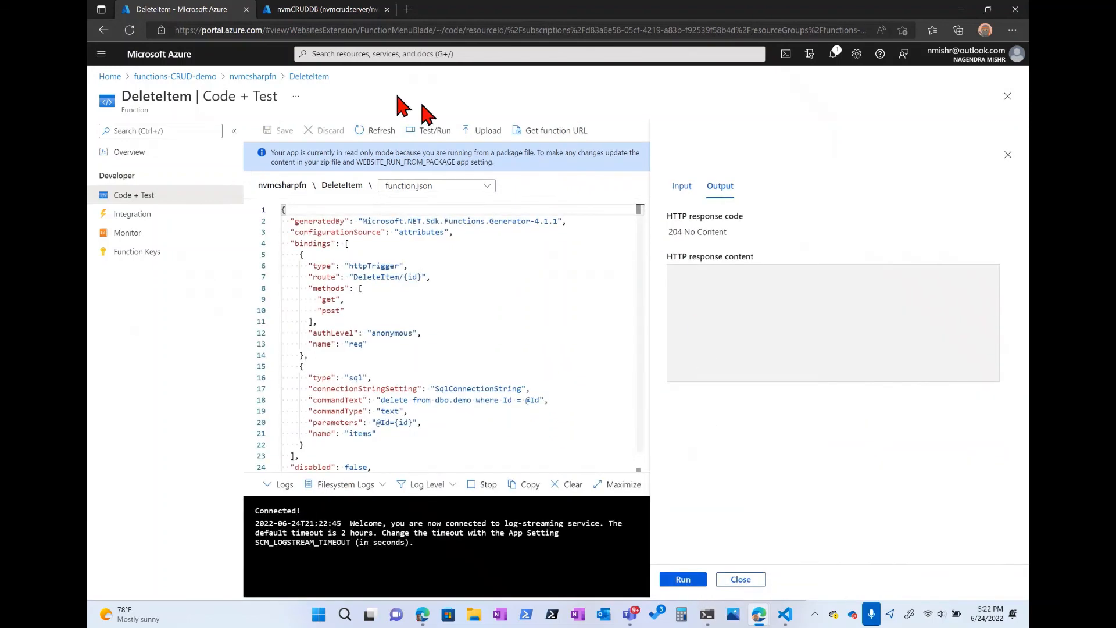
{"action": "left_click", "coordinate": [323, 9]}
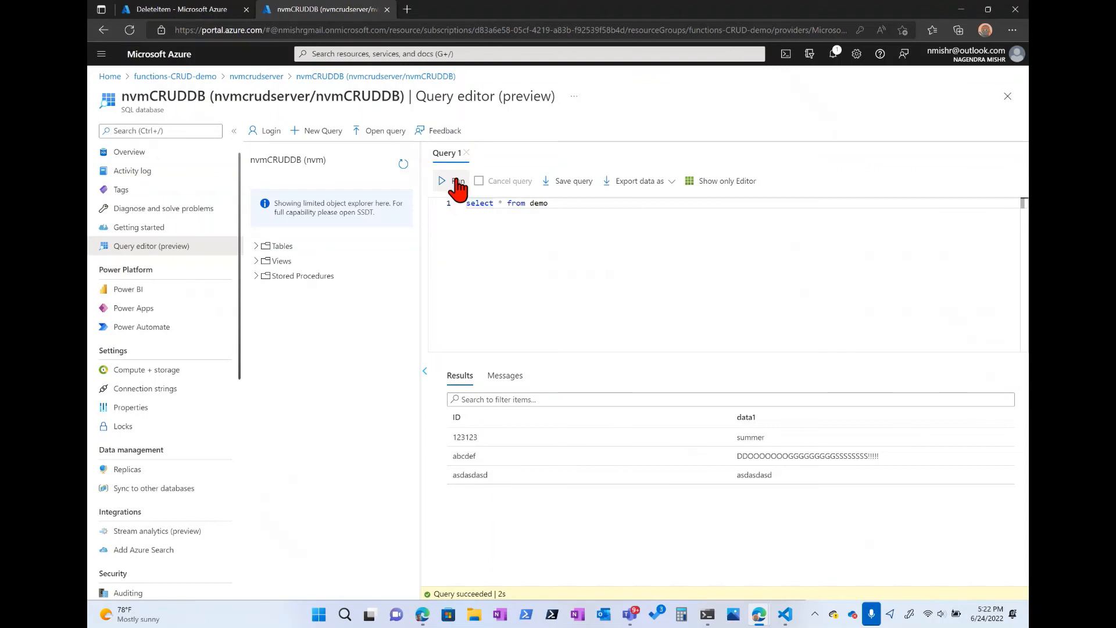
{"action": "left_click", "coordinate": [441, 181]}
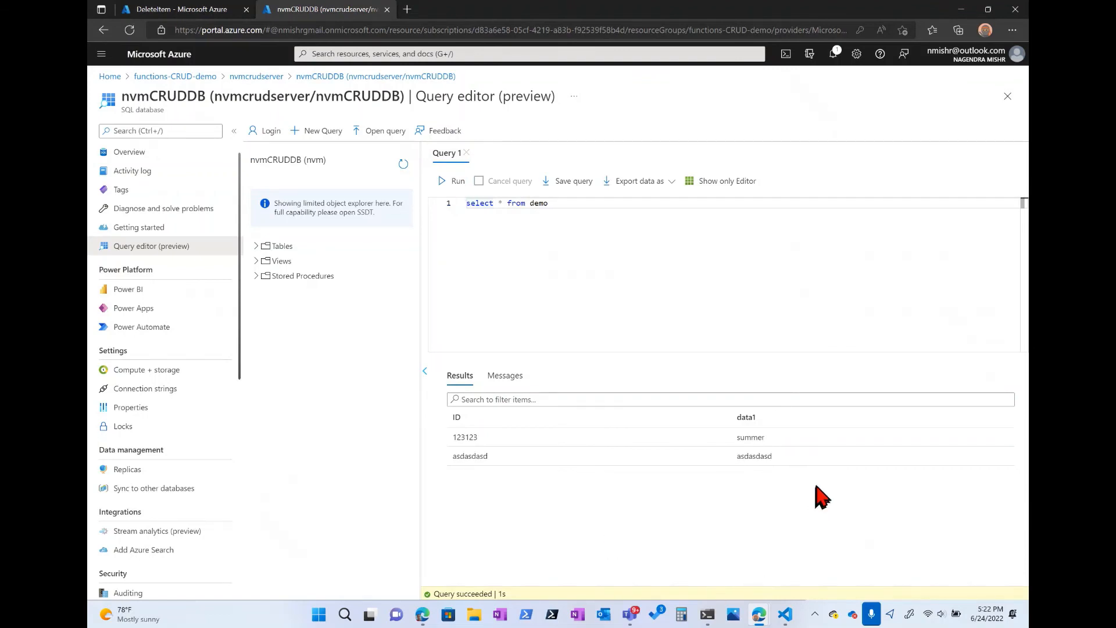